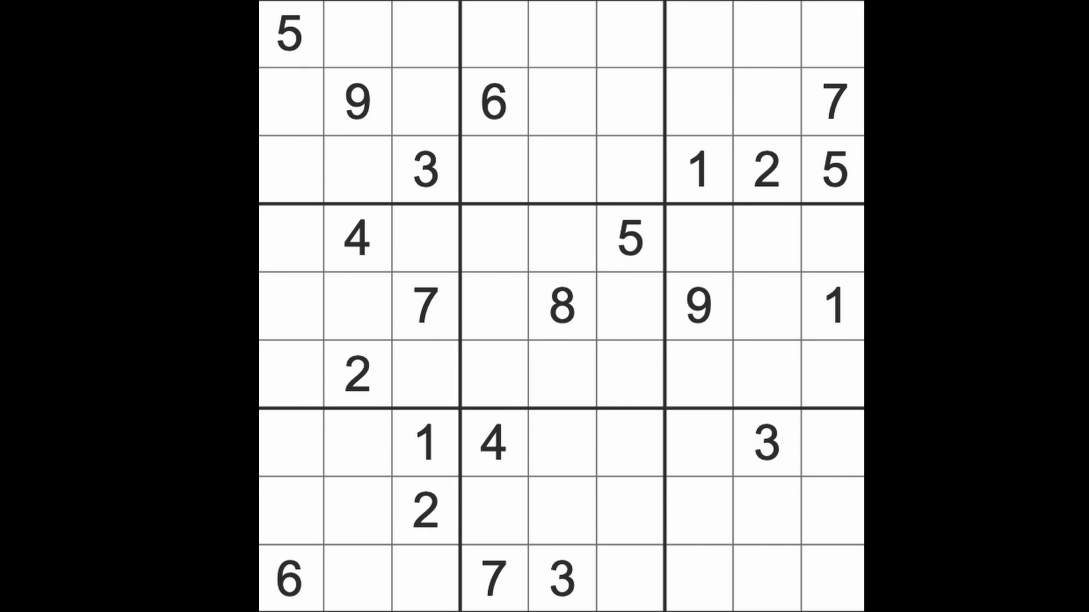
pyautogui.moveTo(497, 135)
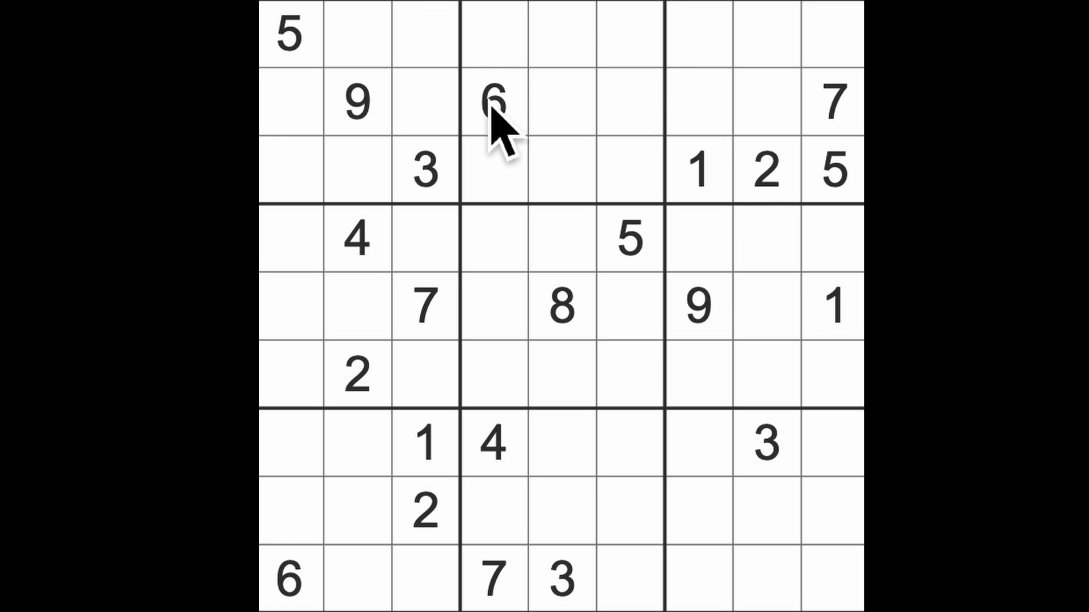
# Enter a 6 in the top-left box and select the row 2, column 1 cell for the next digit
pyautogui.click(493, 102)
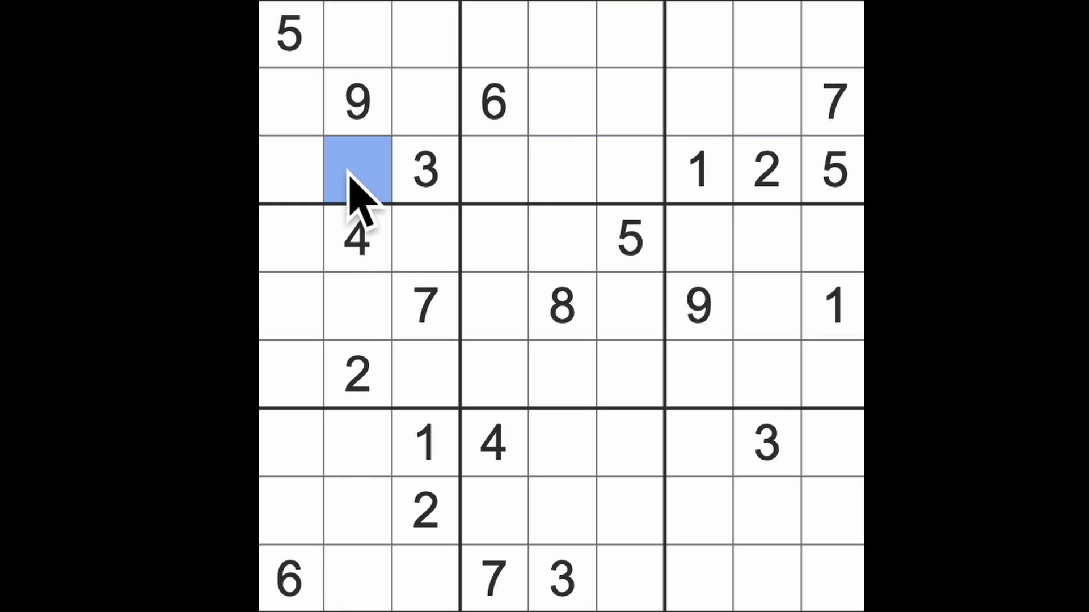
pyautogui.write('6')
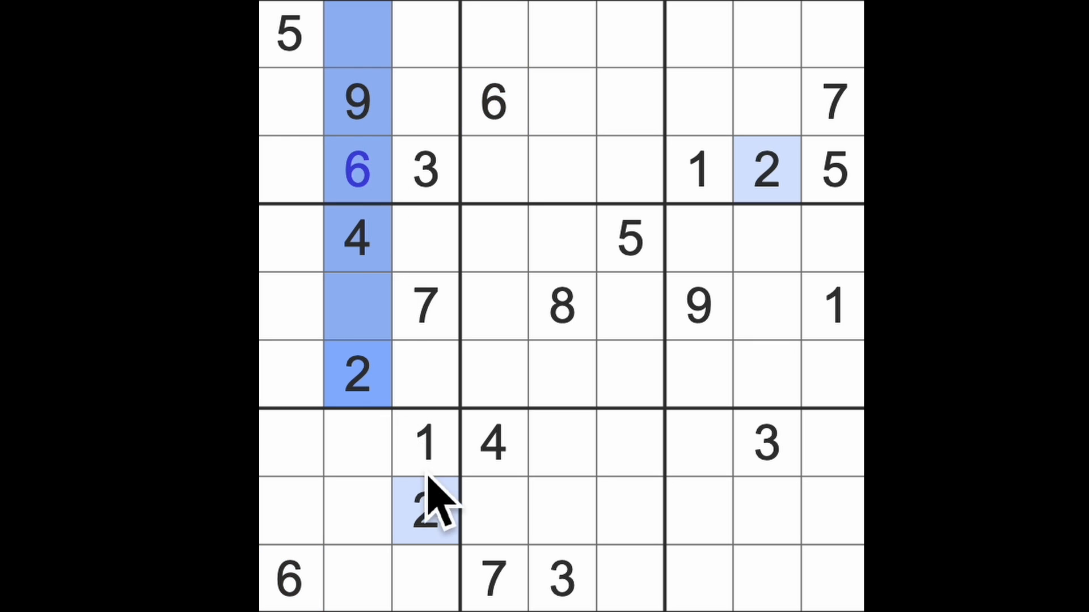
pyautogui.click(423, 170)
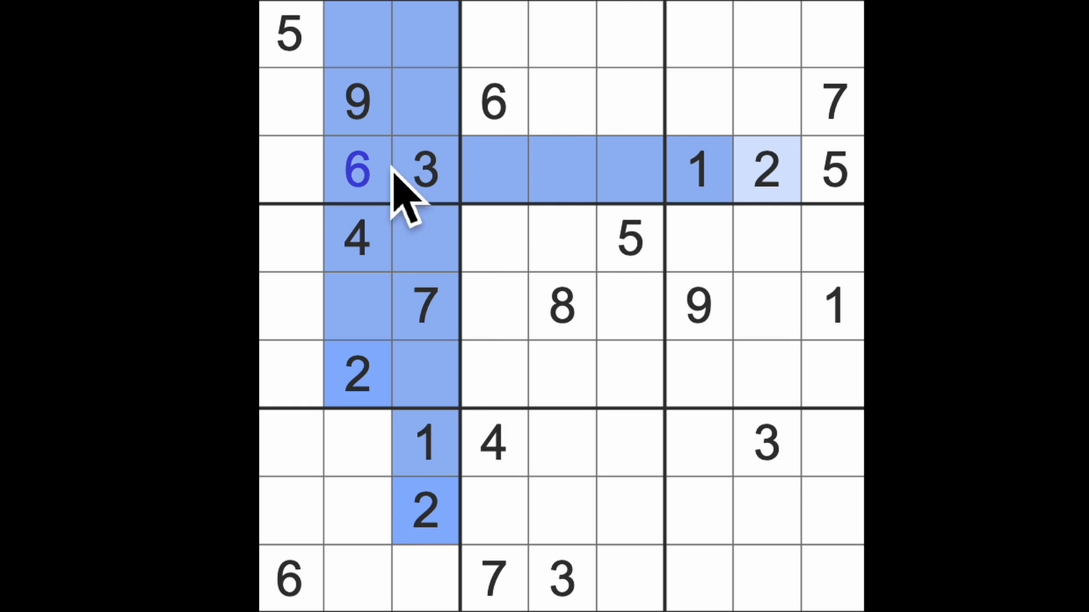
pyautogui.click(290, 102)
pyautogui.write('2')
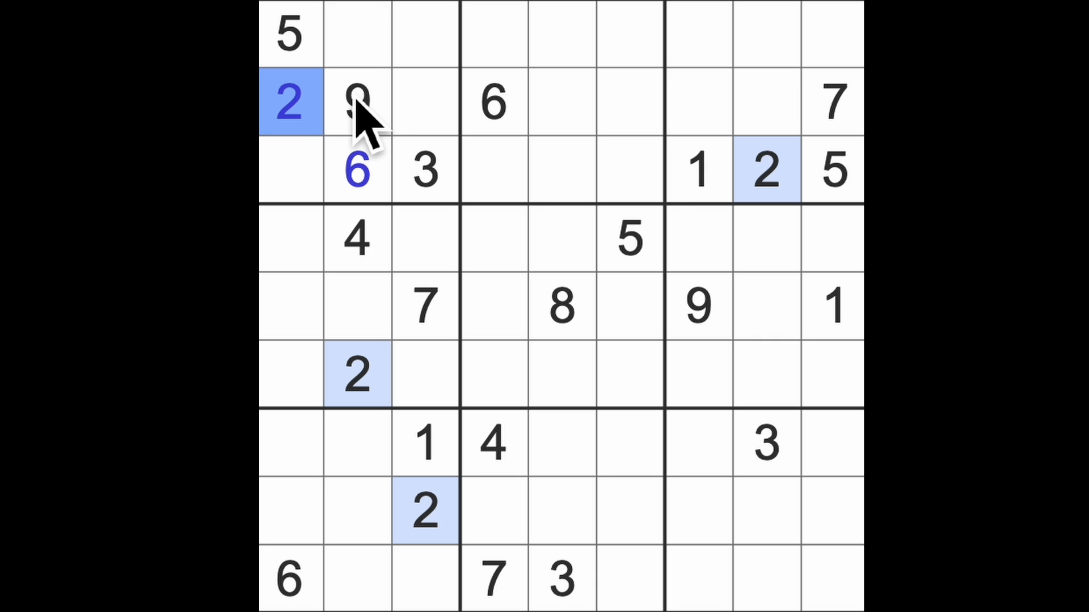
pyautogui.moveTo(379, 170)
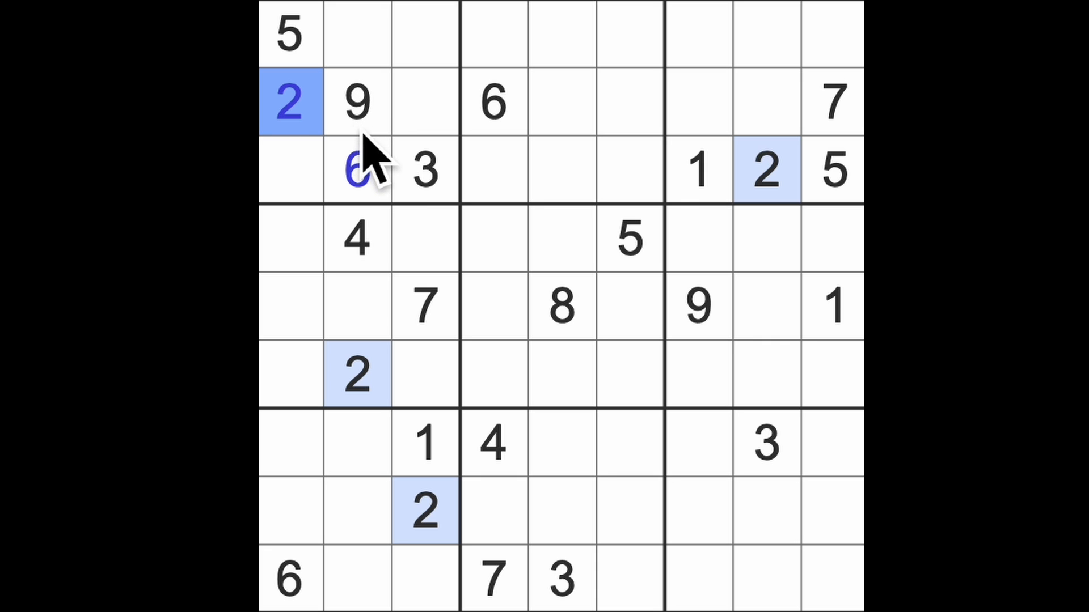
pyautogui.moveTo(441, 501)
pyautogui.write('1')
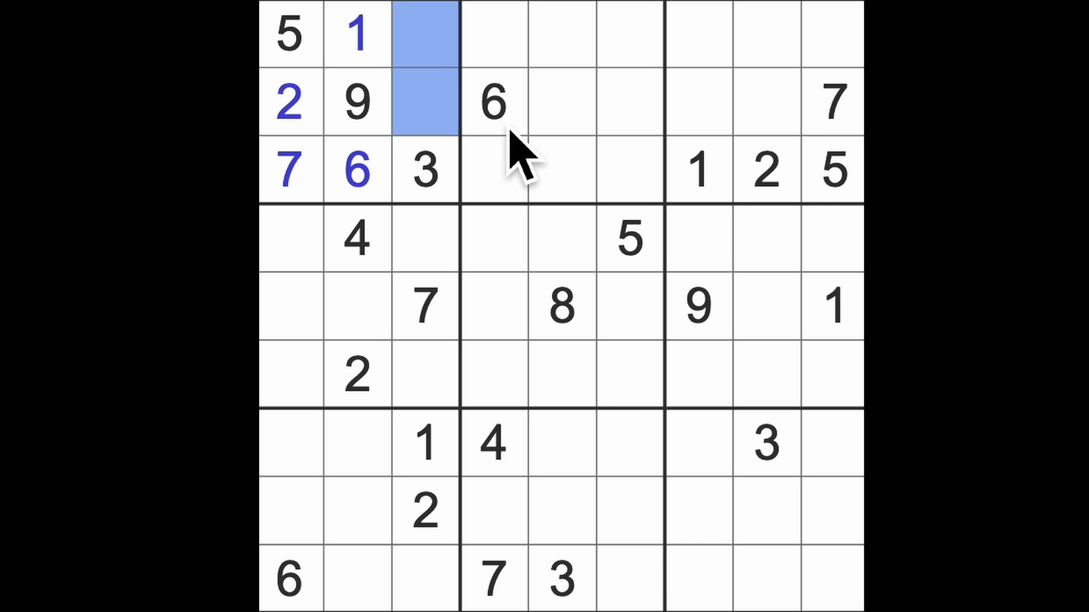
pyautogui.moveTo(507, 246)
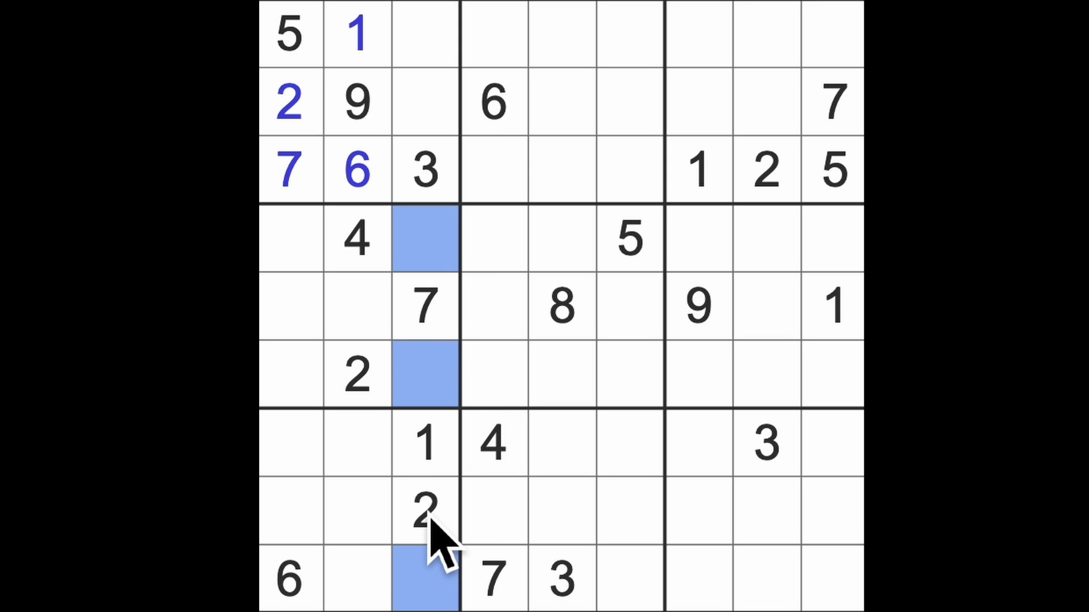
pyautogui.moveTo(490, 478)
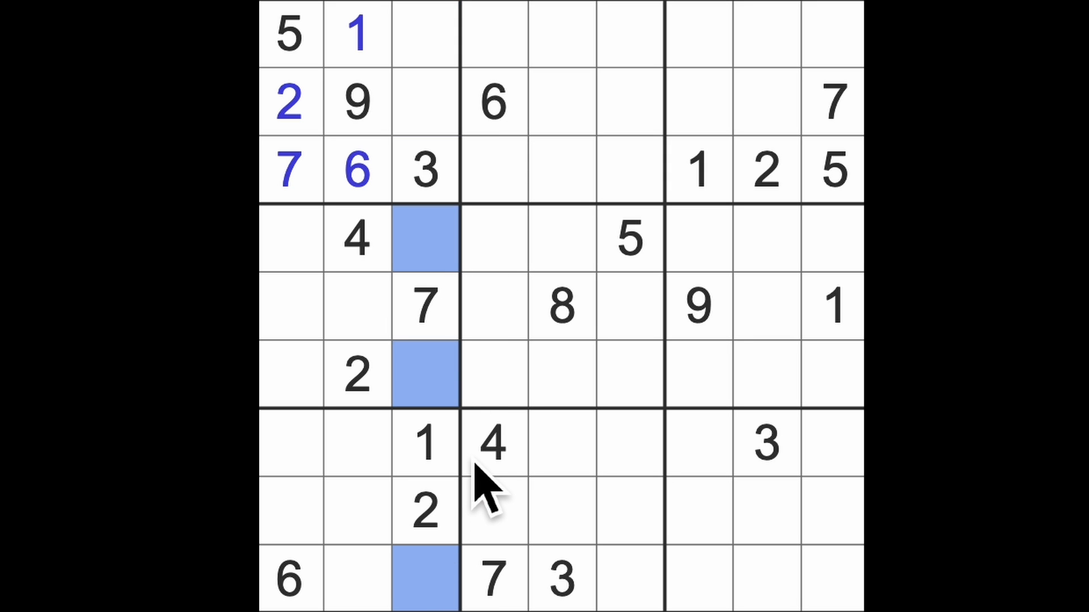
pyautogui.moveTo(611, 493)
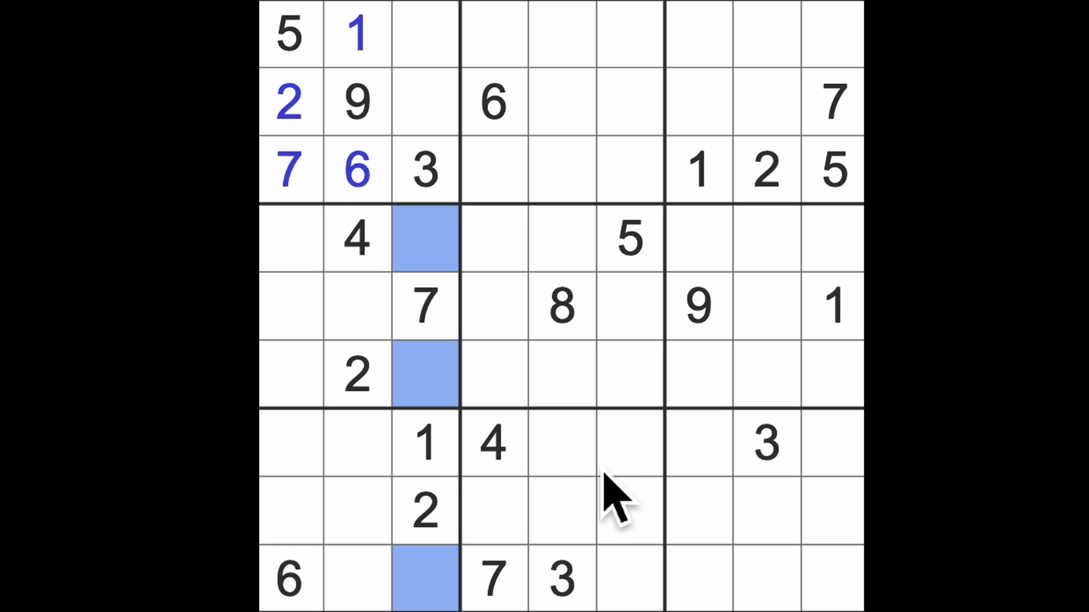
pyautogui.moveTo(572, 479)
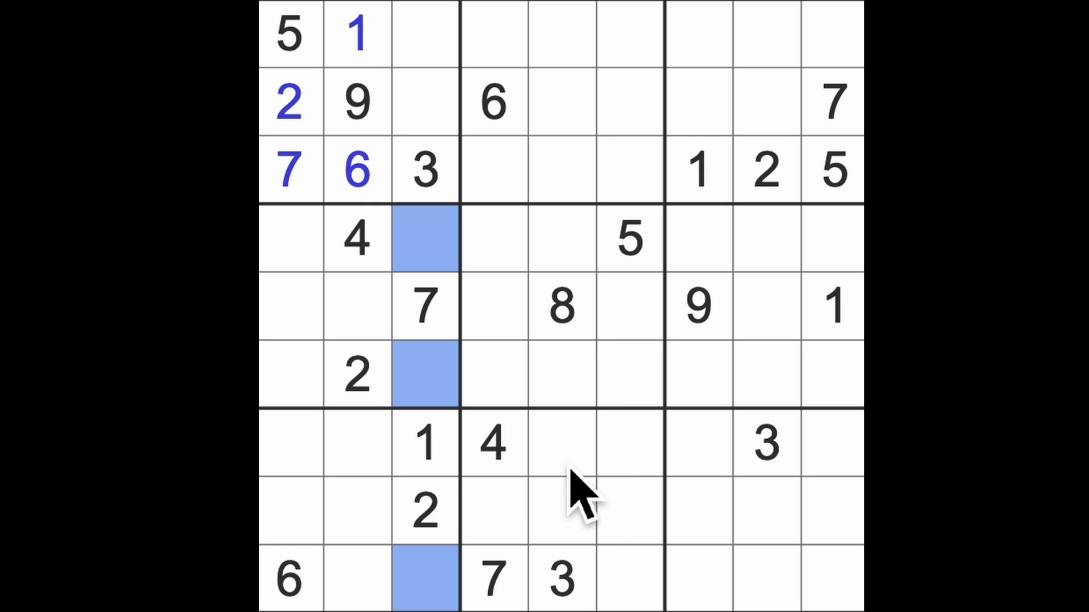
pyautogui.moveTo(534, 423)
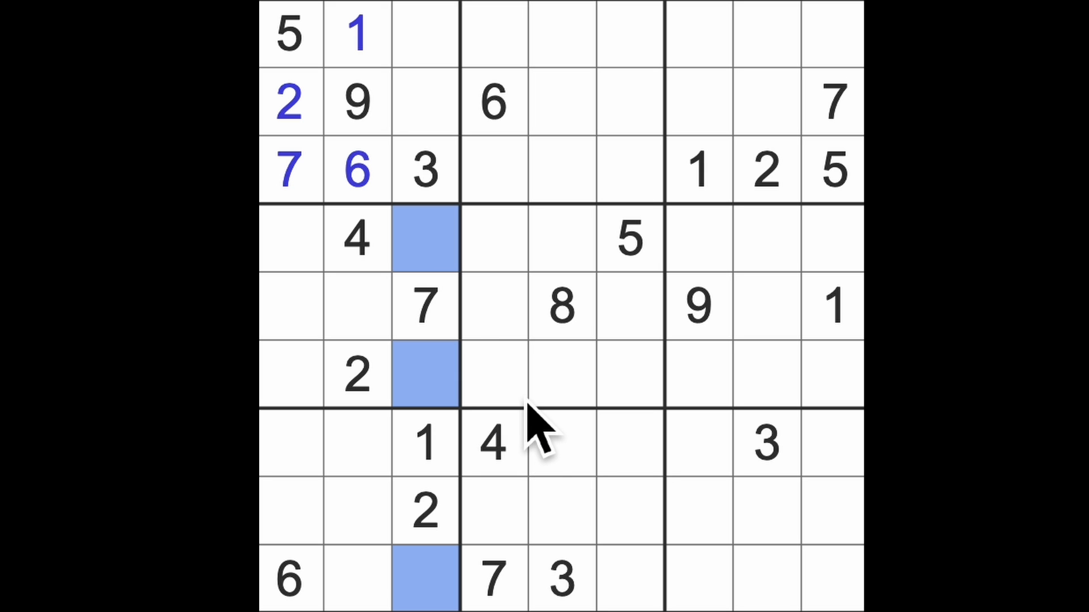
pyautogui.moveTo(694, 549)
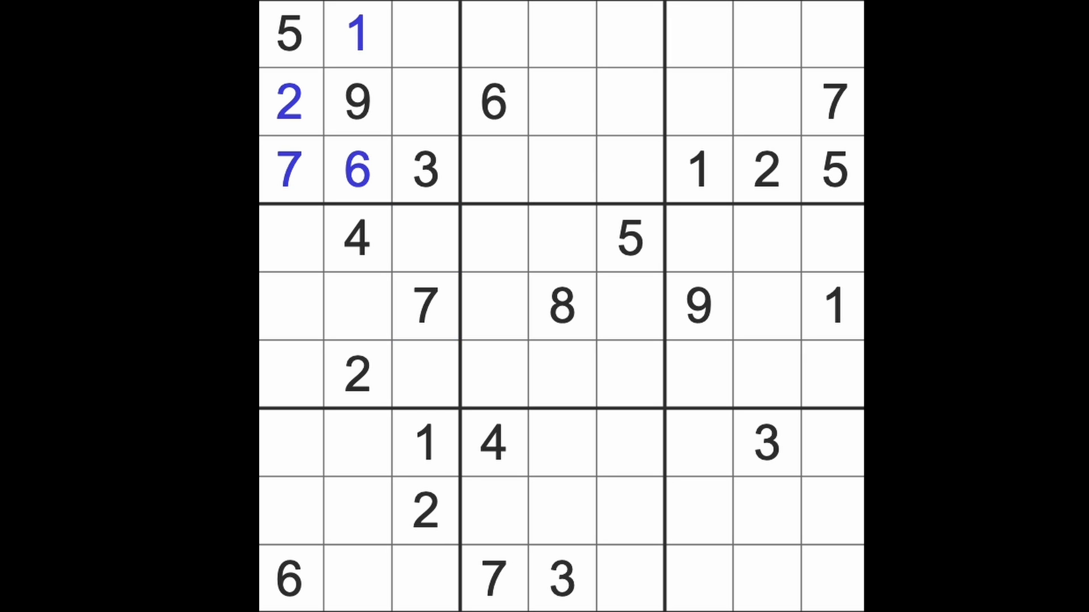
pyautogui.moveTo(819, 277)
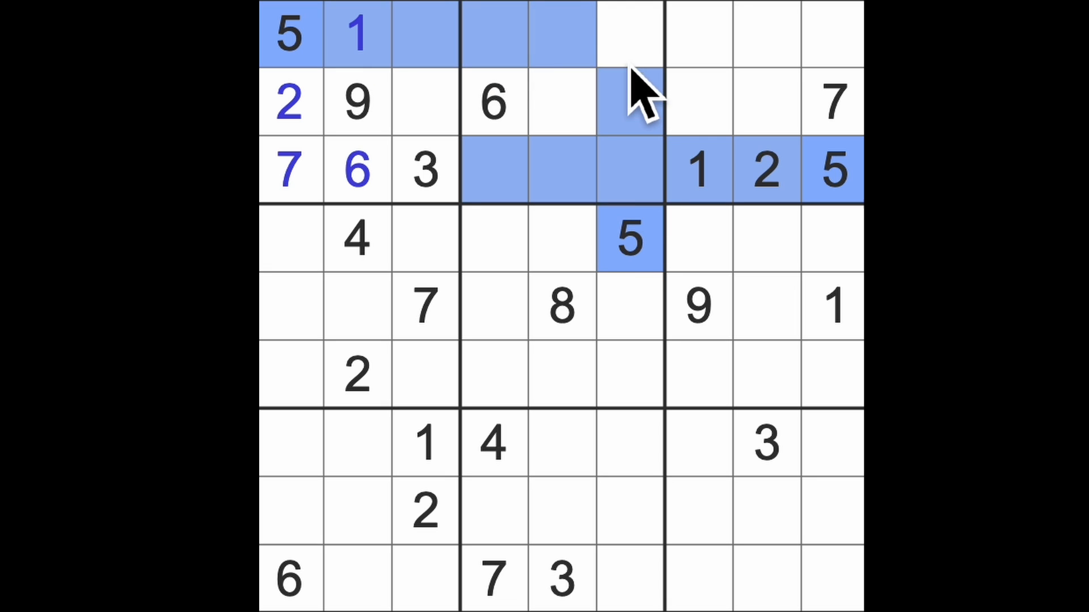
# Select the empty cell in row 2 of the top-middle box to receive a 5
pyautogui.click(559, 101)
pyautogui.write('5')
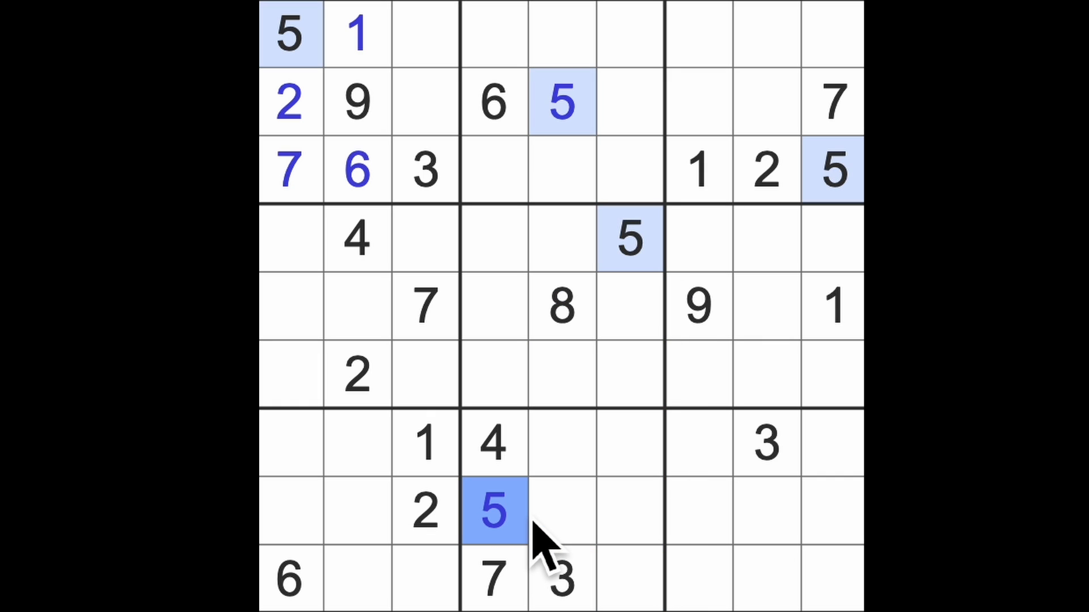
pyautogui.moveTo(628, 517)
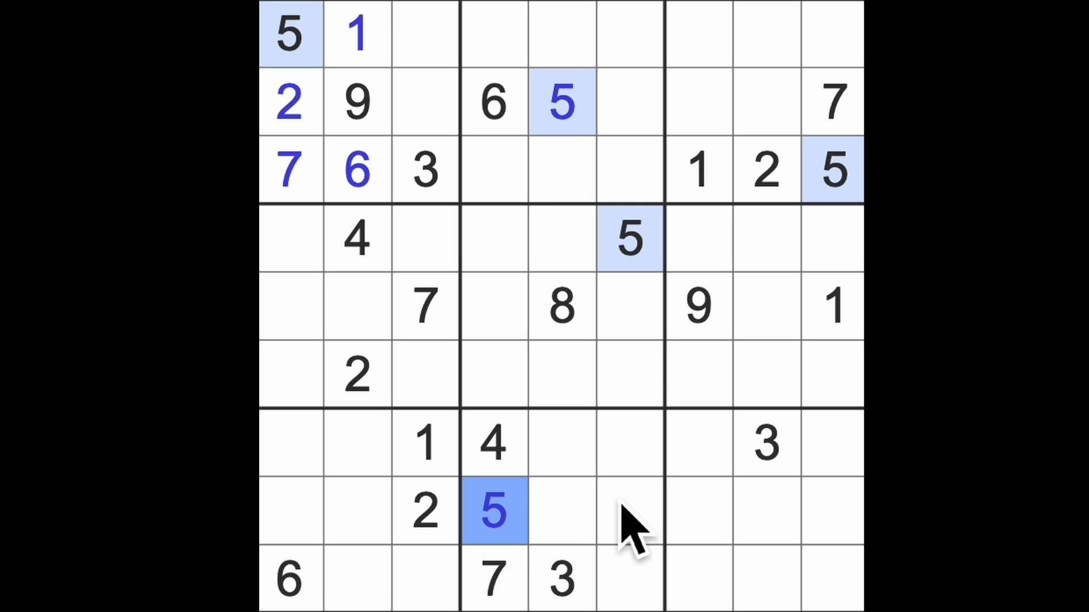
pyautogui.moveTo(653, 438)
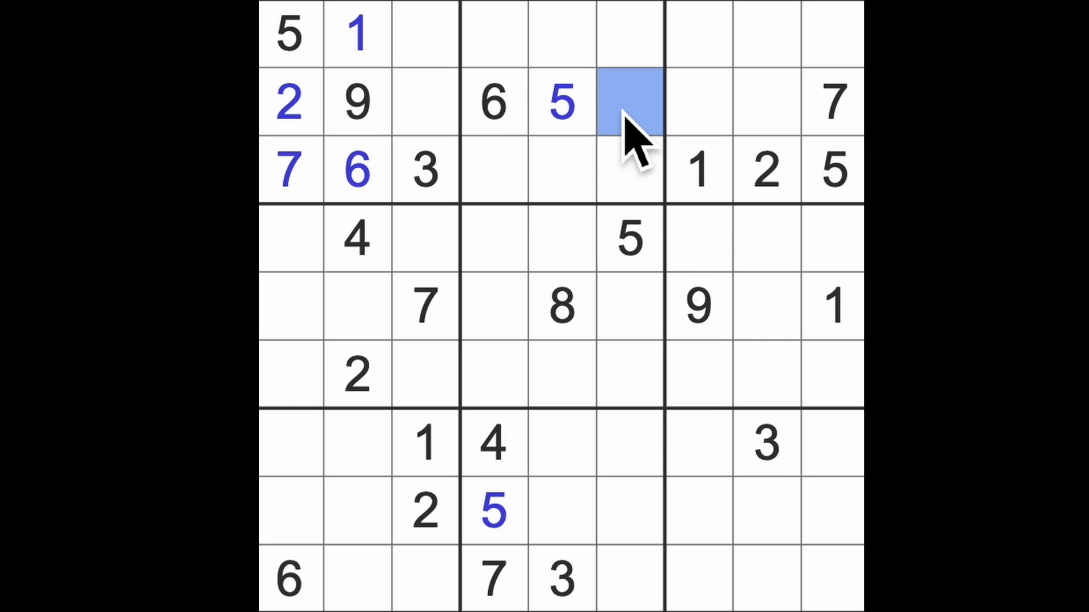
pyautogui.write('1')
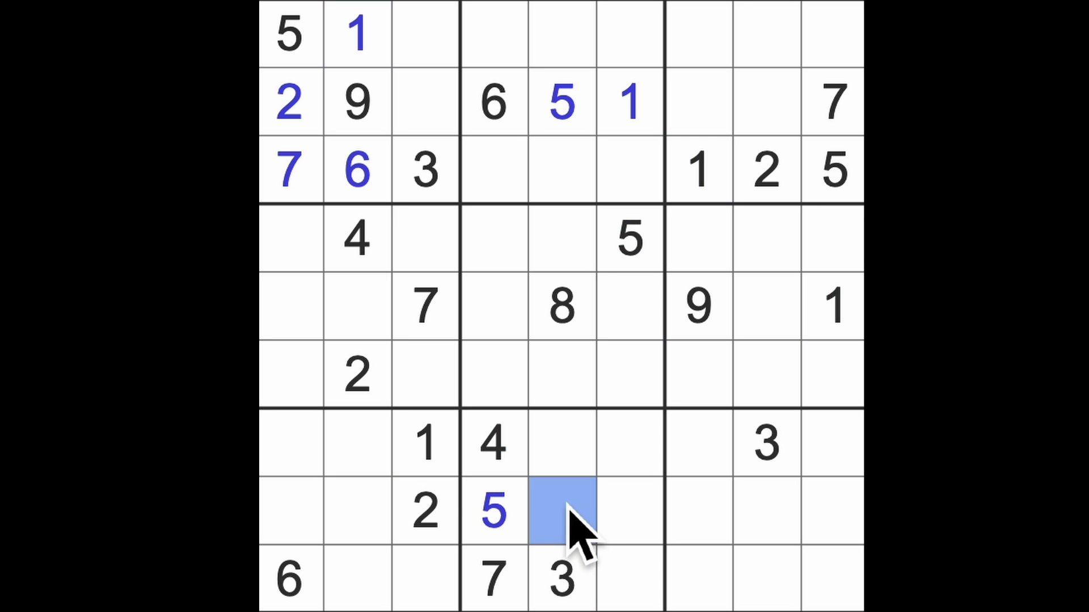
pyautogui.write('1')
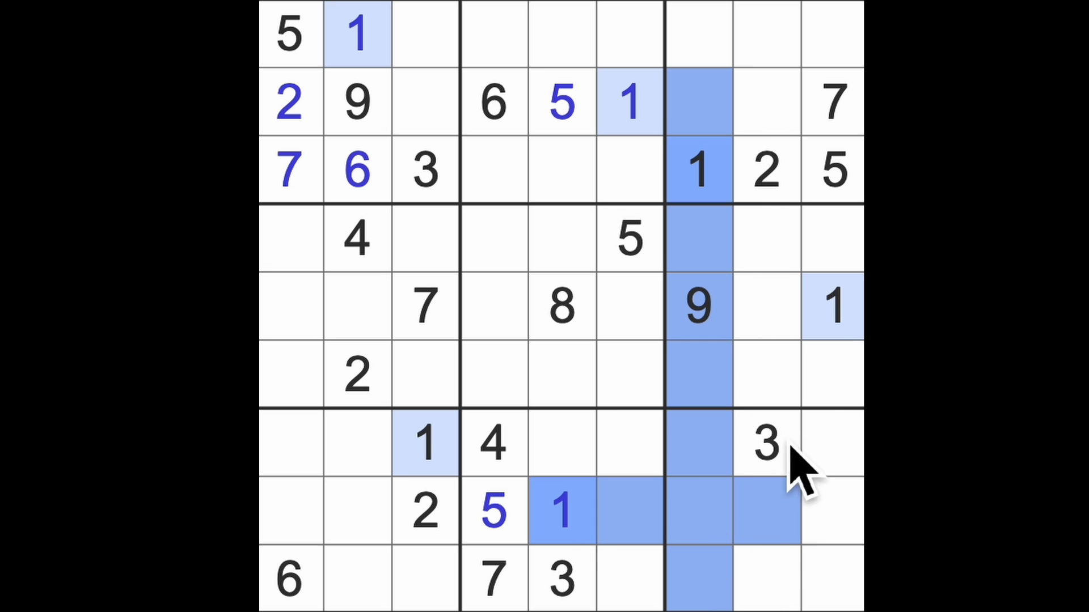
pyautogui.click(763, 580)
pyautogui.write('1')
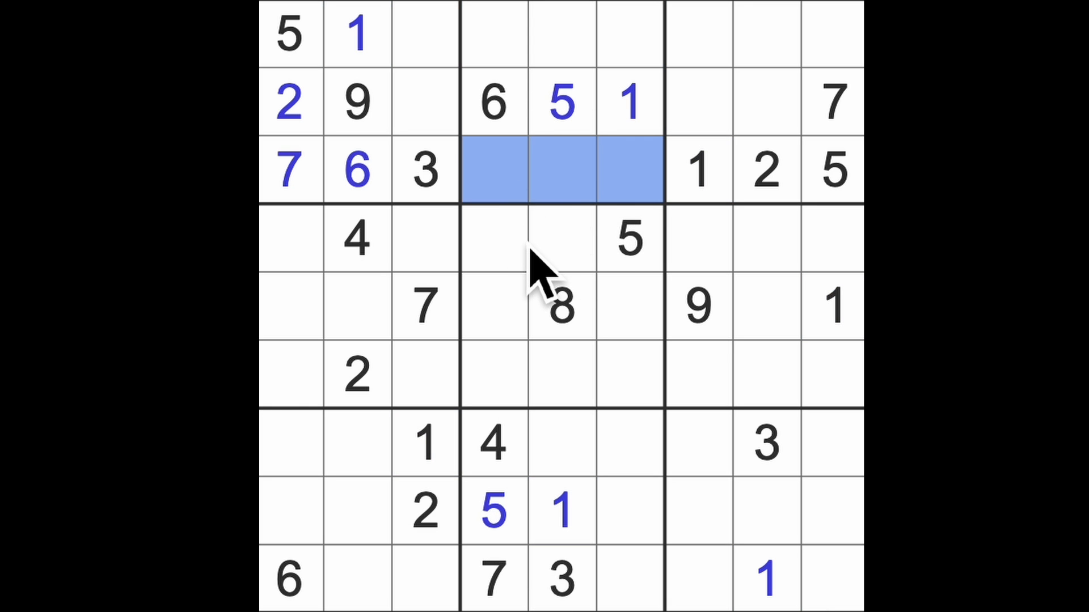
pyautogui.click(493, 33)
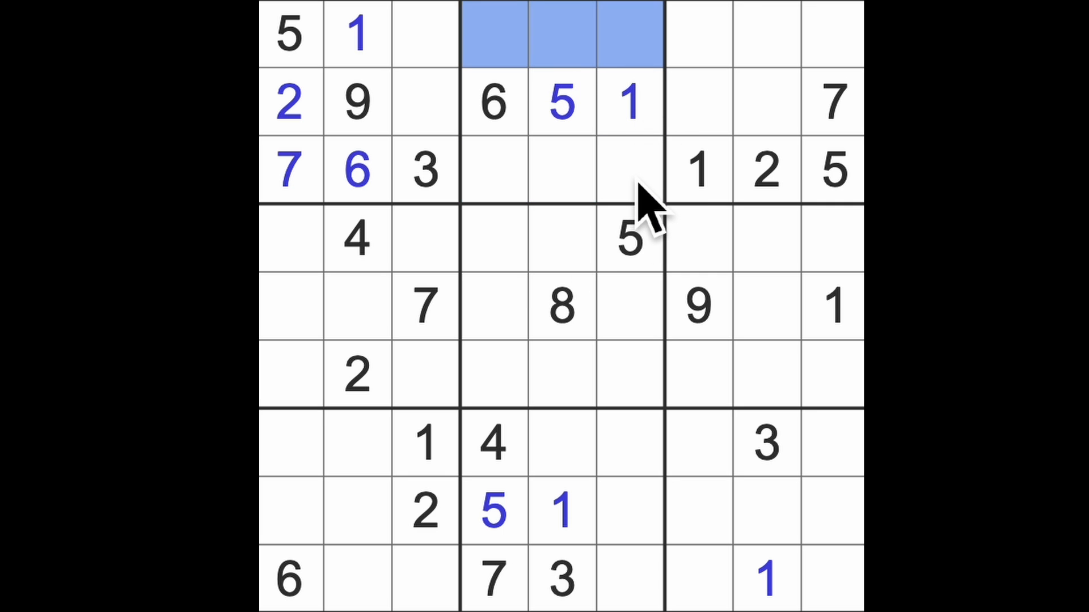
pyautogui.moveTo(645, 209)
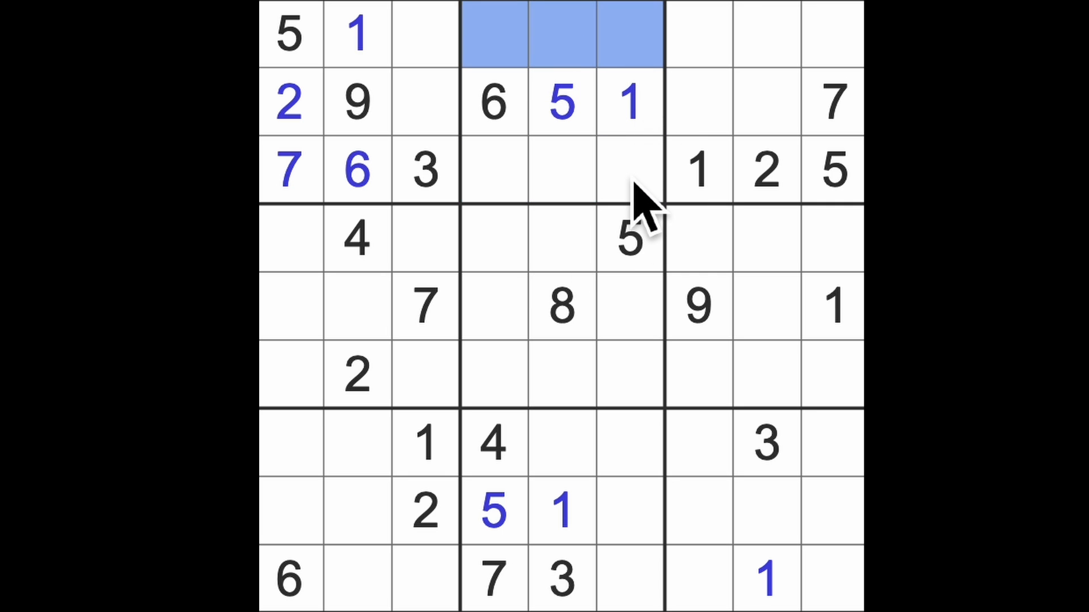
pyautogui.moveTo(657, 249)
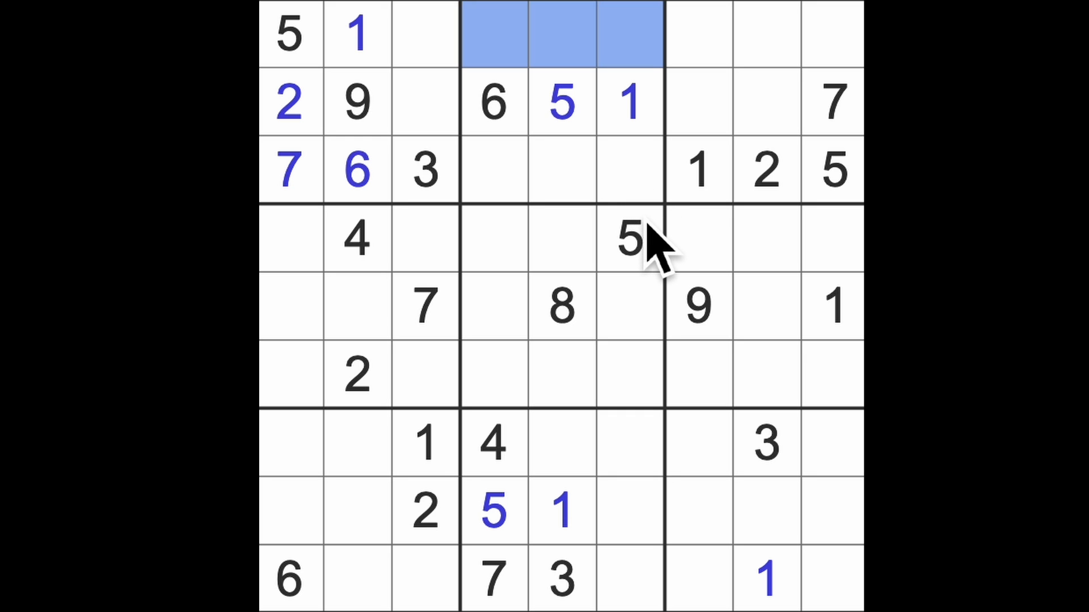
pyautogui.moveTo(671, 246)
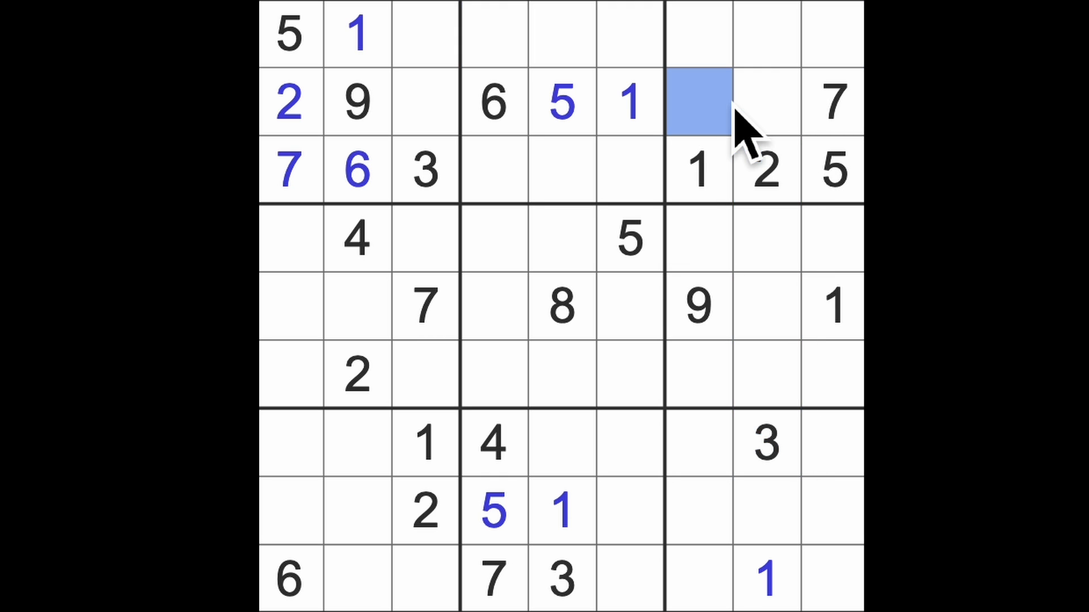
# Enter a 3 in the top-right box and move through neighbouring empty cells in rows 1-3
pyautogui.write('3')
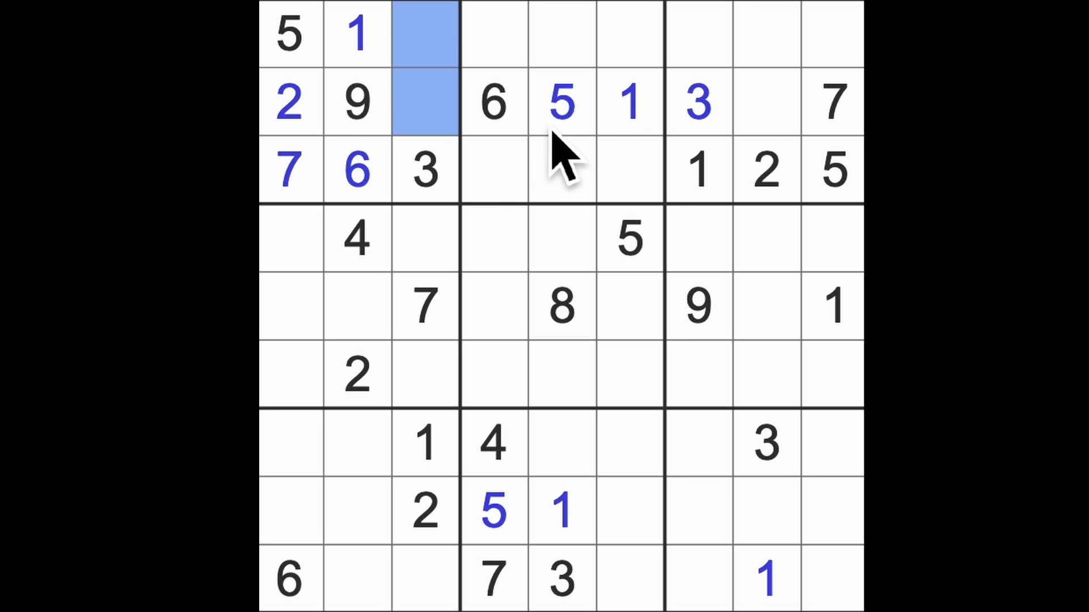
pyautogui.click(763, 104)
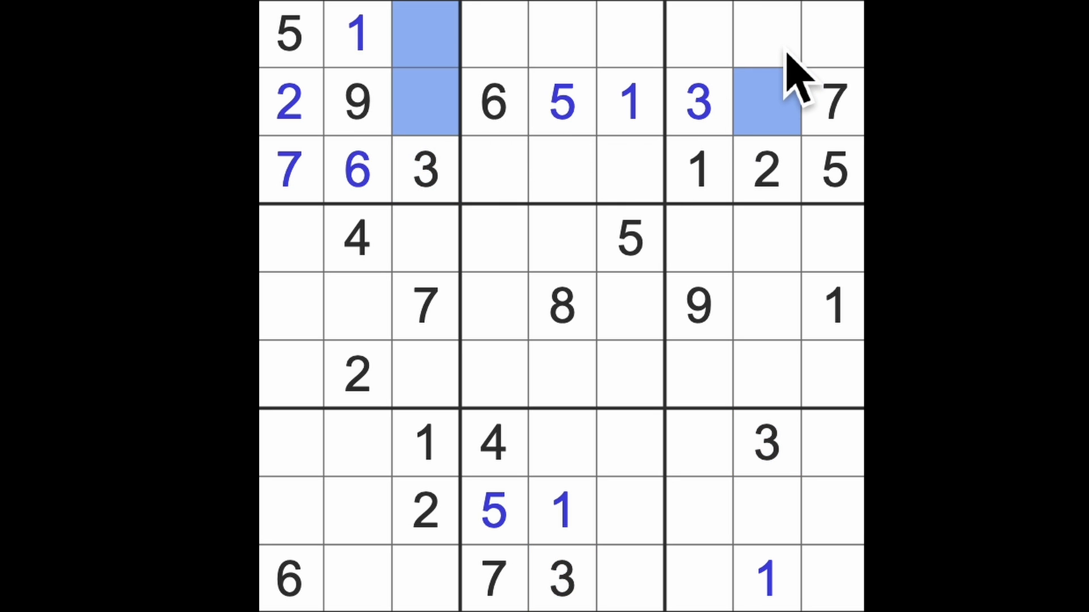
pyautogui.click(763, 35)
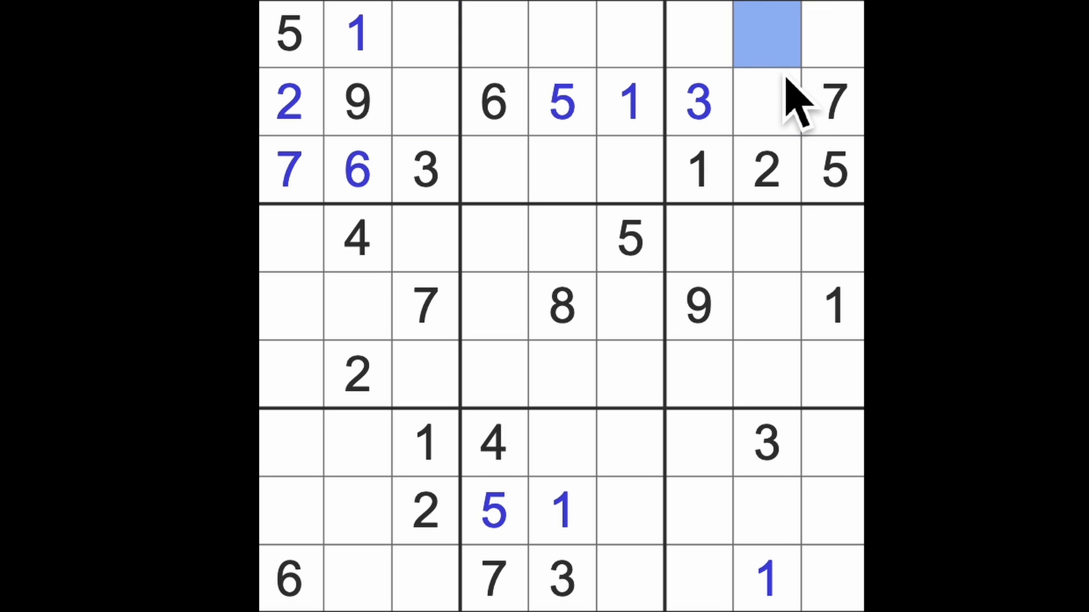
pyautogui.click(697, 170)
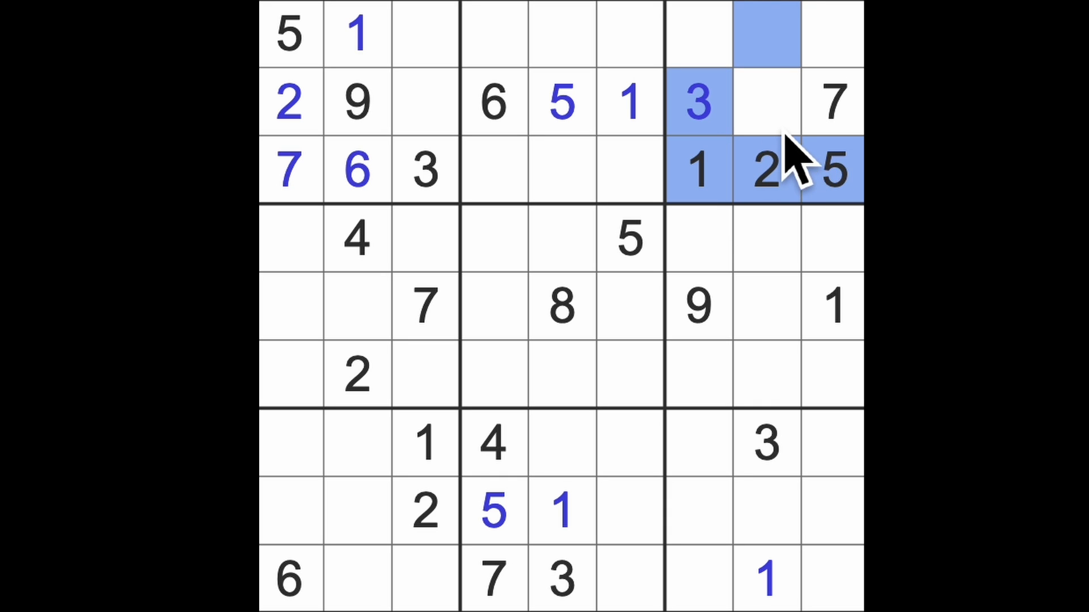
pyautogui.moveTo(792, 104)
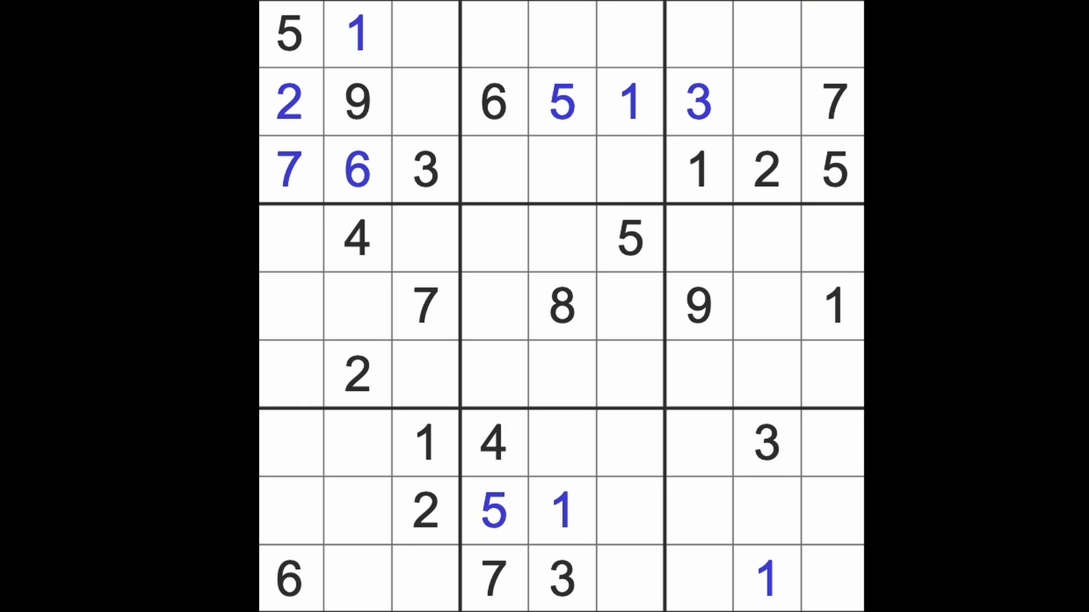
pyautogui.click(831, 305)
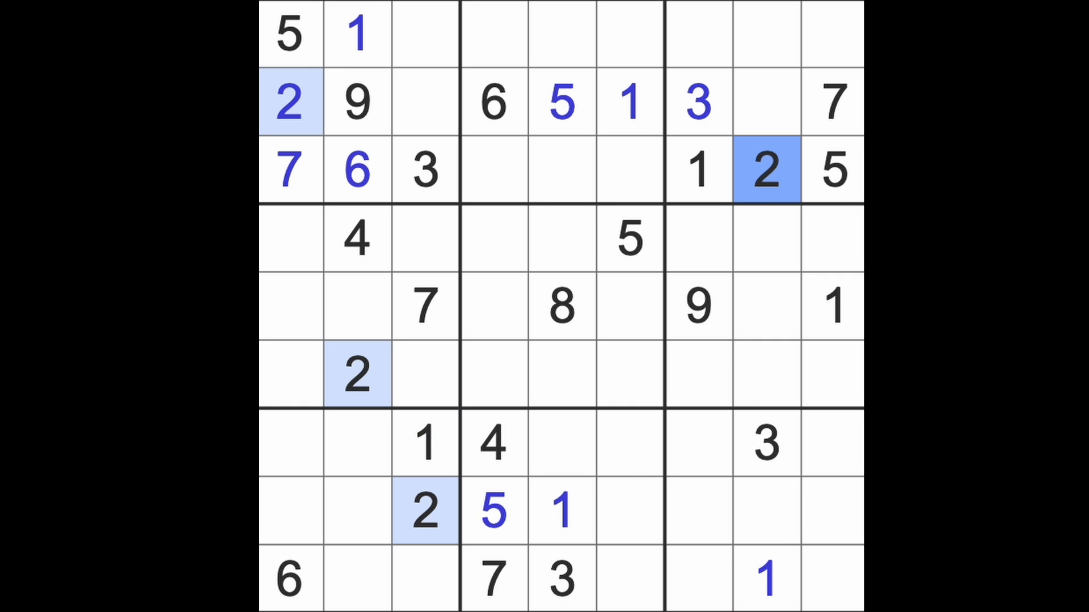
pyautogui.moveTo(719, 153)
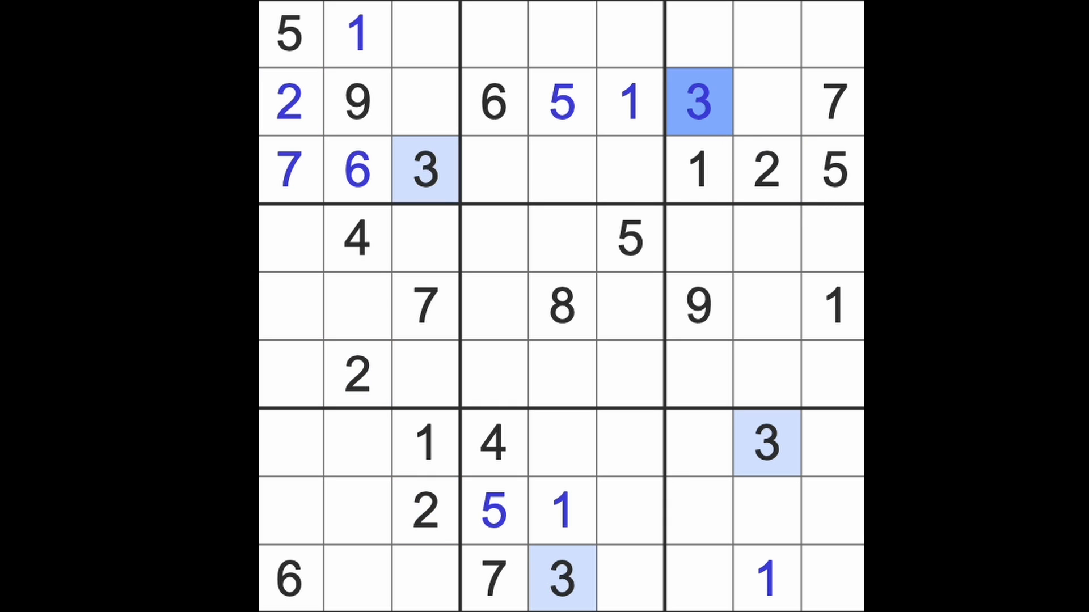
pyautogui.moveTo(527, 465)
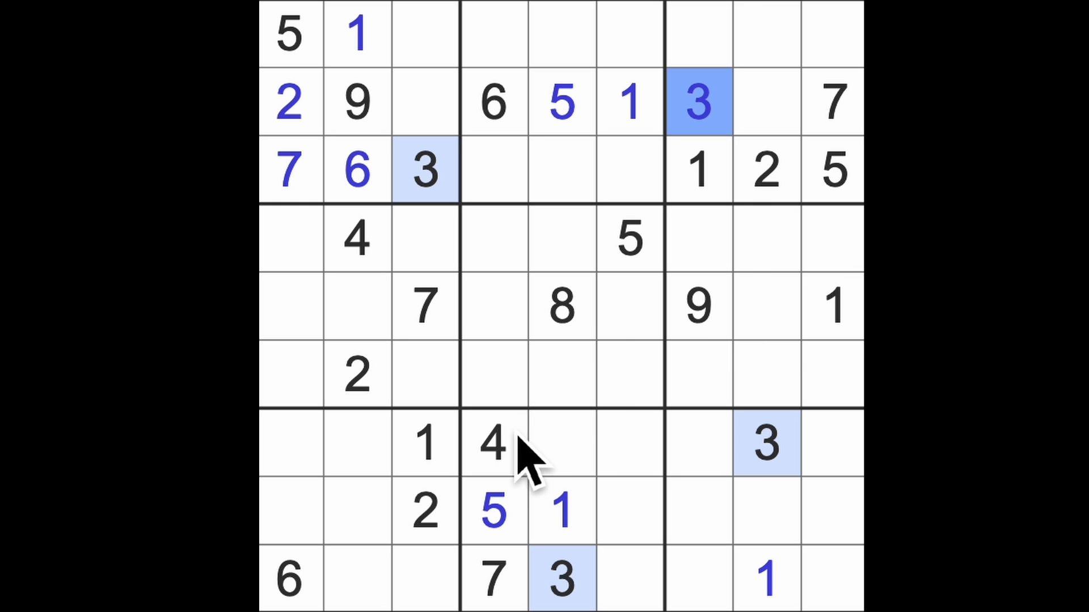
# Scan the 4s and enter a 4 in row 8, column 1 above the bottom-left 6
pyautogui.click(493, 445)
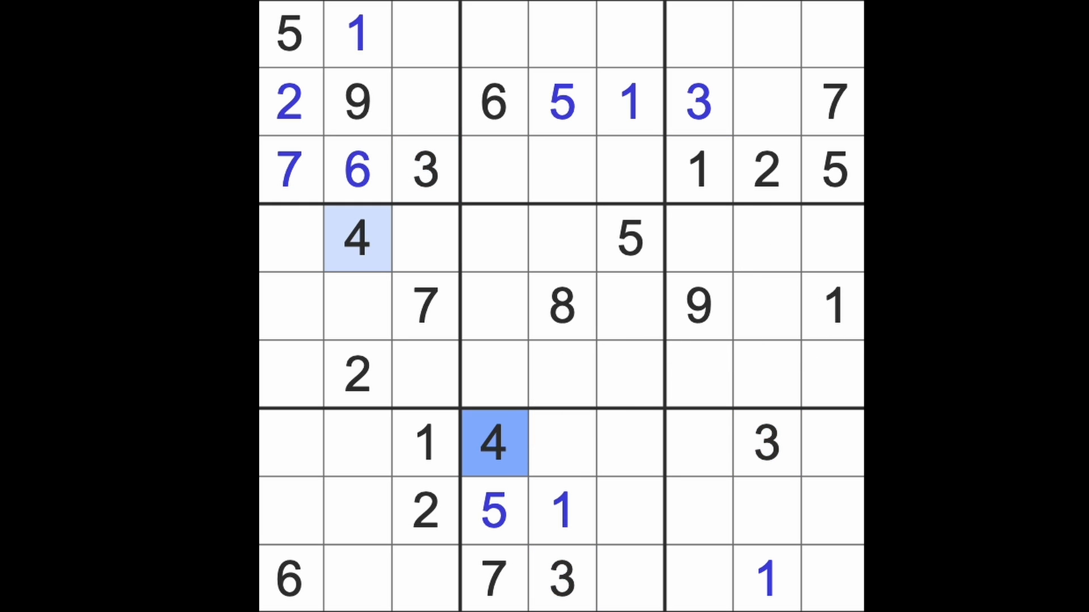
pyautogui.click(423, 35)
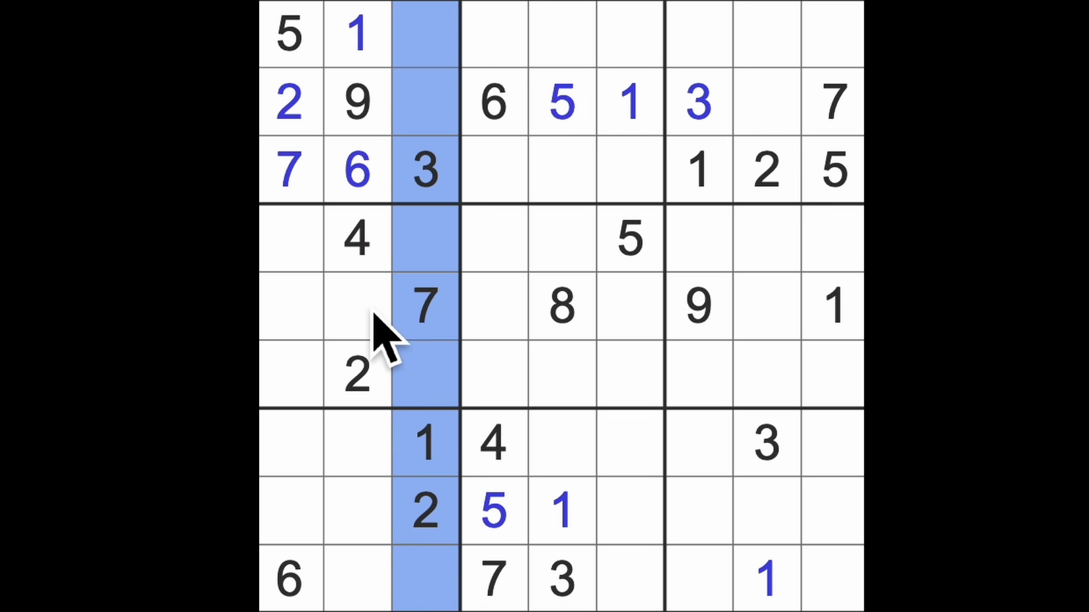
pyautogui.click(288, 510)
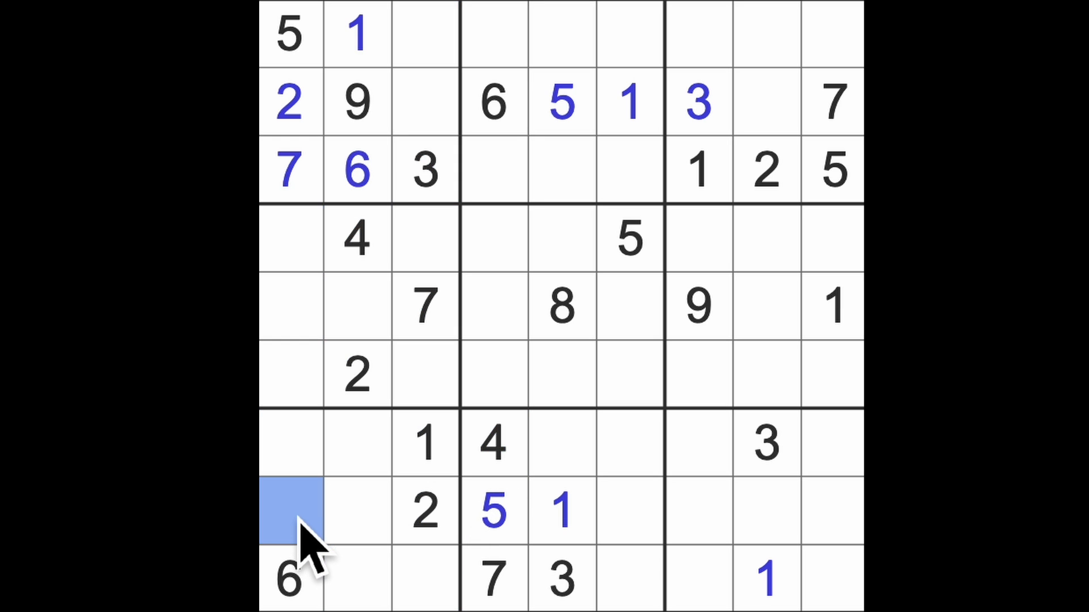
pyautogui.write('4')
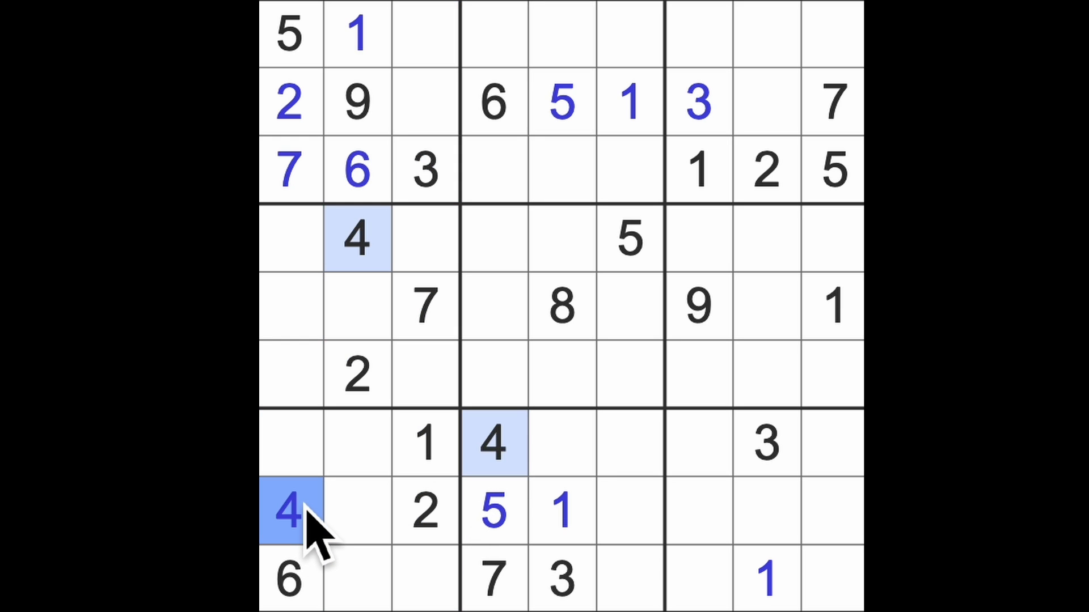
pyautogui.moveTo(334, 514)
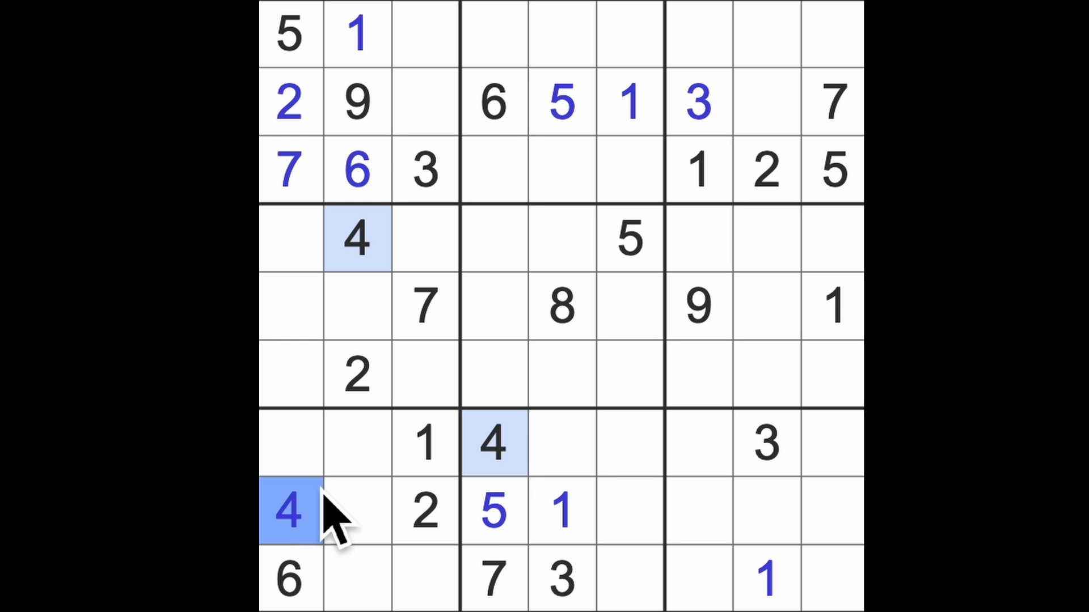
# Inspect cells in row 8 and row 2, then highlight the 8s to find their placements
pyautogui.click(490, 511)
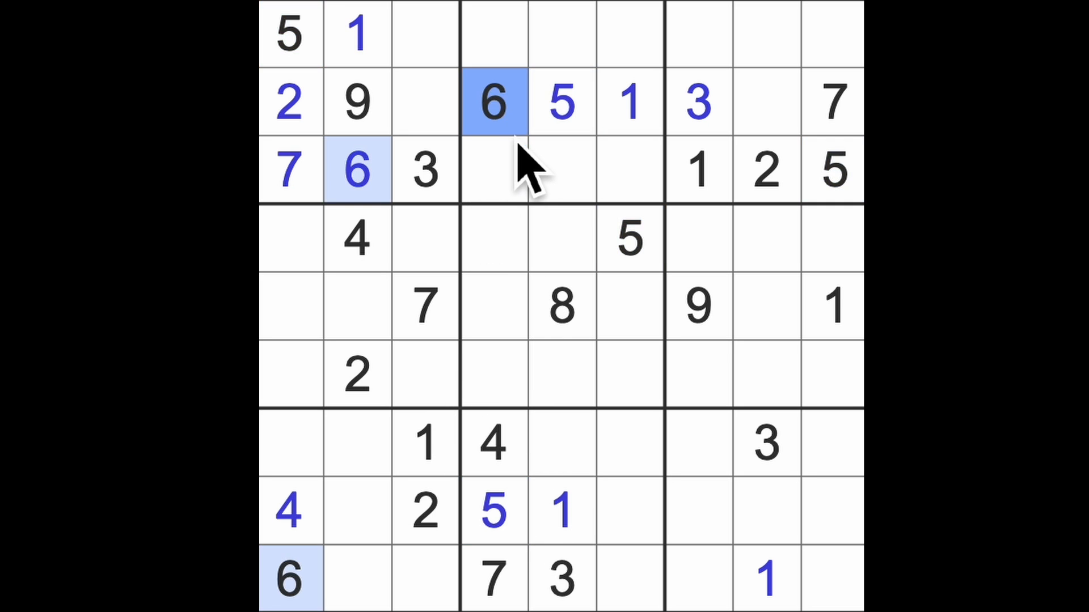
pyautogui.moveTo(525, 170)
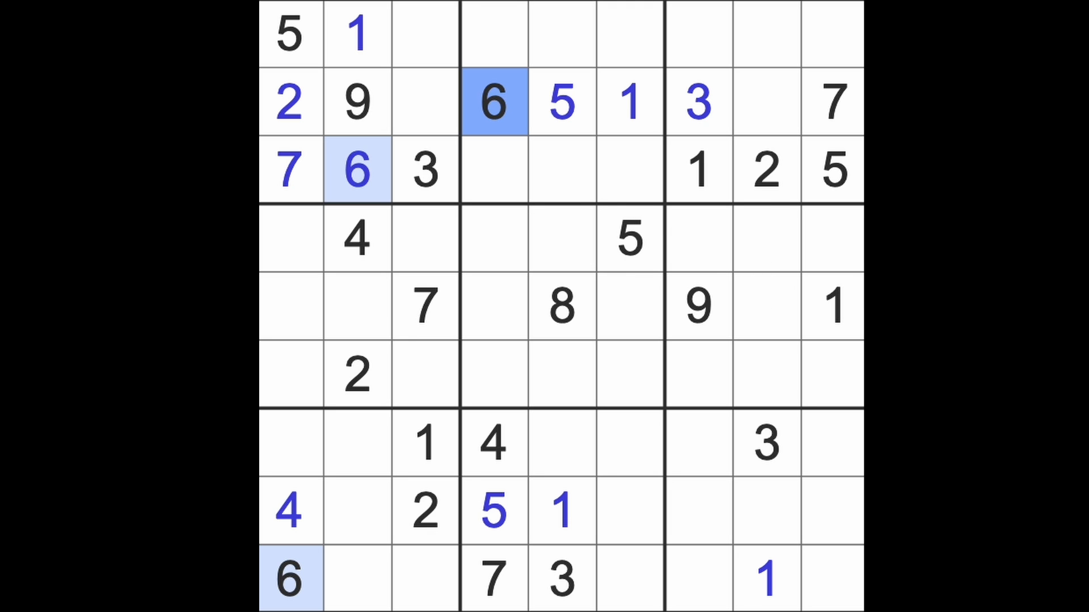
pyautogui.click(831, 102)
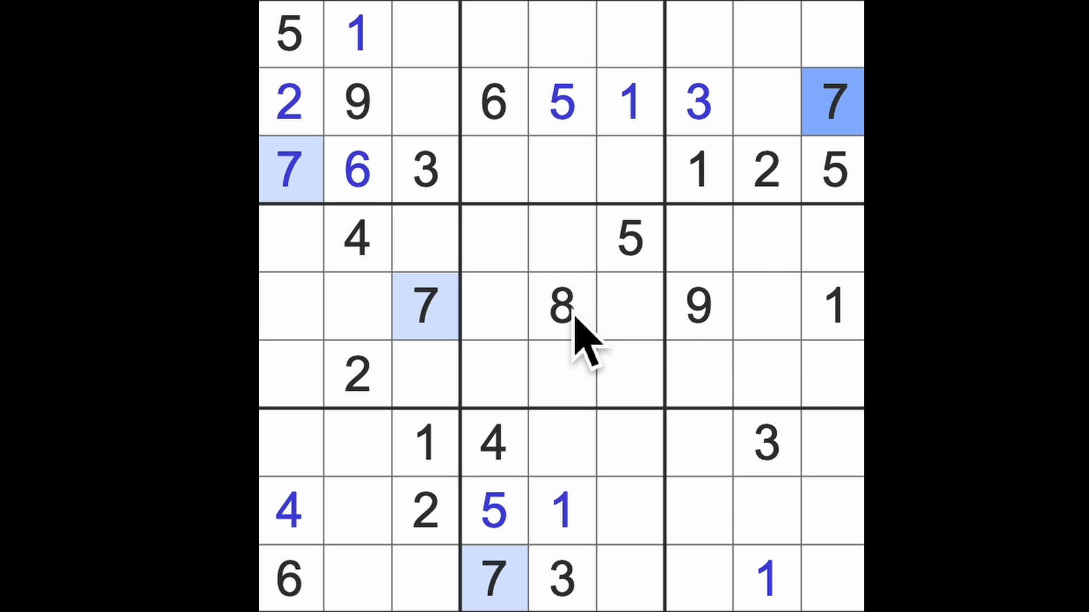
pyautogui.click(561, 306)
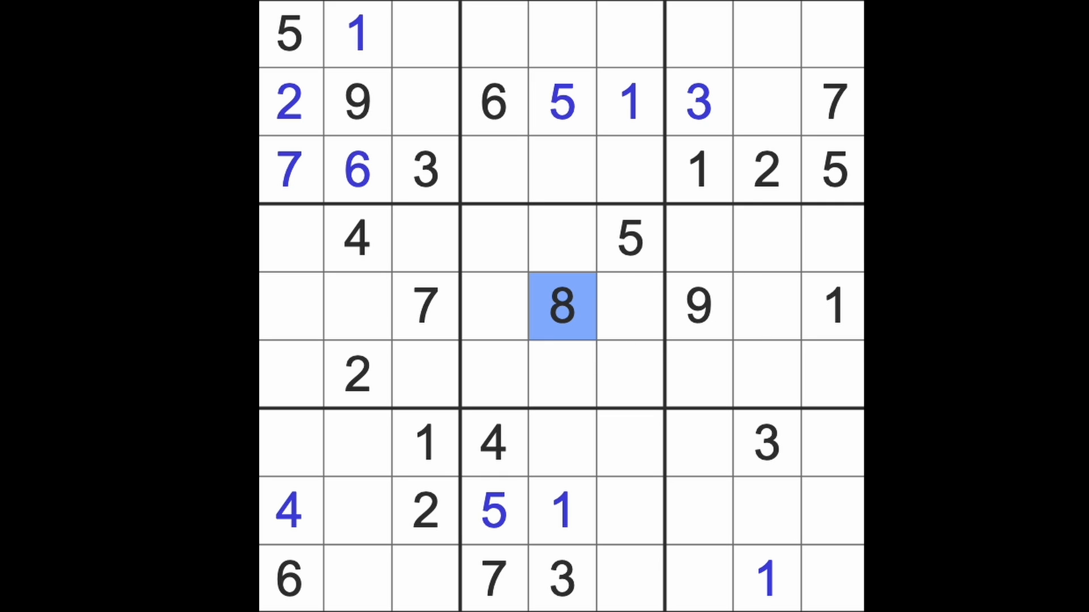
pyautogui.moveTo(816, 340)
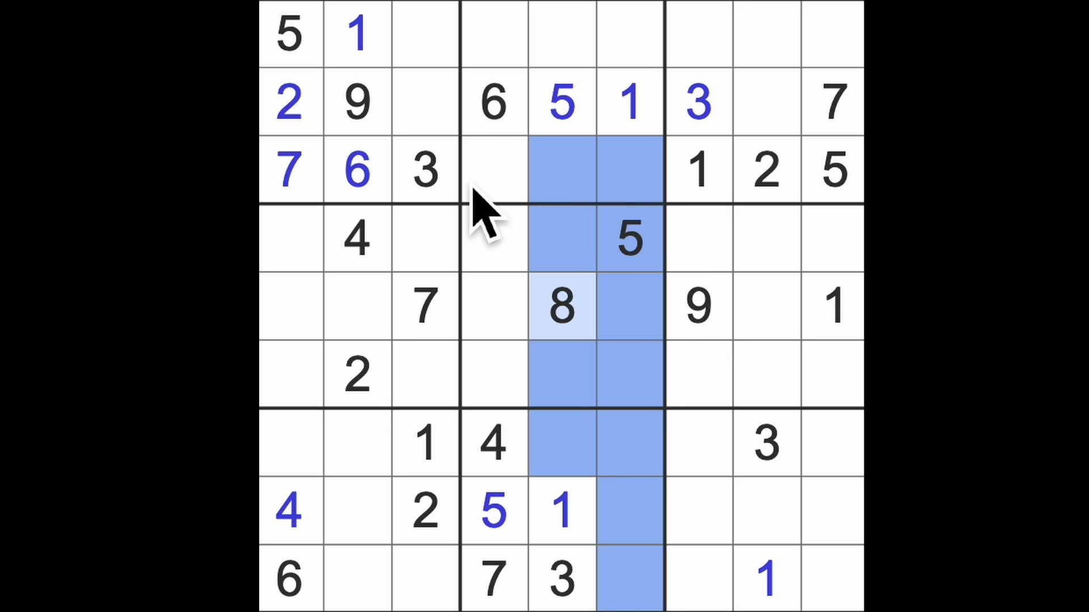
# Select the empty cell in row 3, column 4 to receive an 8
pyautogui.click(492, 170)
pyautogui.write('8')
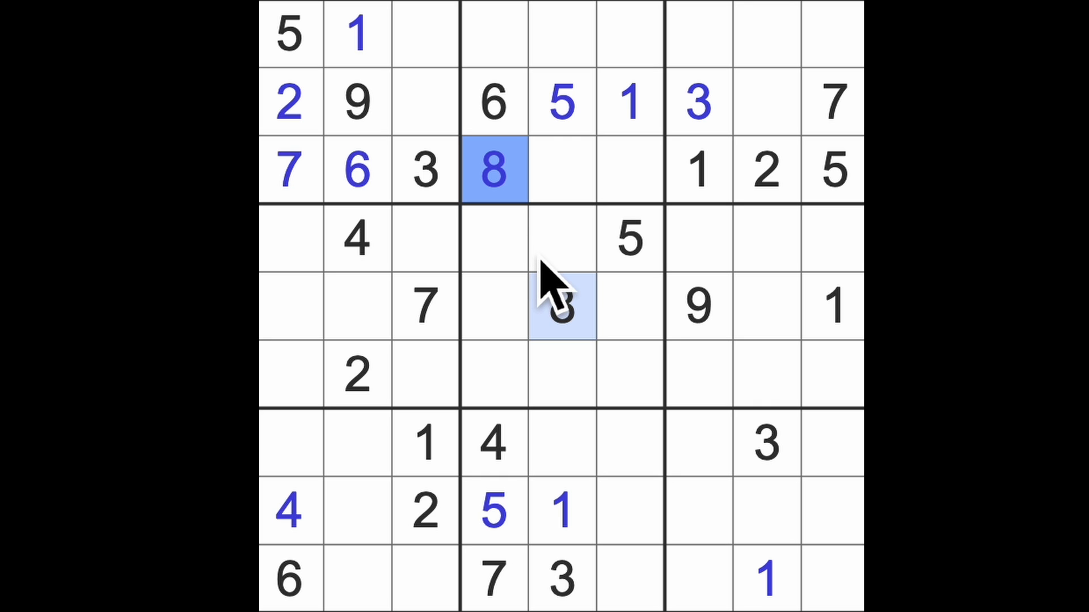
pyautogui.moveTo(694, 333)
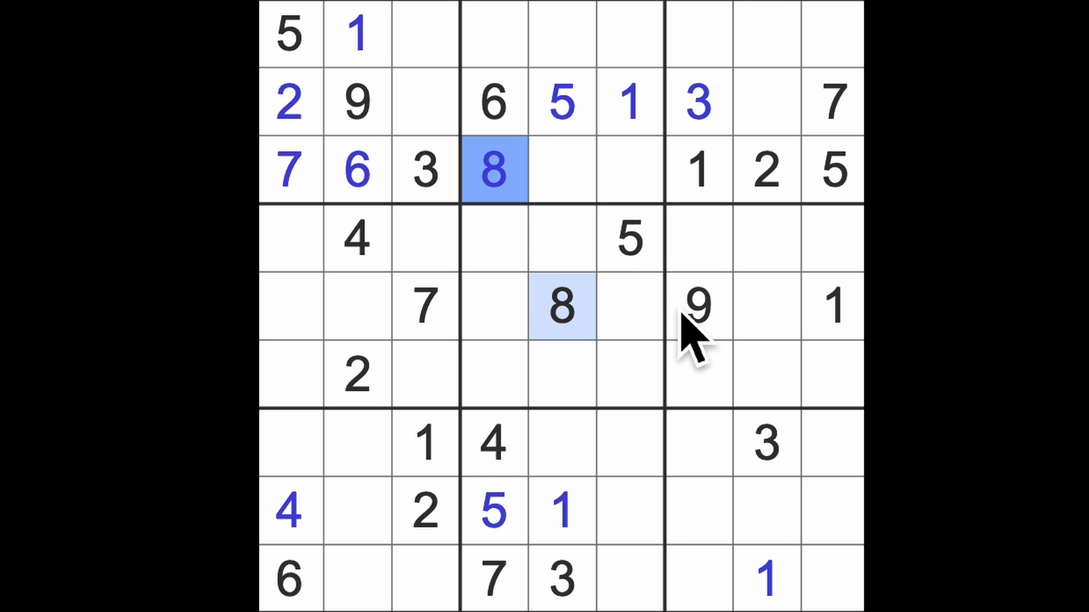
pyautogui.moveTo(732, 379)
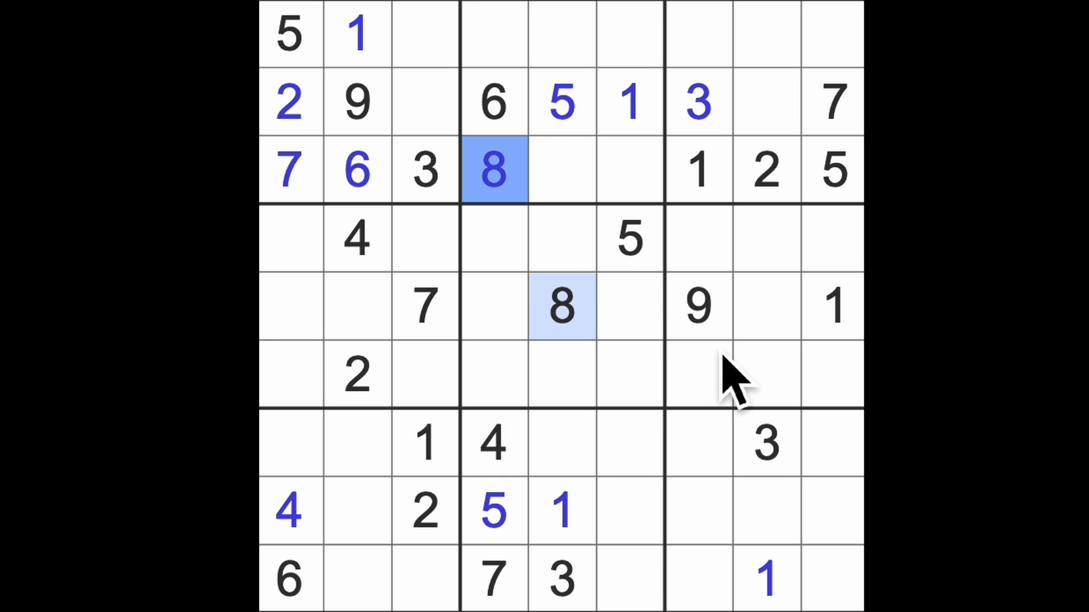
pyautogui.moveTo(736, 389)
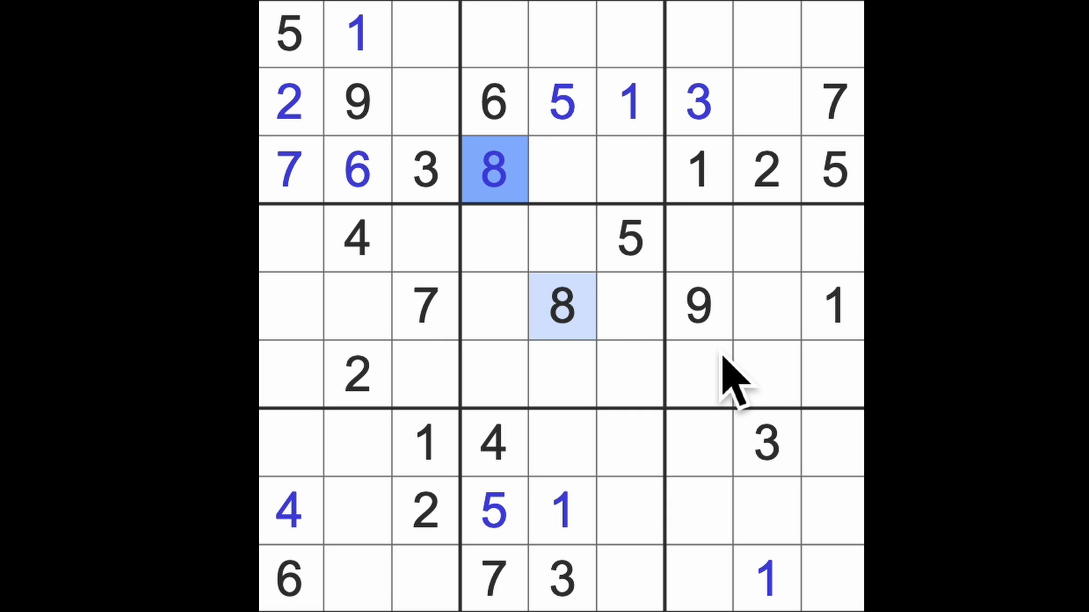
pyautogui.moveTo(736, 389)
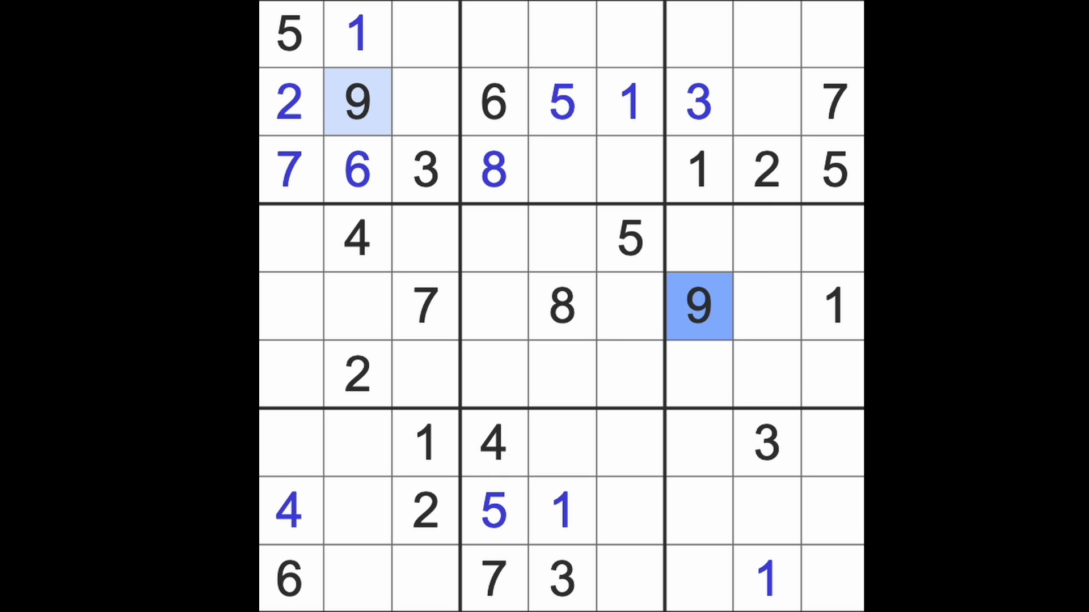
pyautogui.moveTo(791, 326)
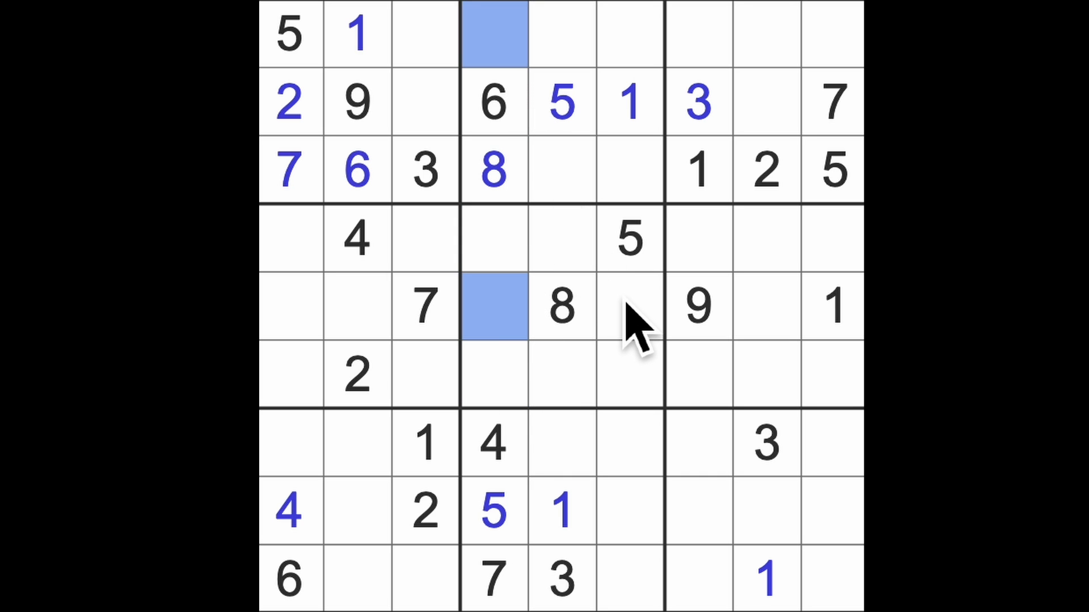
pyautogui.click(494, 238)
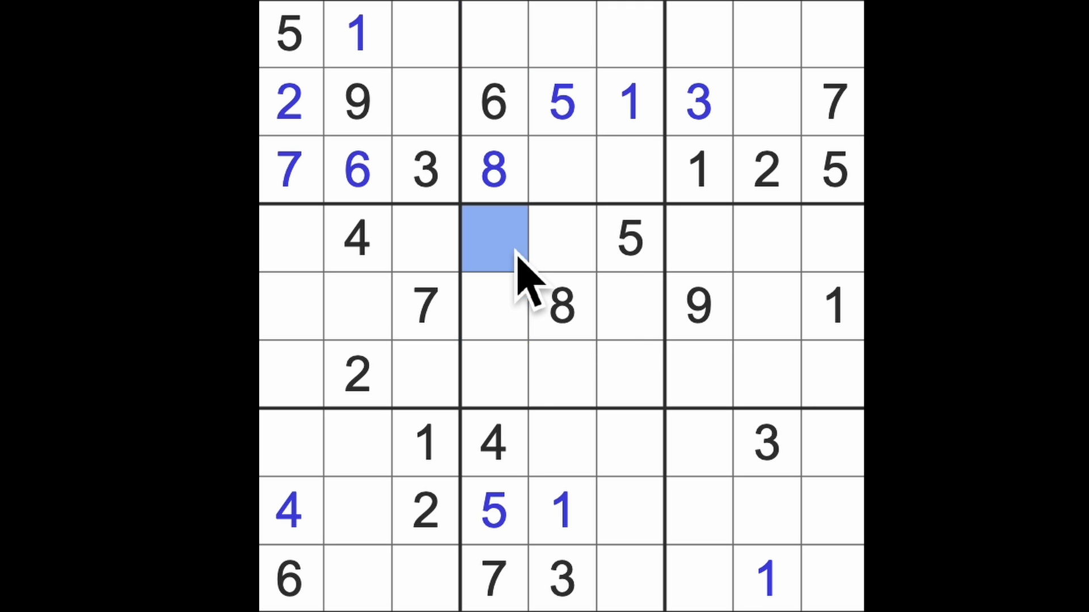
pyautogui.click(493, 375)
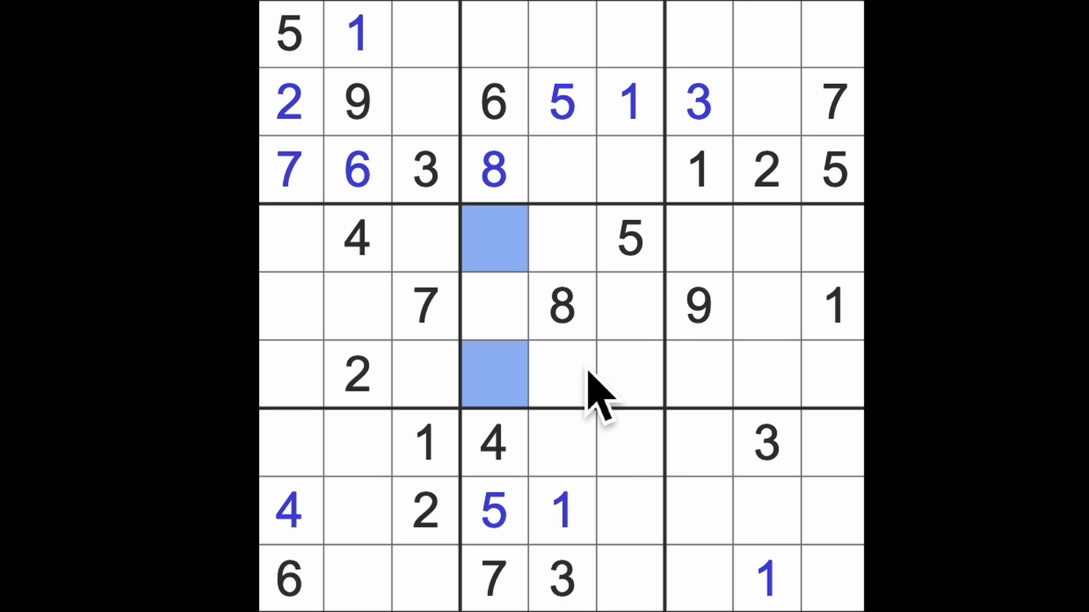
pyautogui.moveTo(621, 360)
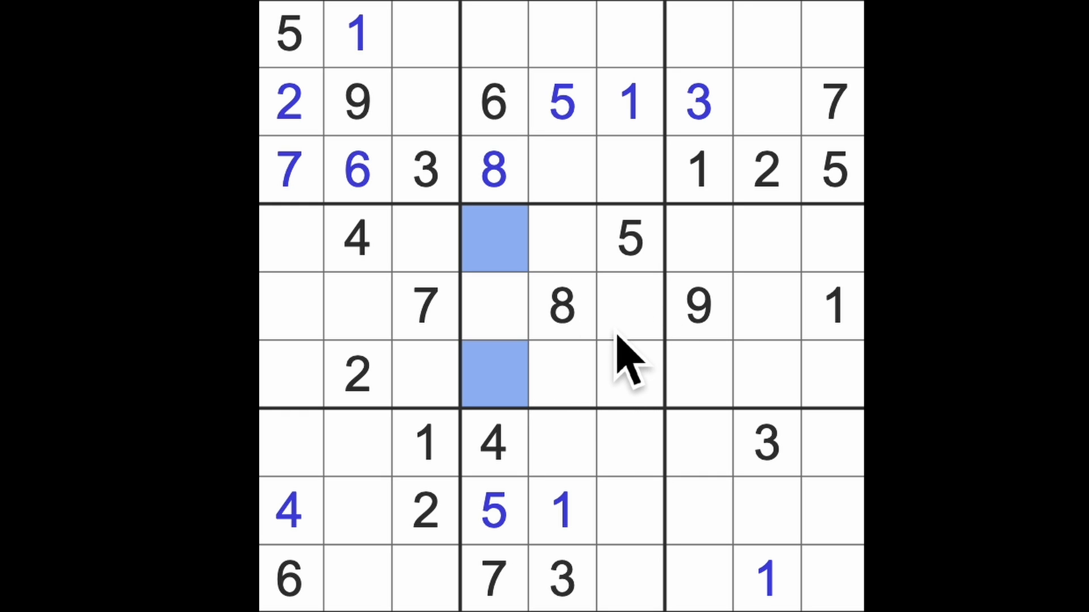
pyautogui.moveTo(653, 389)
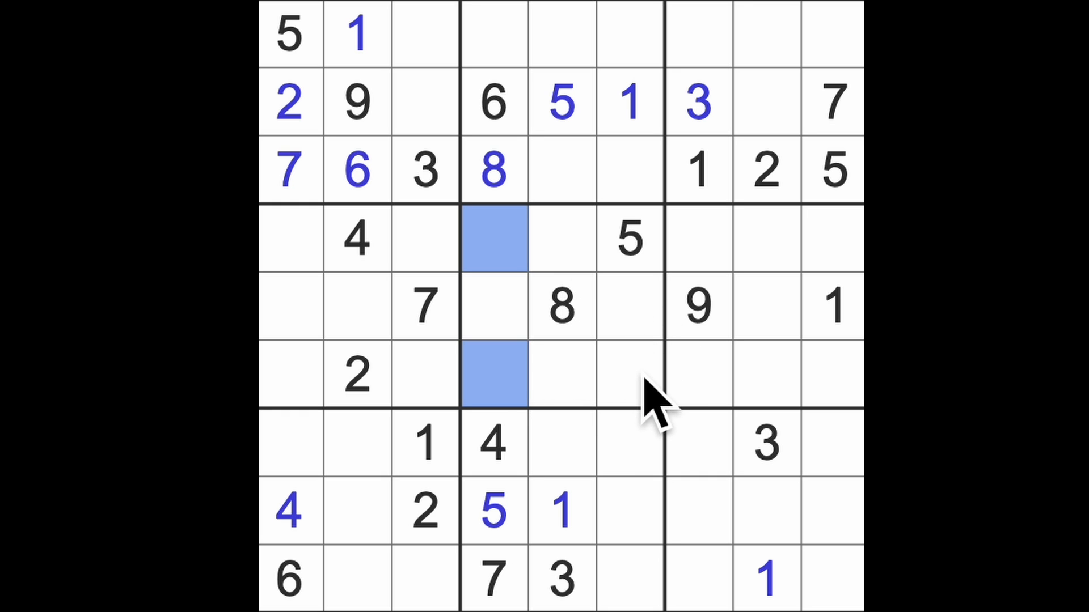
pyautogui.moveTo(545, 347)
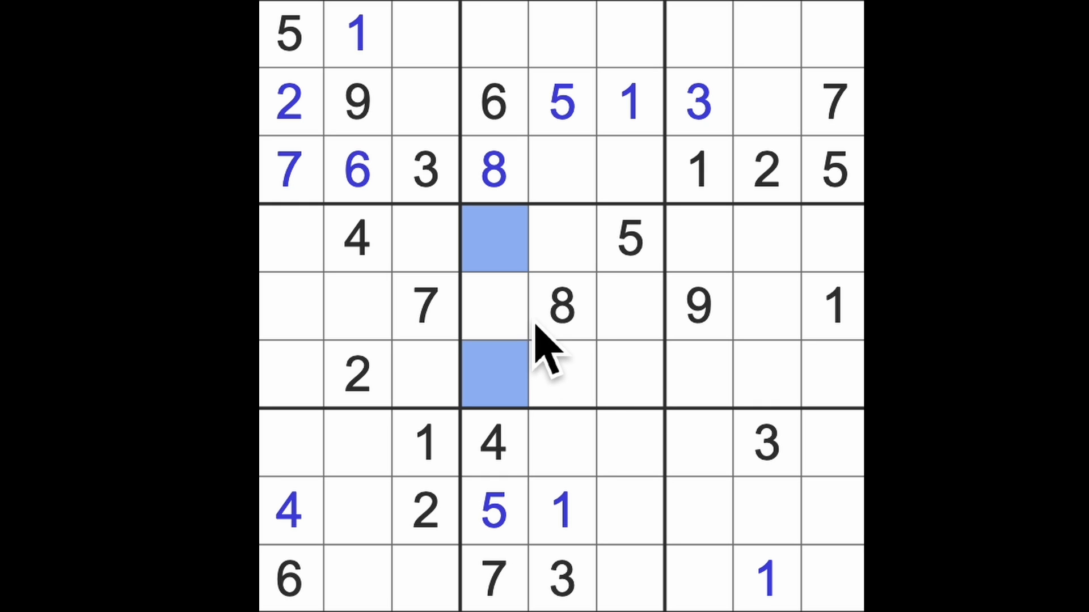
pyautogui.moveTo(645, 376)
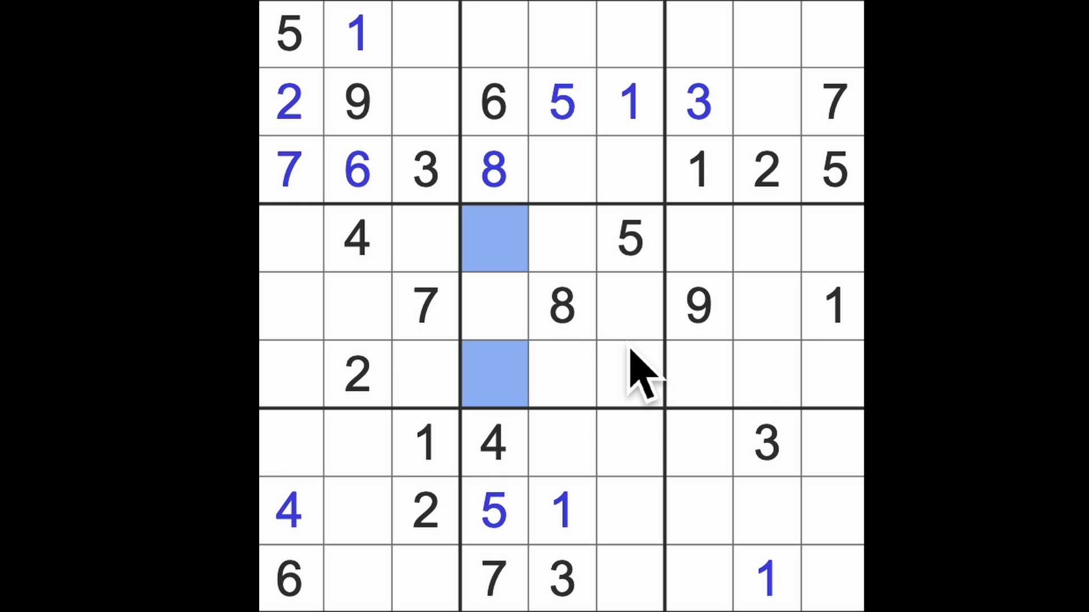
pyautogui.moveTo(653, 375)
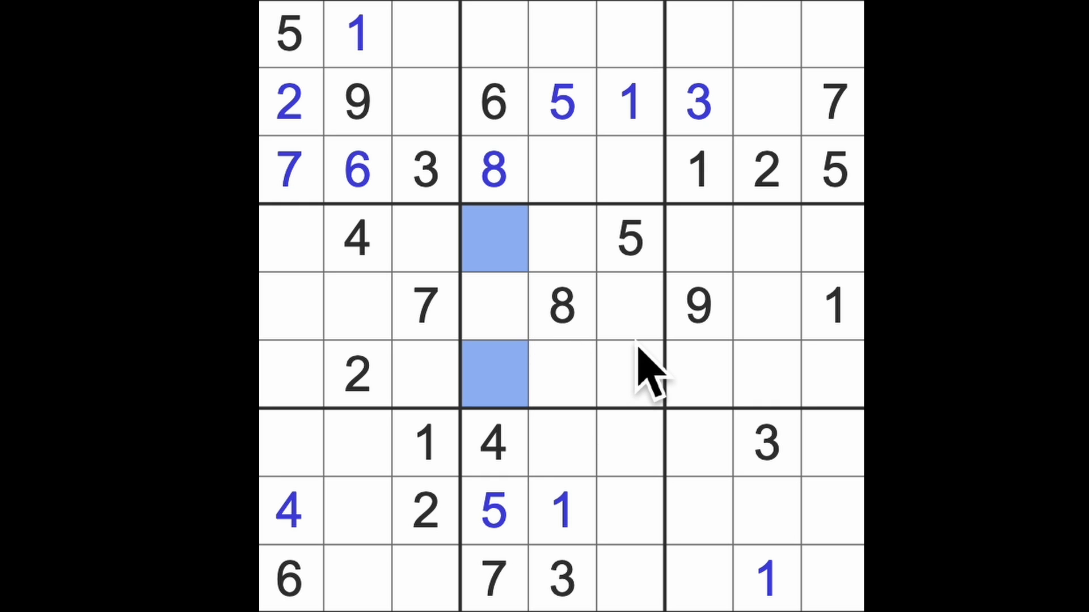
pyautogui.moveTo(642, 360)
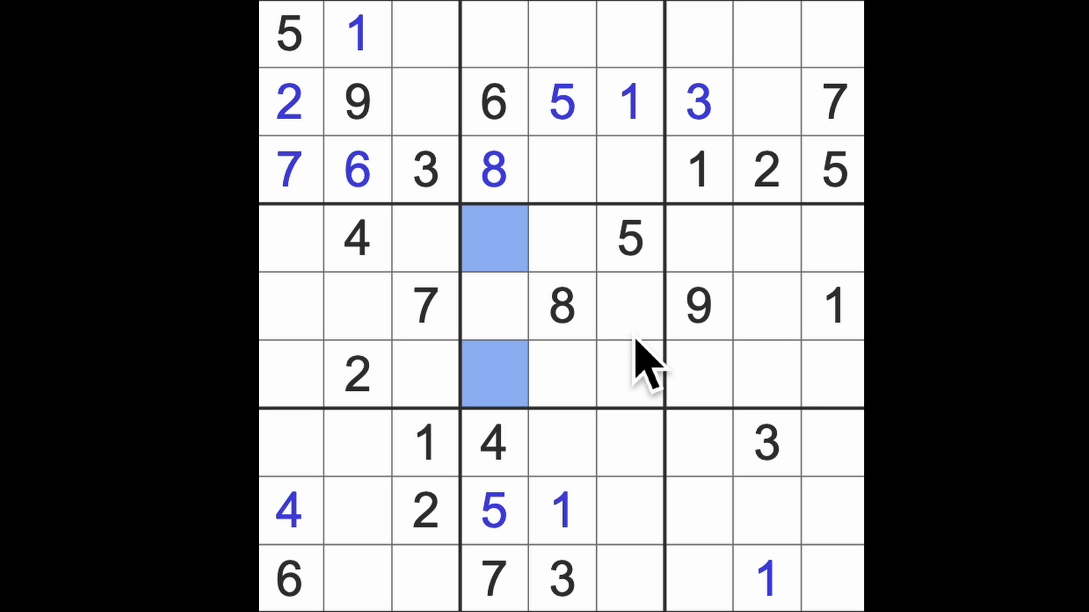
pyautogui.moveTo(642, 379)
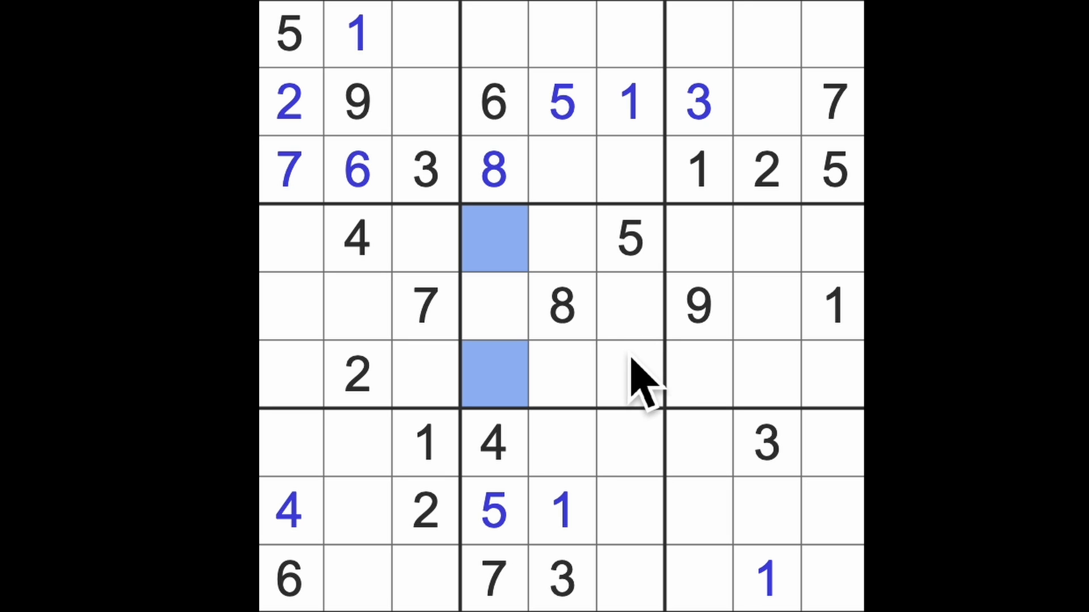
pyautogui.moveTo(656, 389)
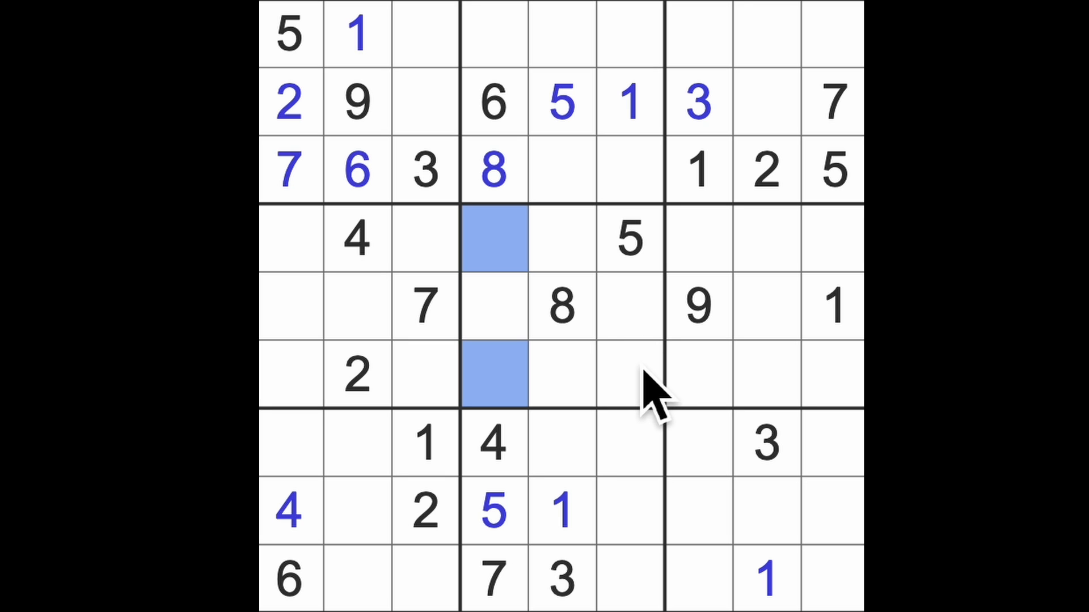
pyautogui.moveTo(677, 379)
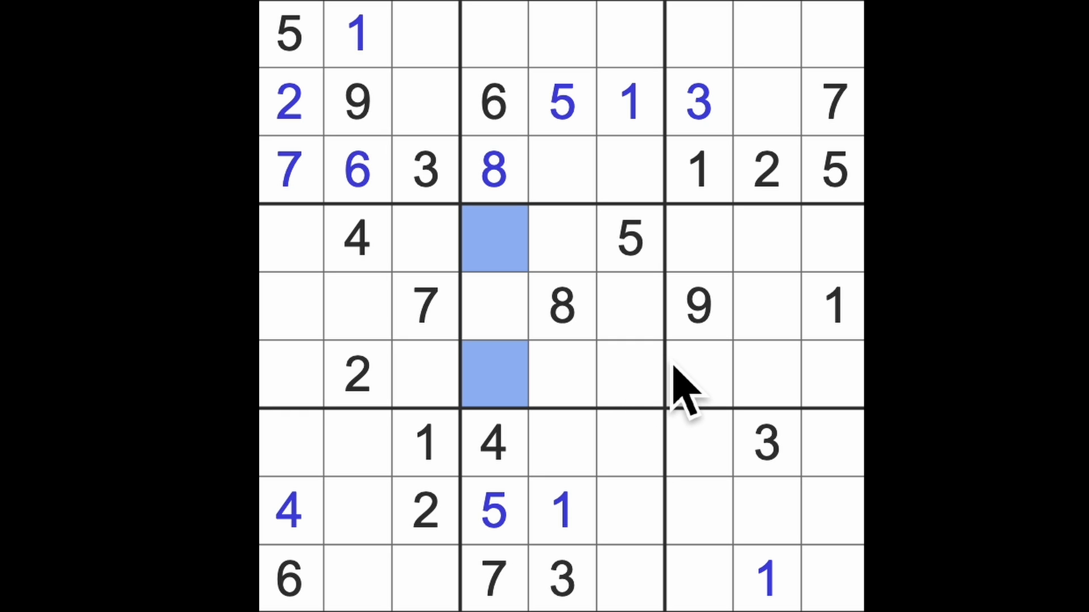
pyautogui.moveTo(736, 459)
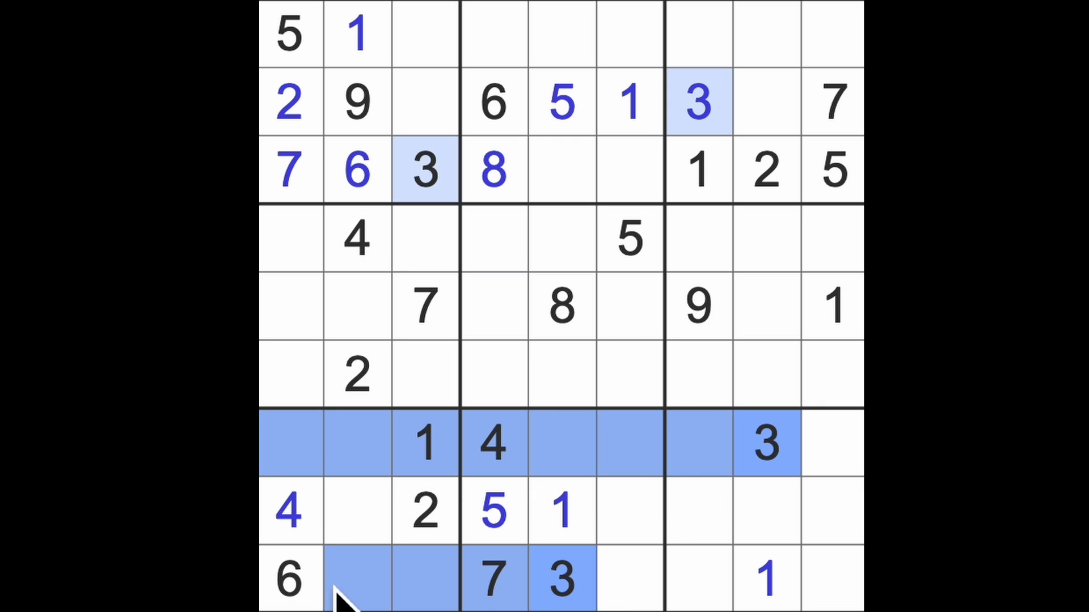
# Enter a 5 in the middle-left box's centre cell and a 9 in the bottom-left box
pyautogui.click(356, 512)
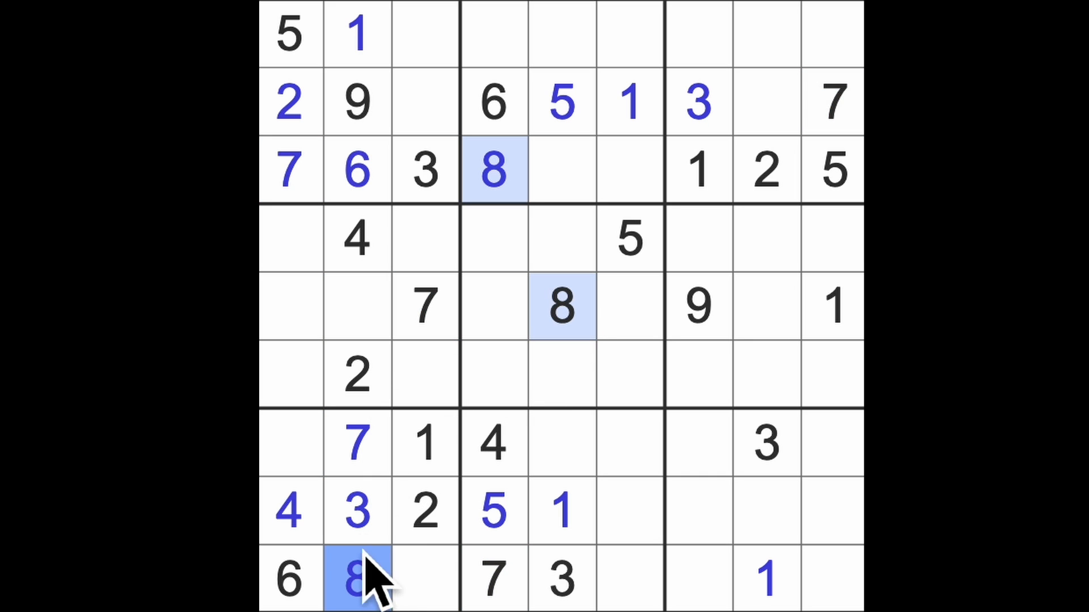
pyautogui.click(356, 306)
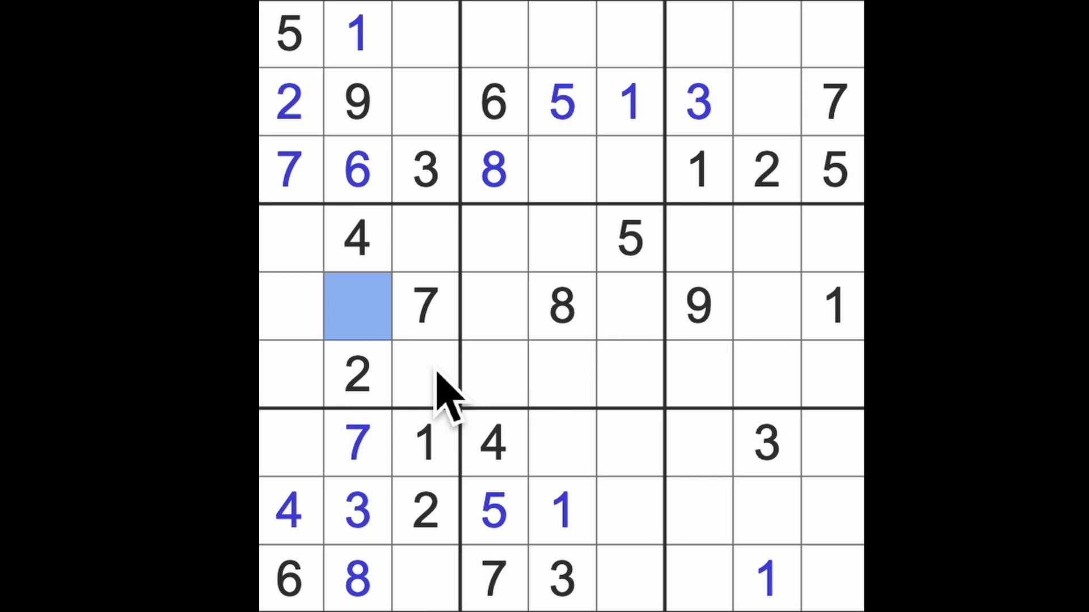
pyautogui.write('5')
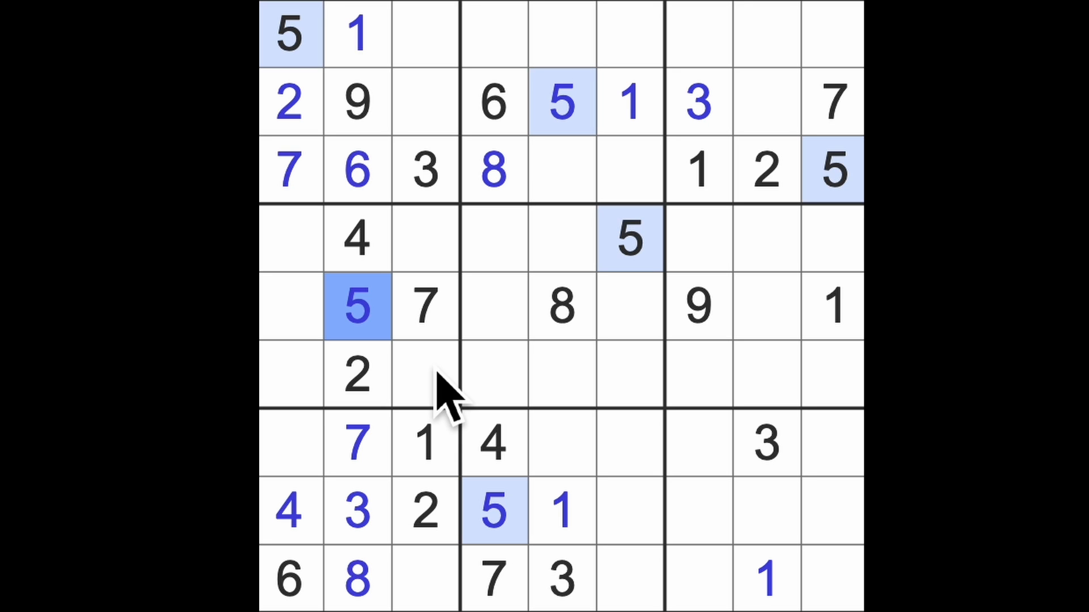
pyautogui.moveTo(487, 389)
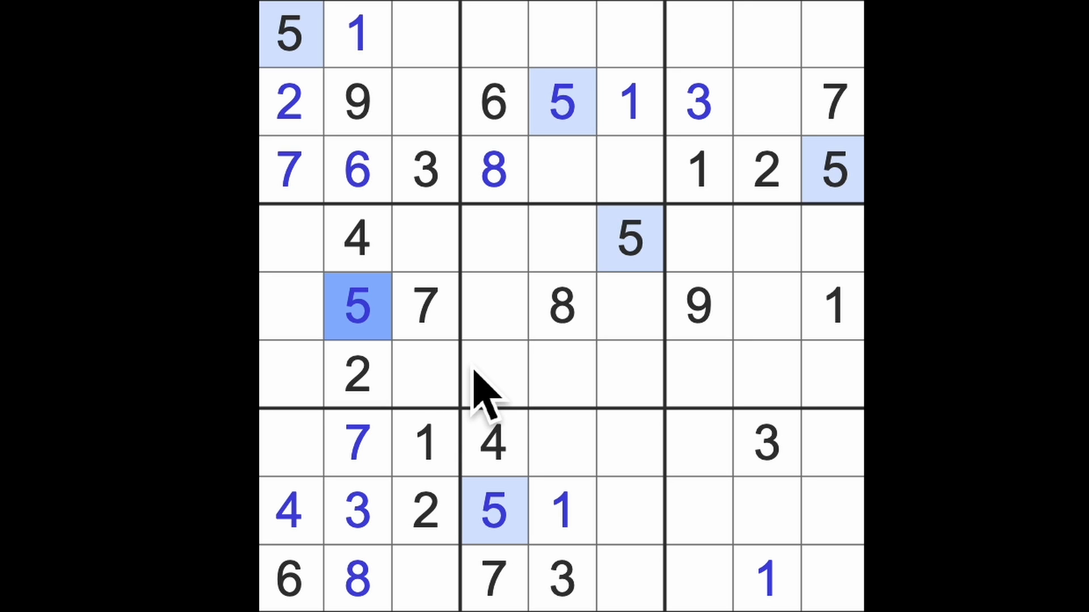
pyautogui.moveTo(520, 413)
pyautogui.write('5')
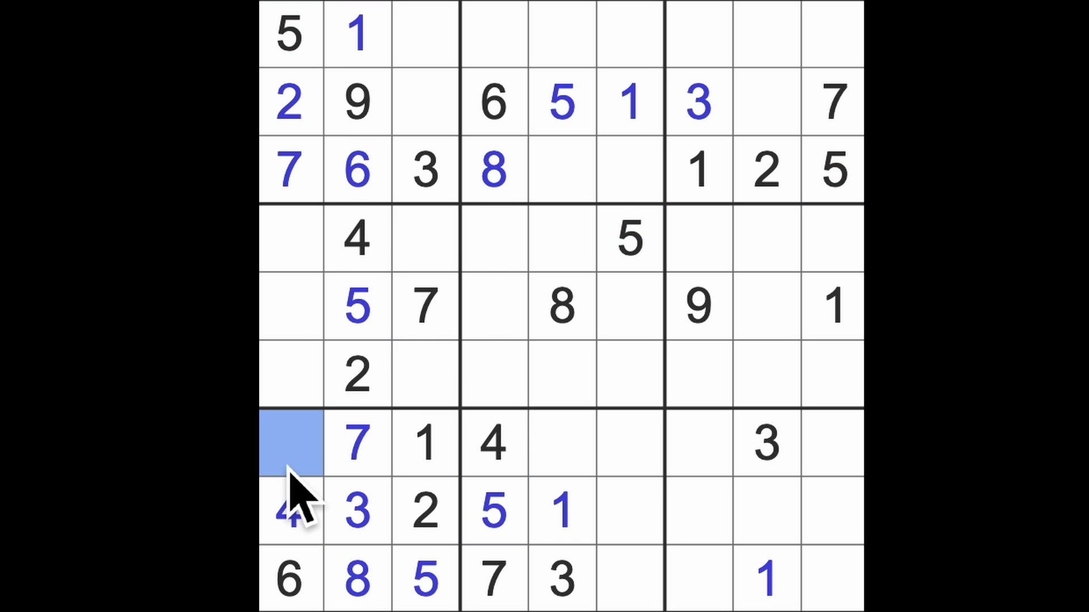
pyautogui.write('9')
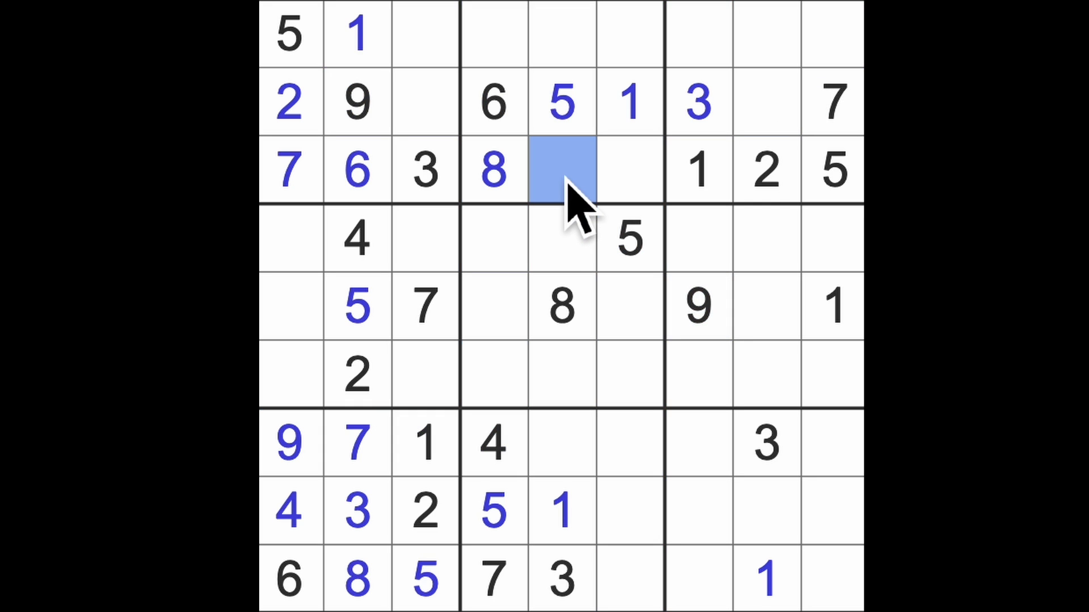
# Enter 9 and 4 beside the 8 to finish row 3 of the top-middle box
pyautogui.write('9')
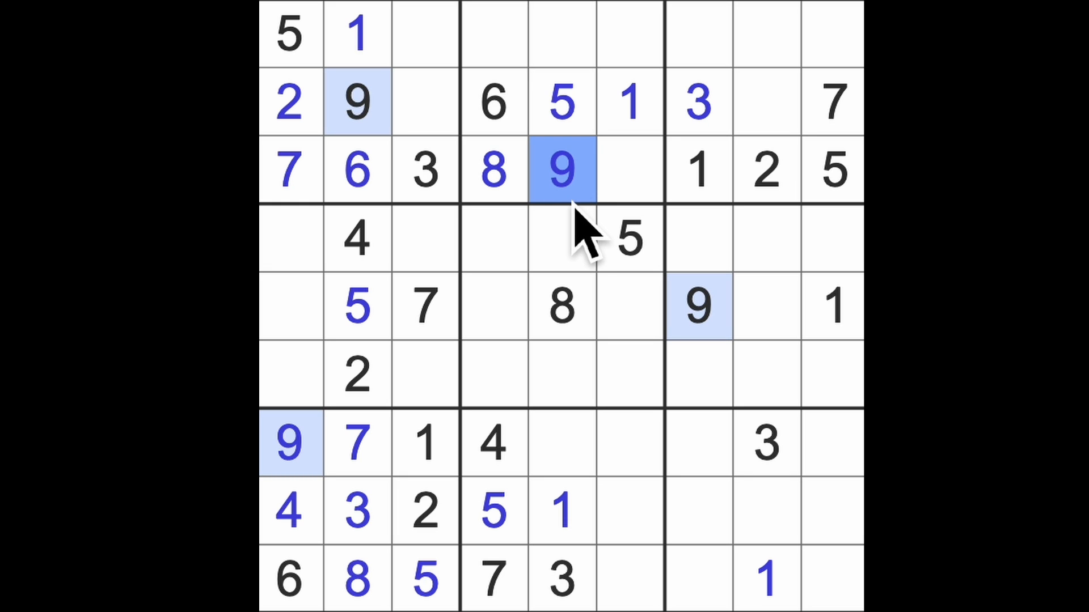
pyautogui.moveTo(593, 284)
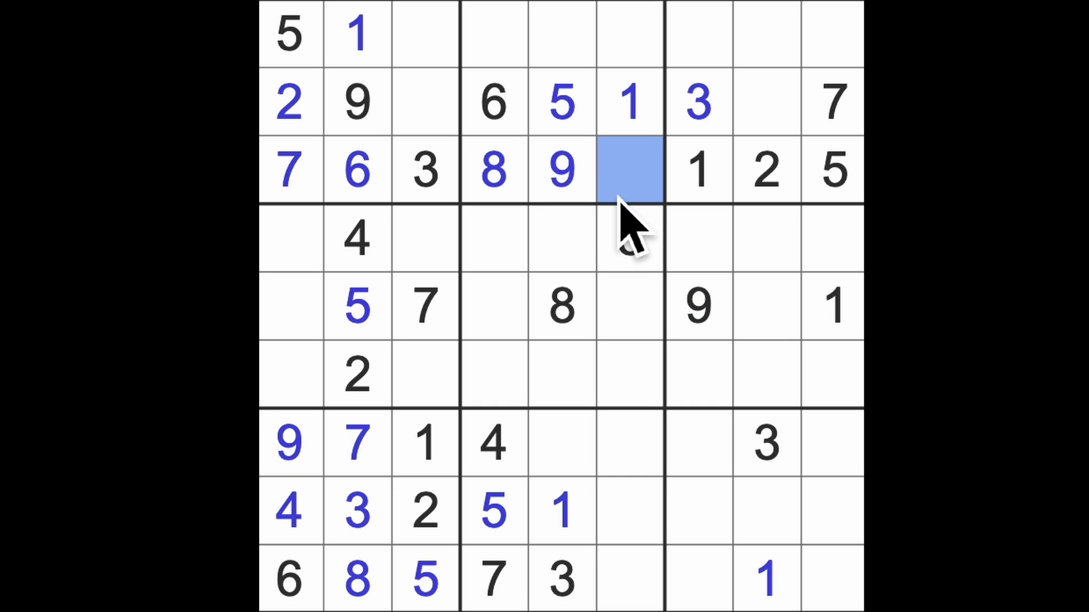
pyautogui.write('4')
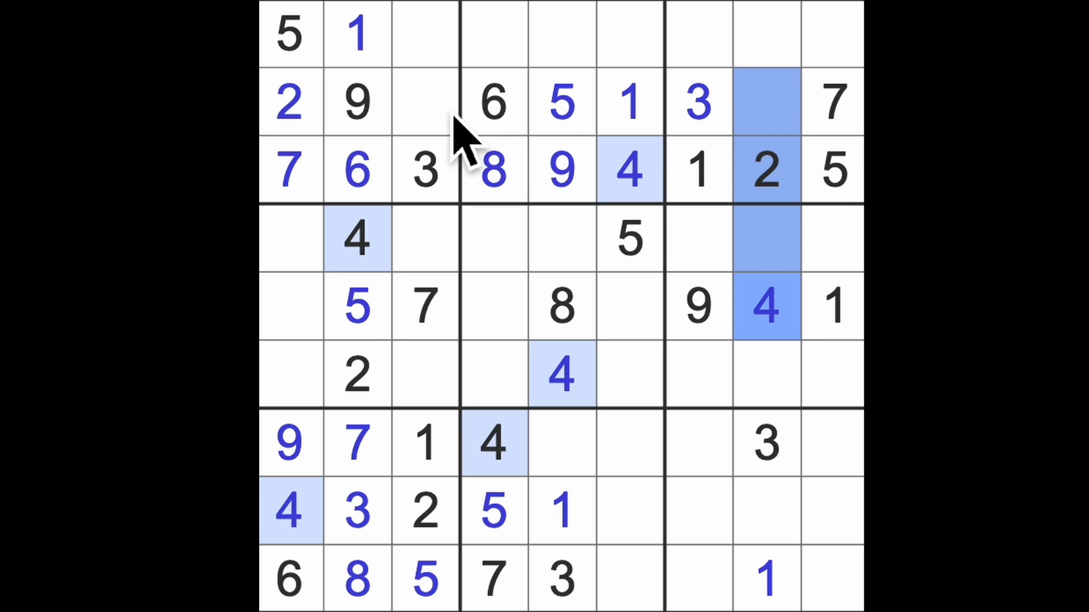
# Enter an 8 in the top-left box's last gap and select the row 2 gap before the 7
pyautogui.click(423, 102)
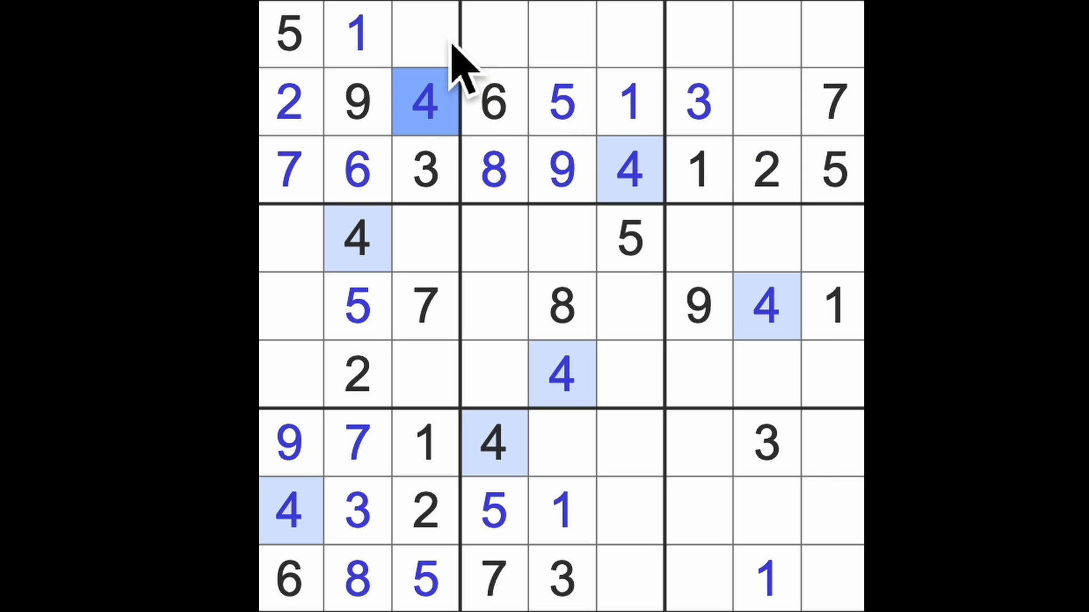
pyautogui.click(423, 33)
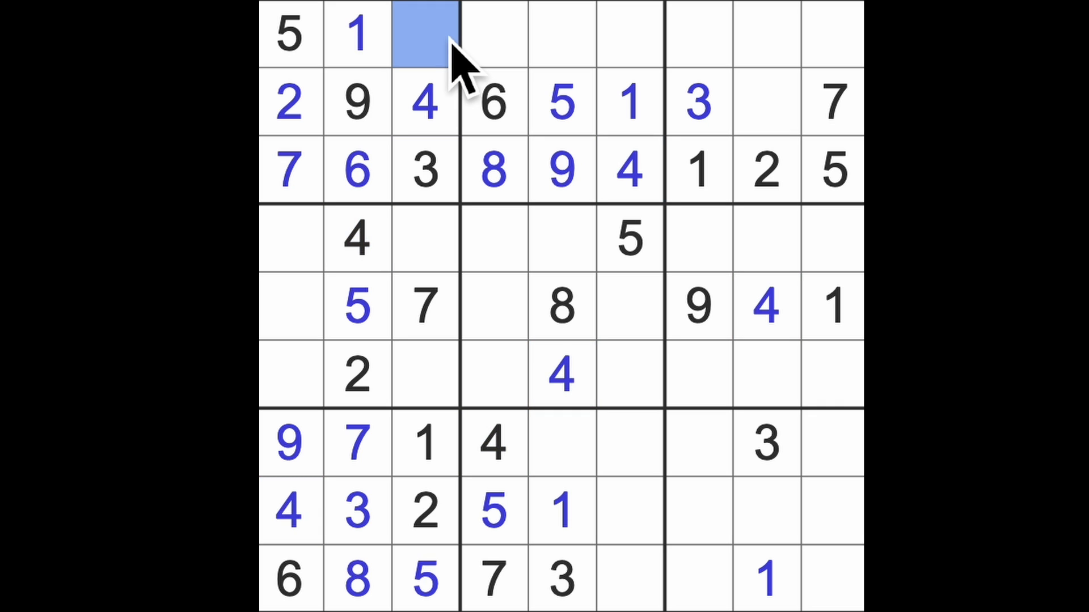
pyautogui.write('8')
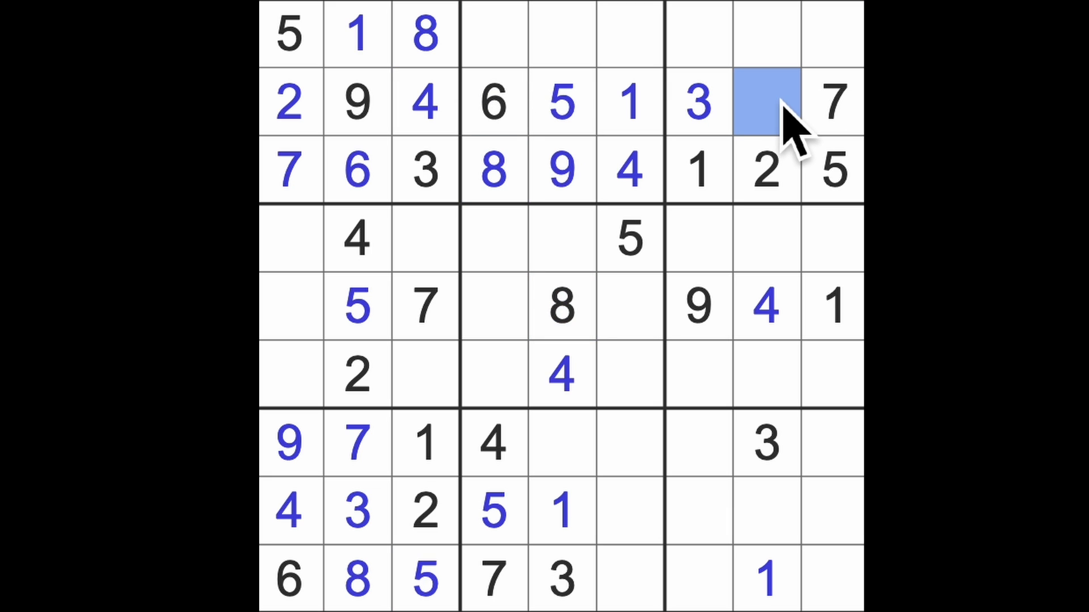
pyautogui.click(763, 103)
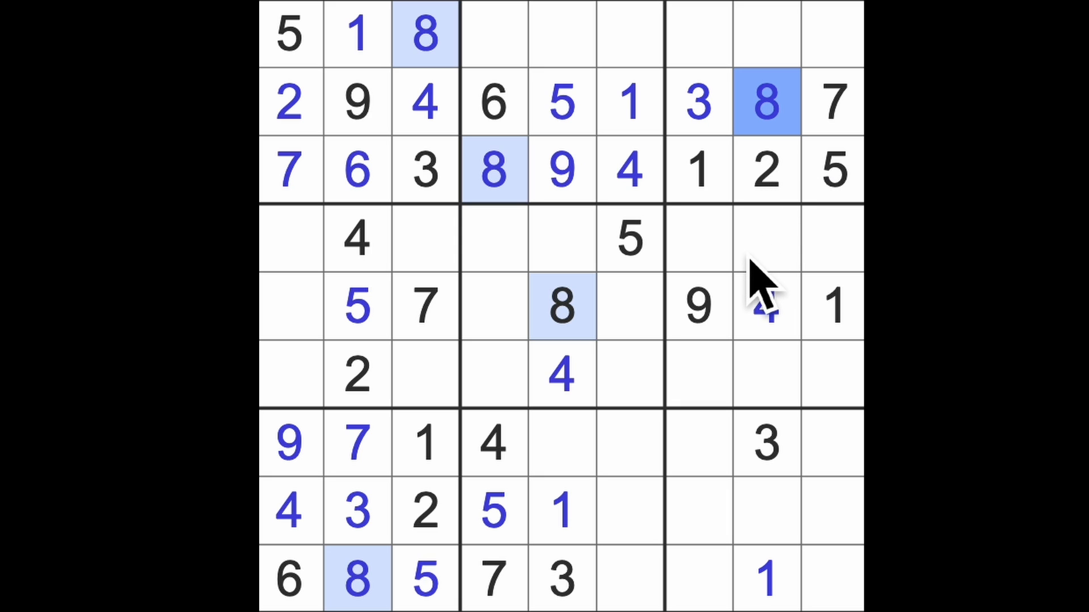
pyautogui.moveTo(722, 63)
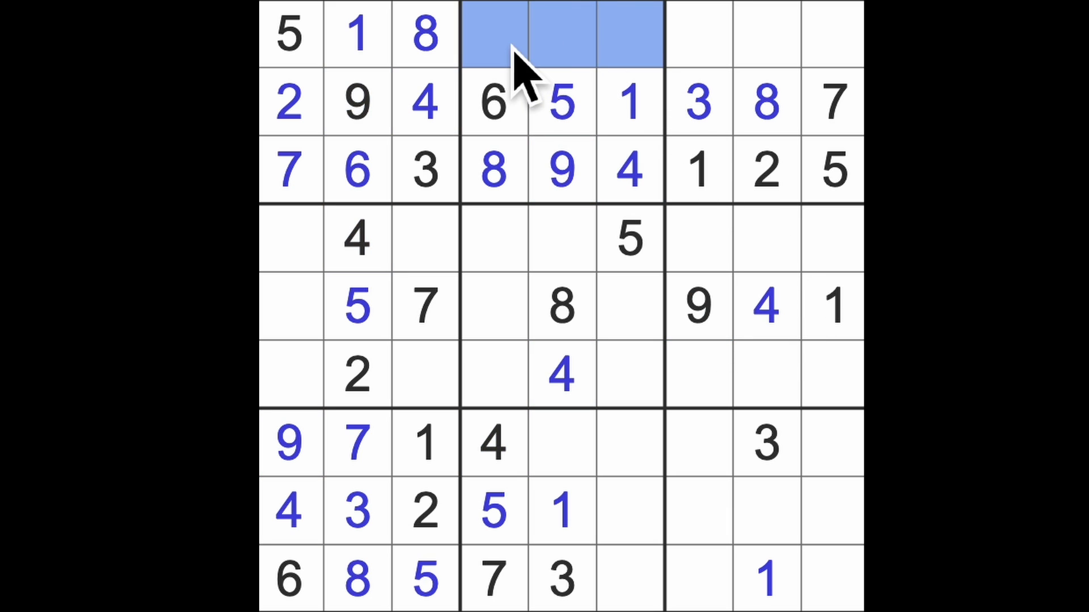
pyautogui.moveTo(657, 240)
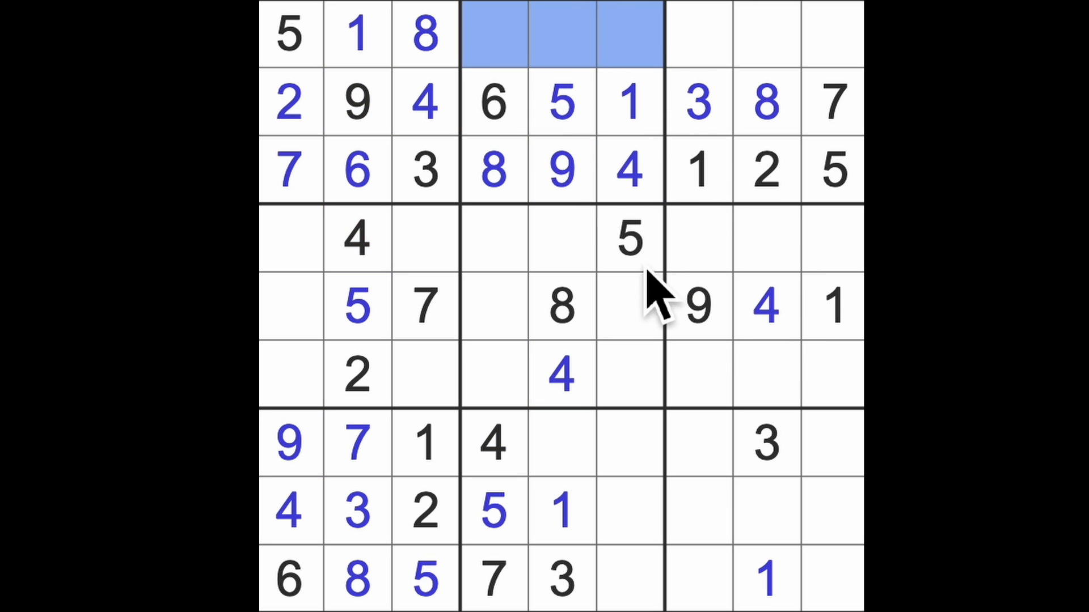
pyautogui.moveTo(667, 305)
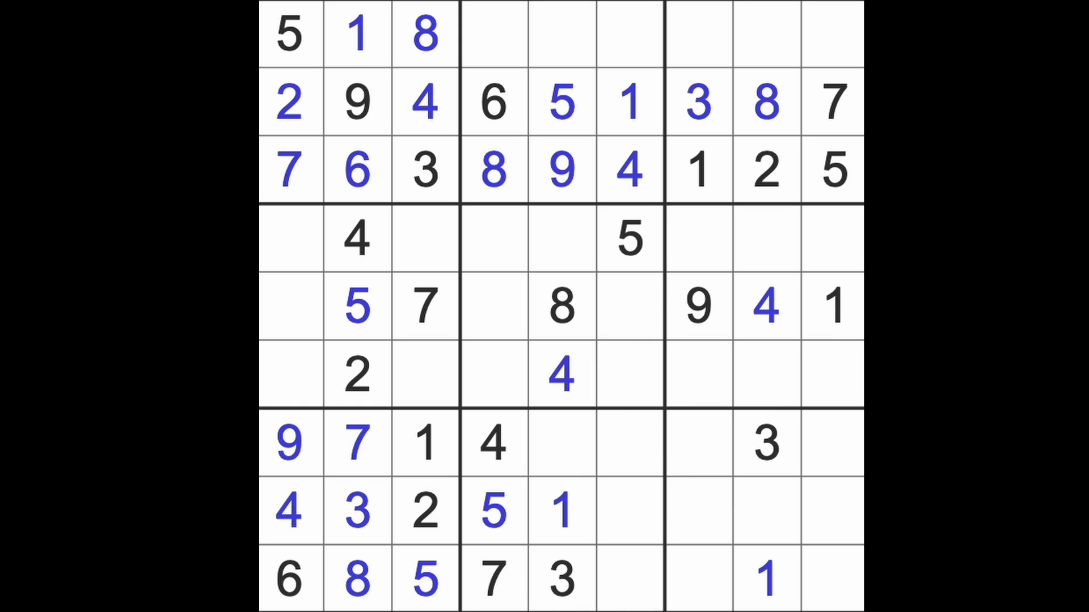
# Enter 3 and 2 in row 5, then select the remaining empty centre-box cells
pyautogui.click(425, 238)
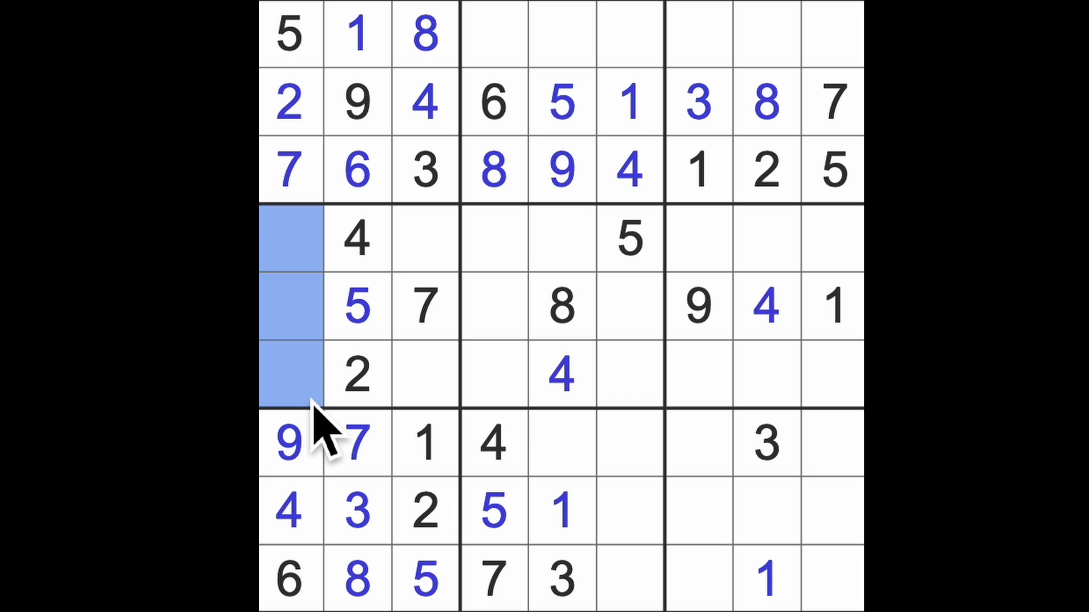
pyautogui.moveTo(452, 402)
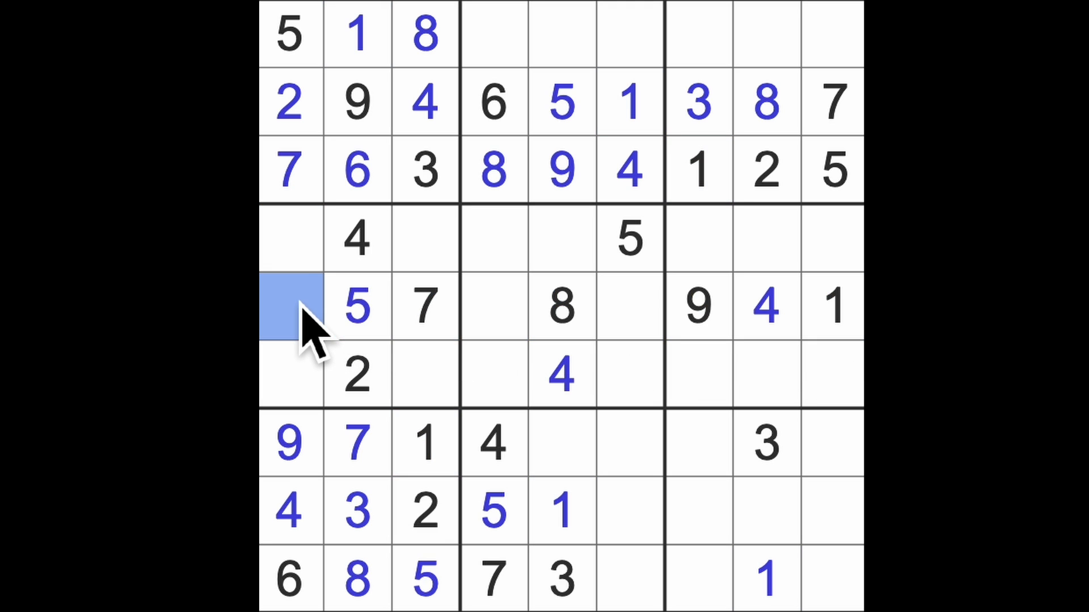
pyautogui.write('3')
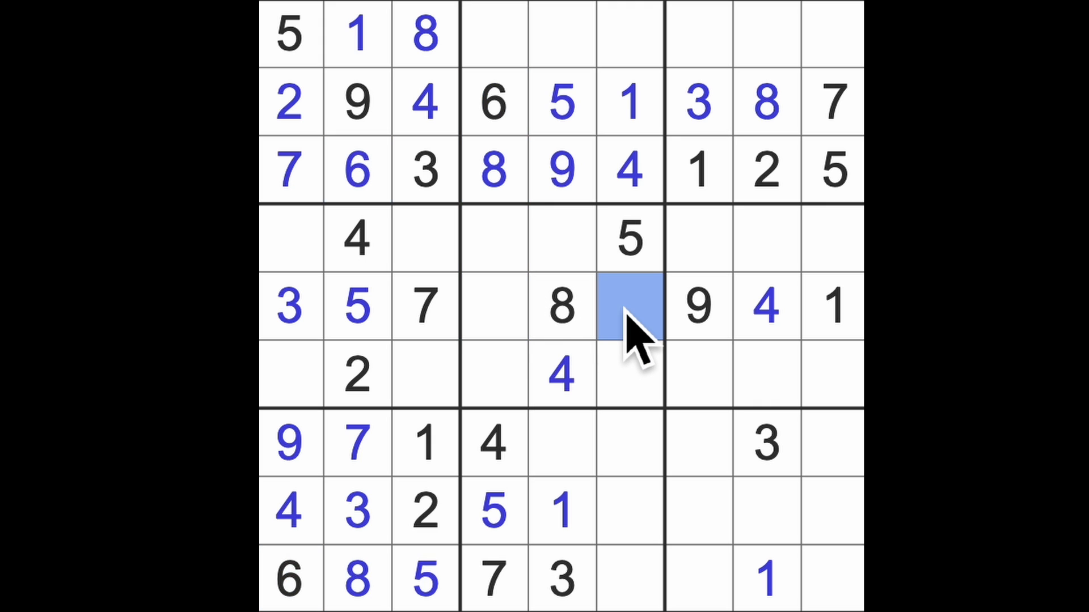
pyautogui.write('2')
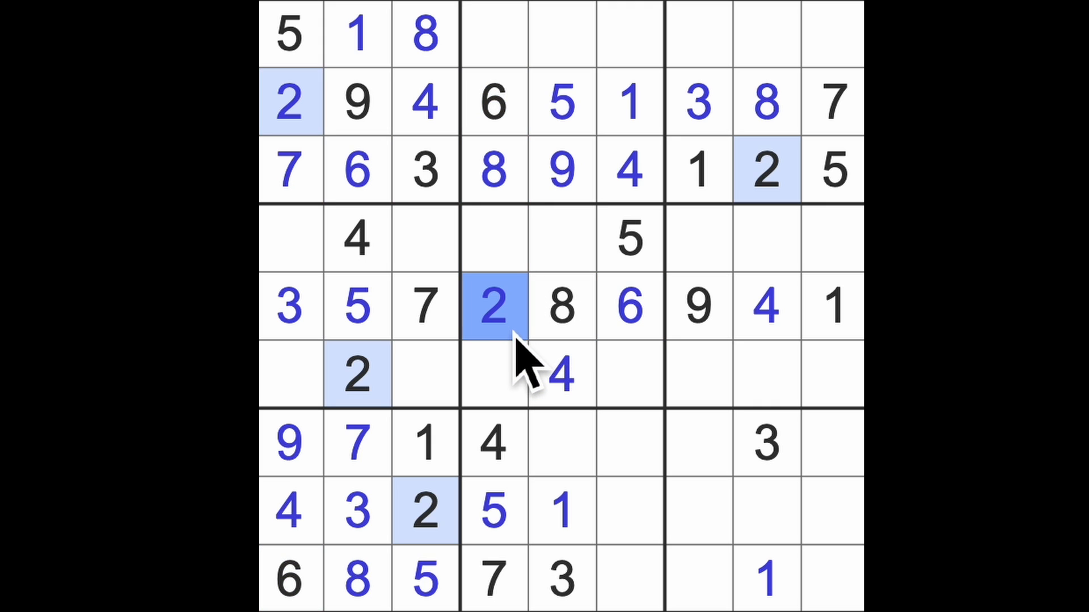
pyautogui.click(563, 240)
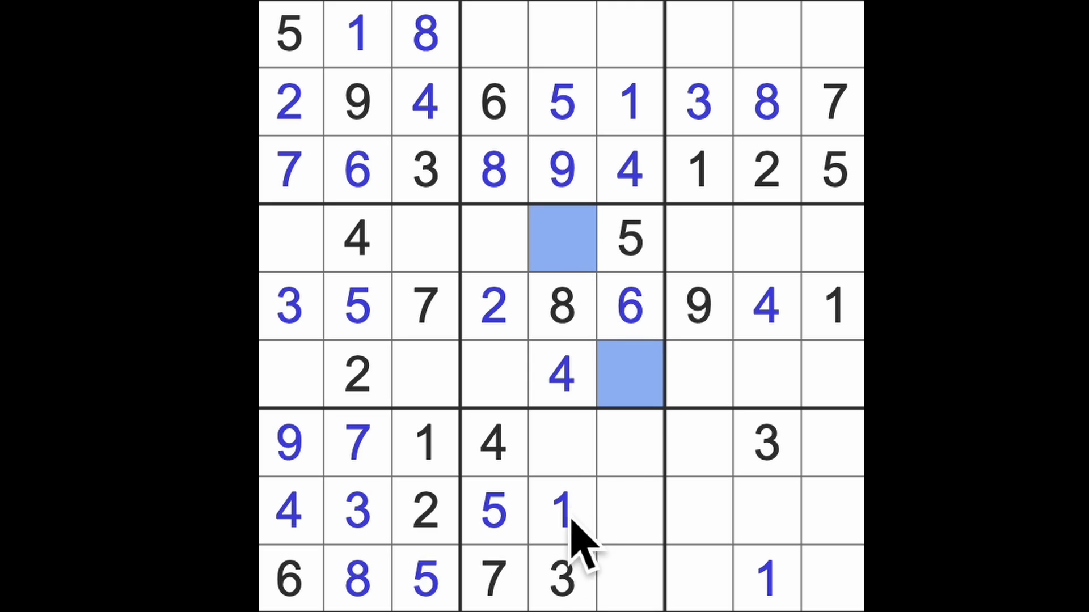
pyautogui.click(628, 376)
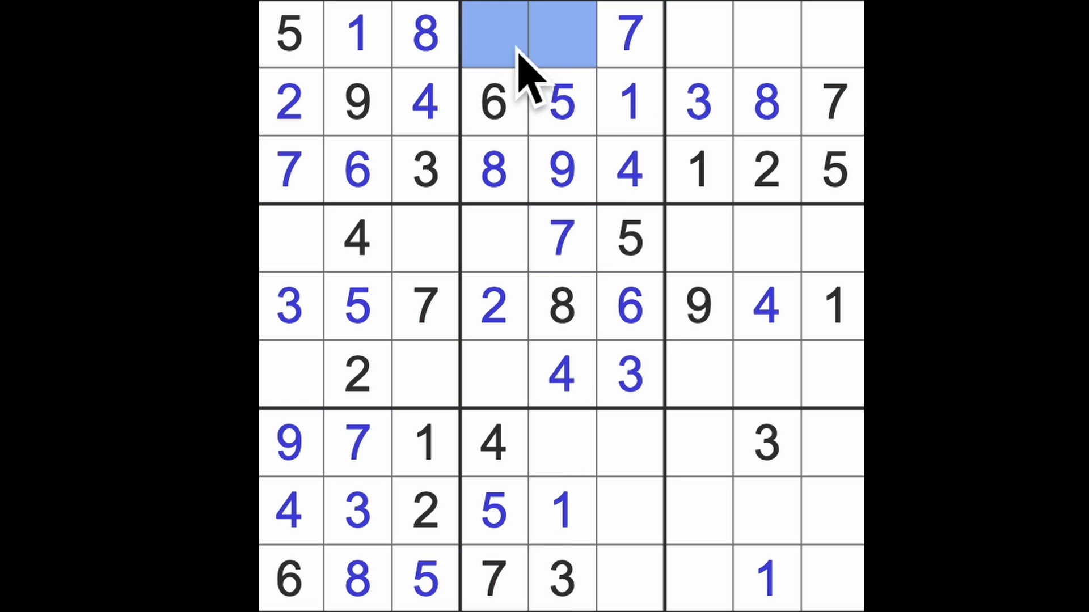
pyautogui.moveTo(576, 597)
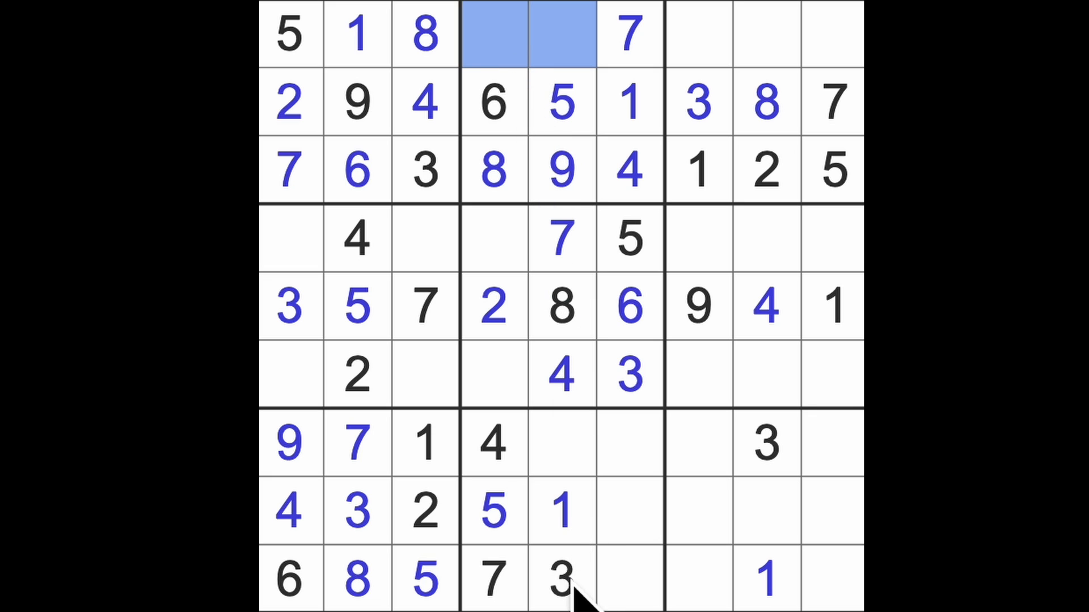
# Fill the top-middle box's row 1 gap, then enter 5s in row 7 column 7 and row 6 column 8
pyautogui.click(494, 33)
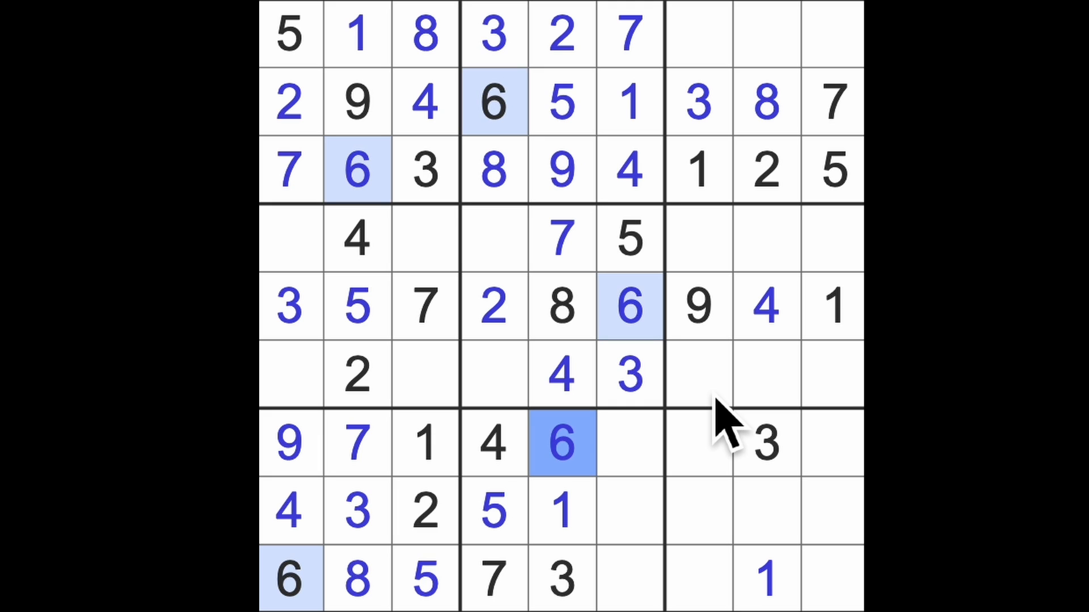
pyautogui.moveTo(628, 465)
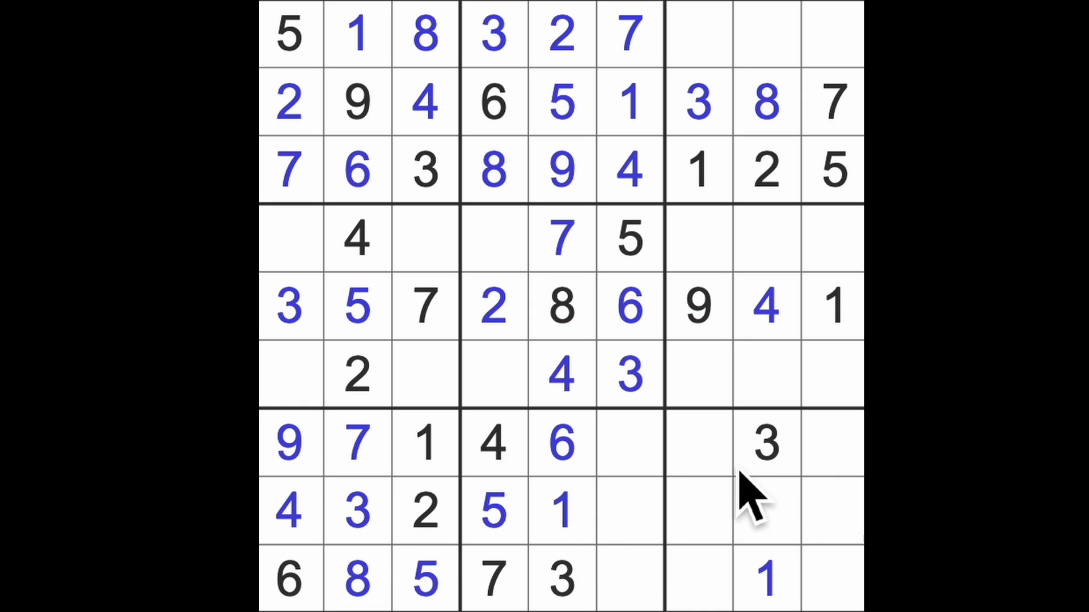
pyautogui.click(764, 444)
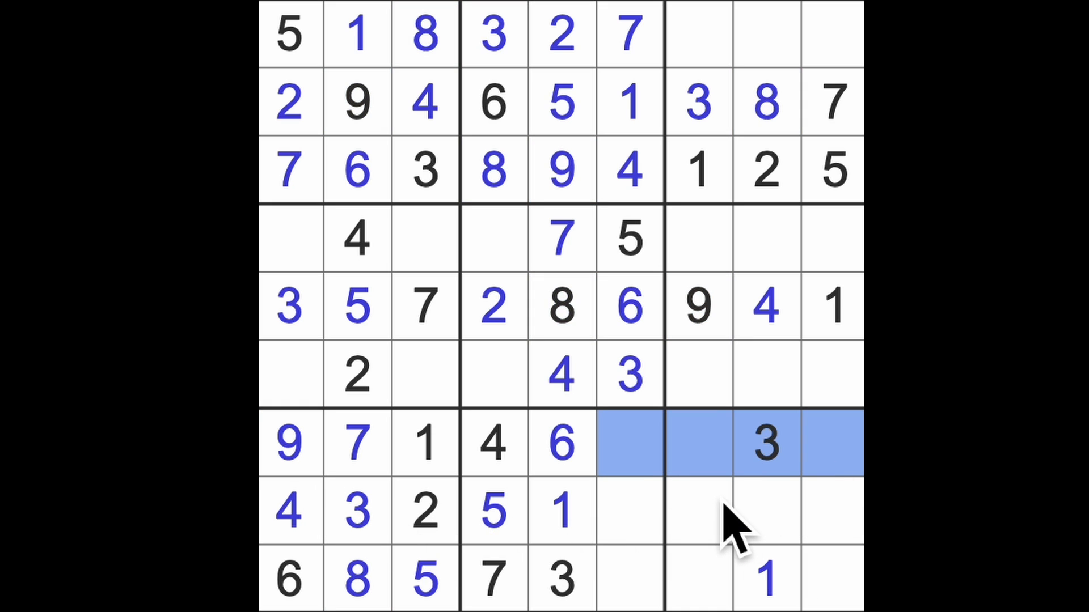
pyautogui.moveTo(694, 493)
pyautogui.write('5')
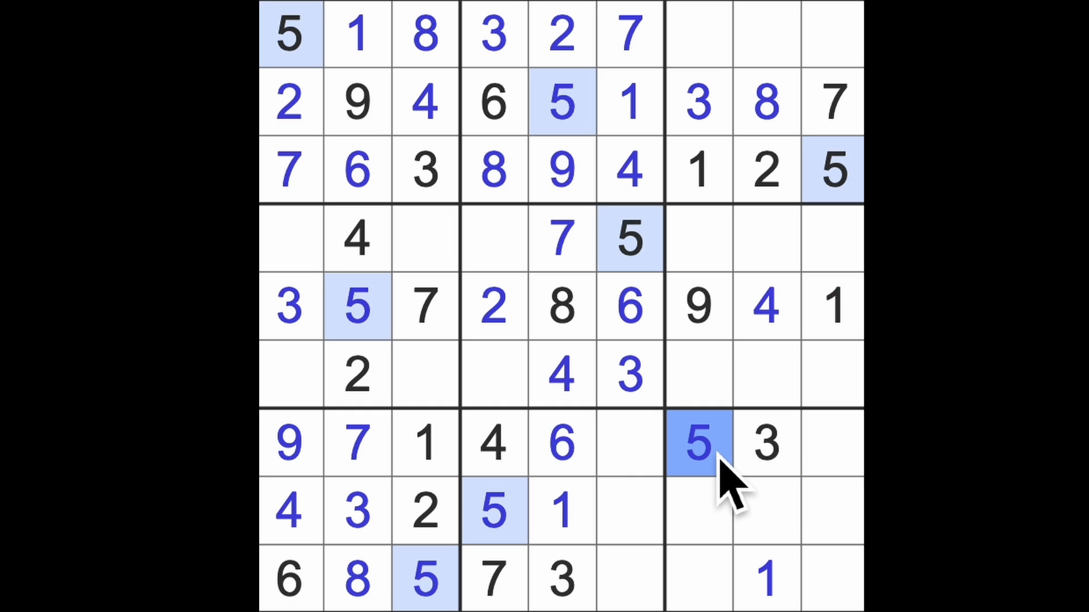
pyautogui.moveTo(778, 486)
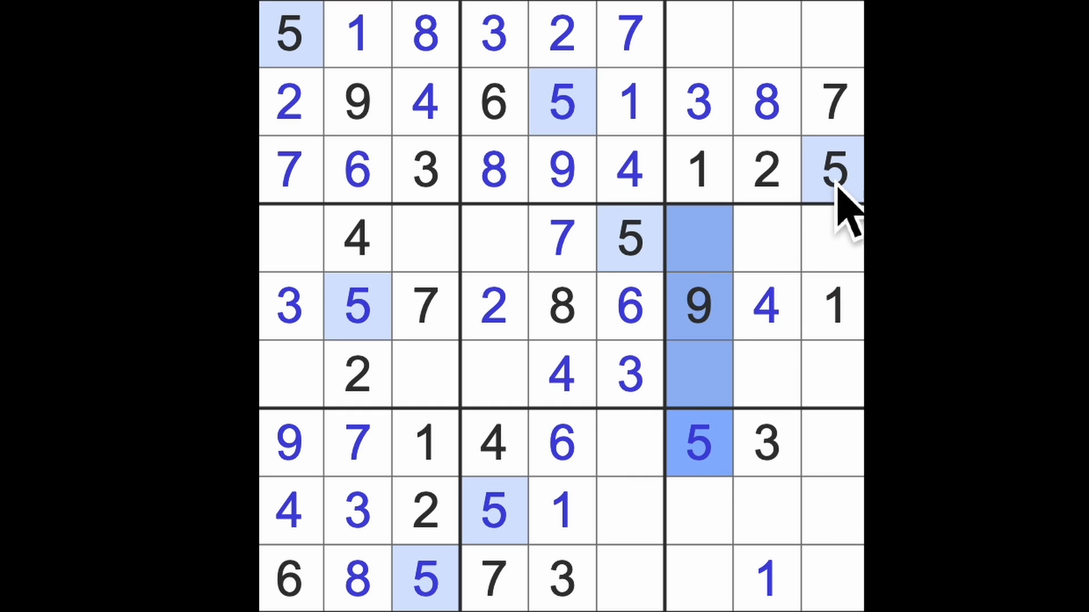
pyautogui.click(763, 376)
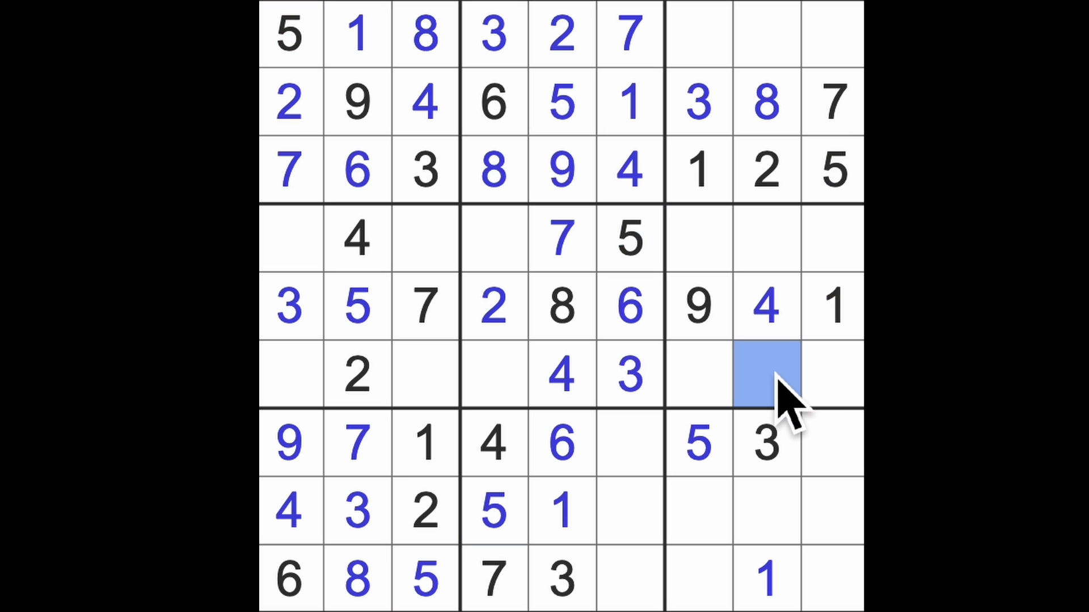
pyautogui.click(763, 375)
pyautogui.write('5')
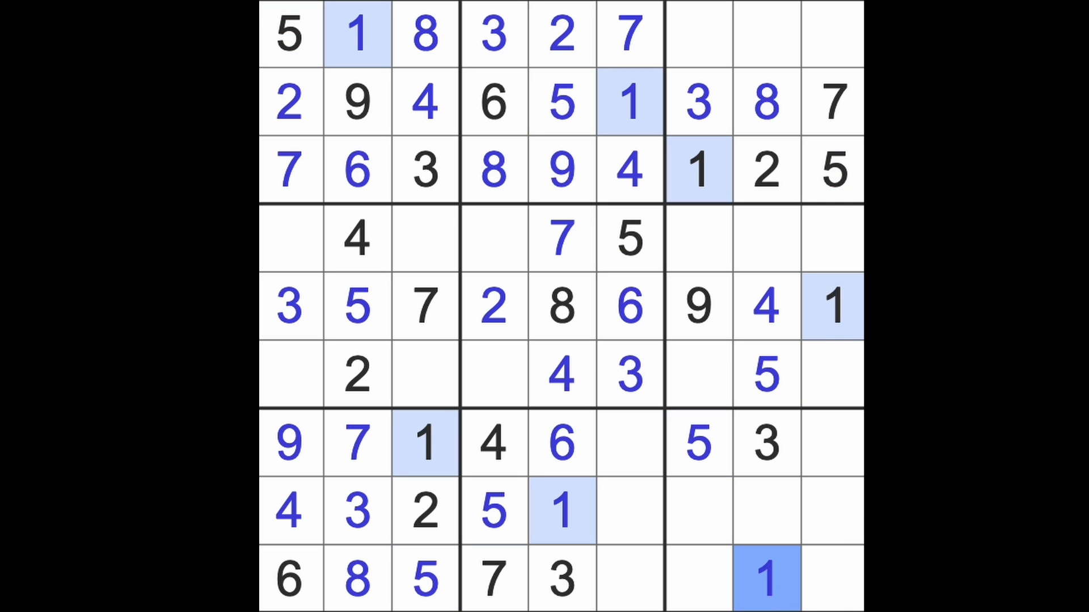
# After checking the existing 2s and 3s, place a 3 at row 4, column 9
pyautogui.click(763, 170)
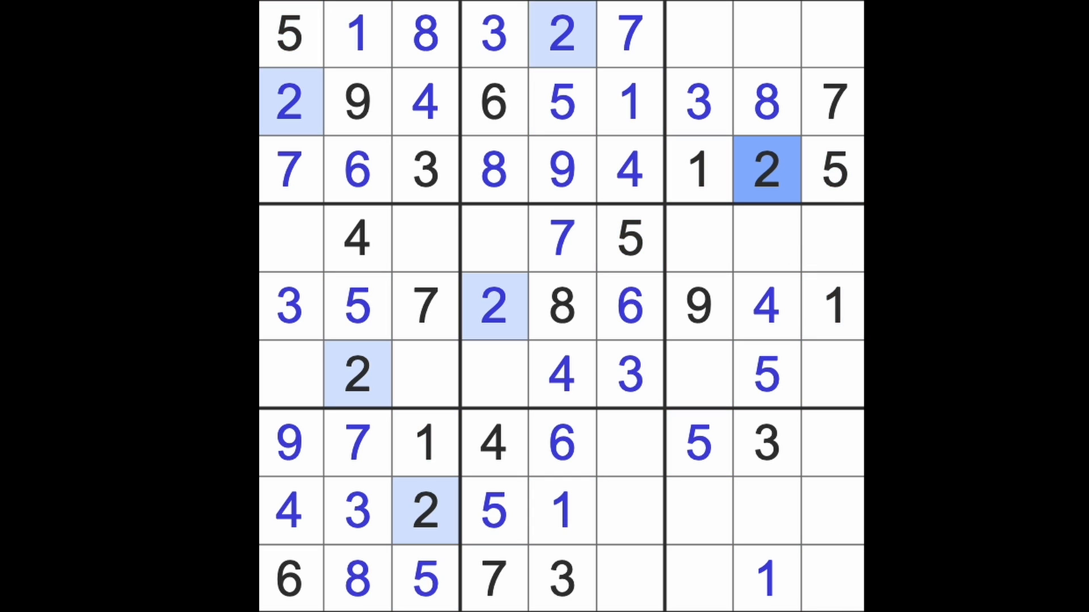
pyautogui.moveTo(799, 510)
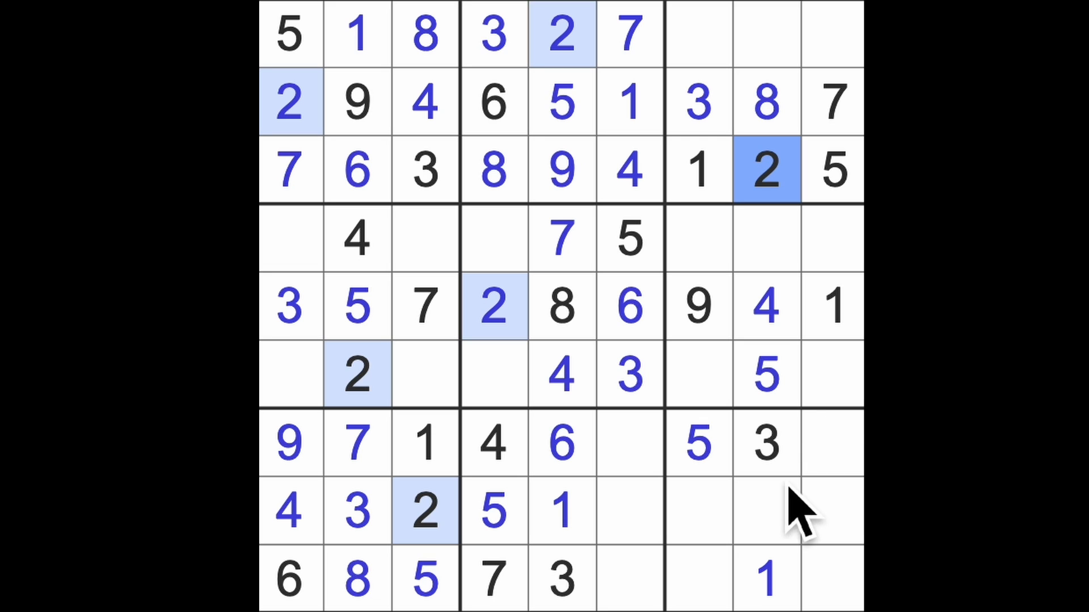
pyautogui.click(763, 445)
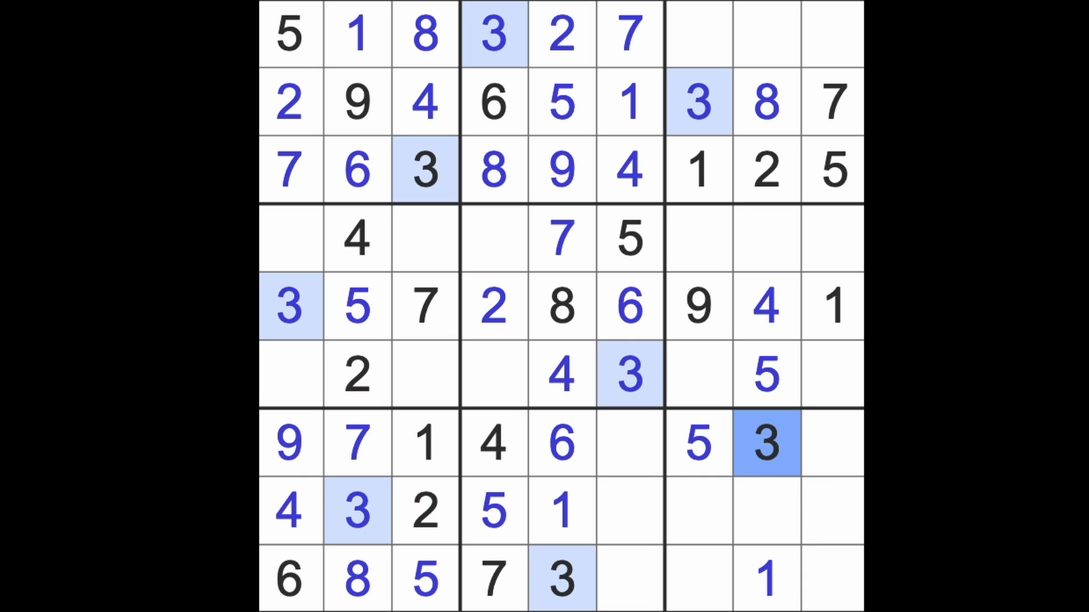
pyautogui.click(696, 307)
pyautogui.write('3')
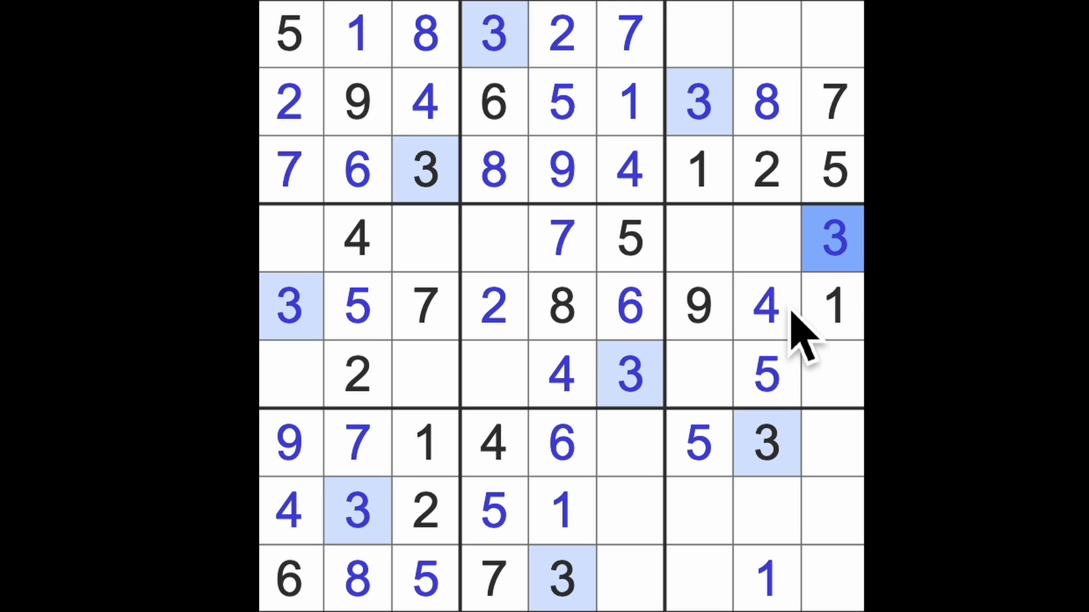
# Place 7s at row 6, column 7 and row 8, column 8
pyautogui.click(764, 308)
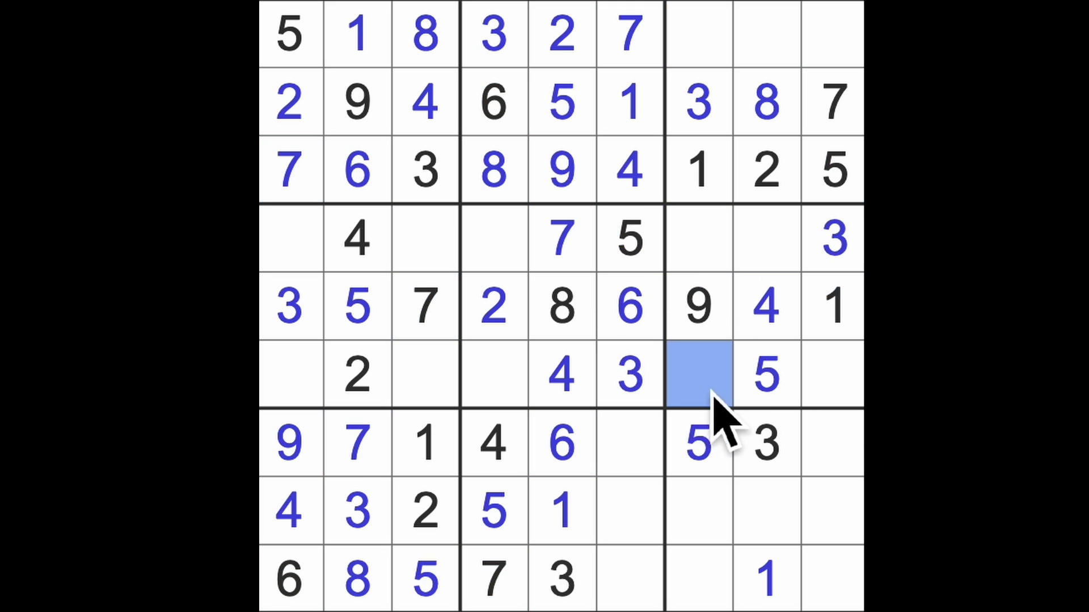
pyautogui.write('7')
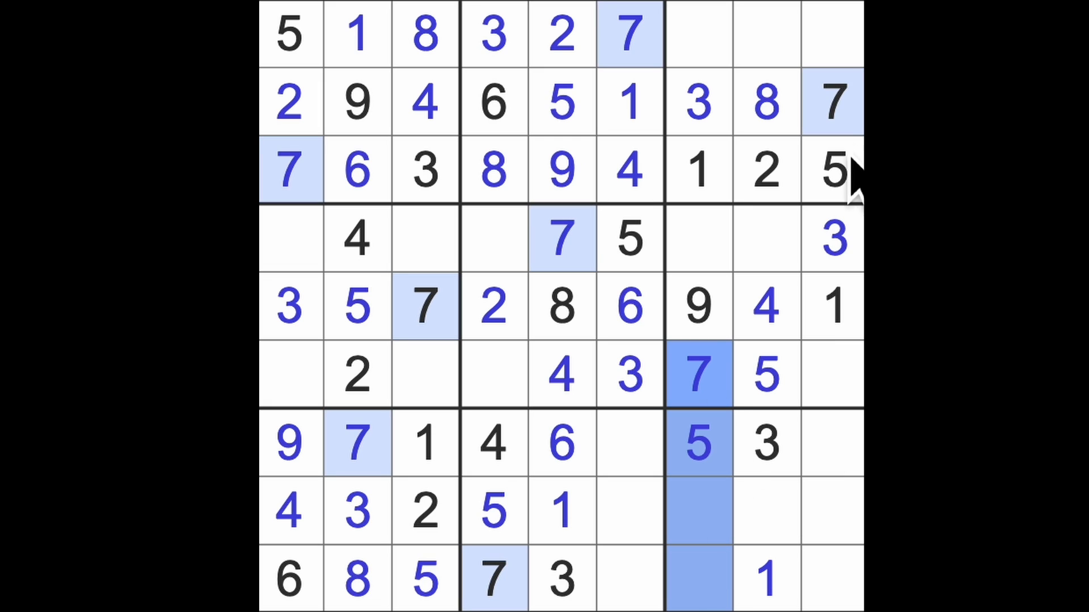
pyautogui.click(764, 510)
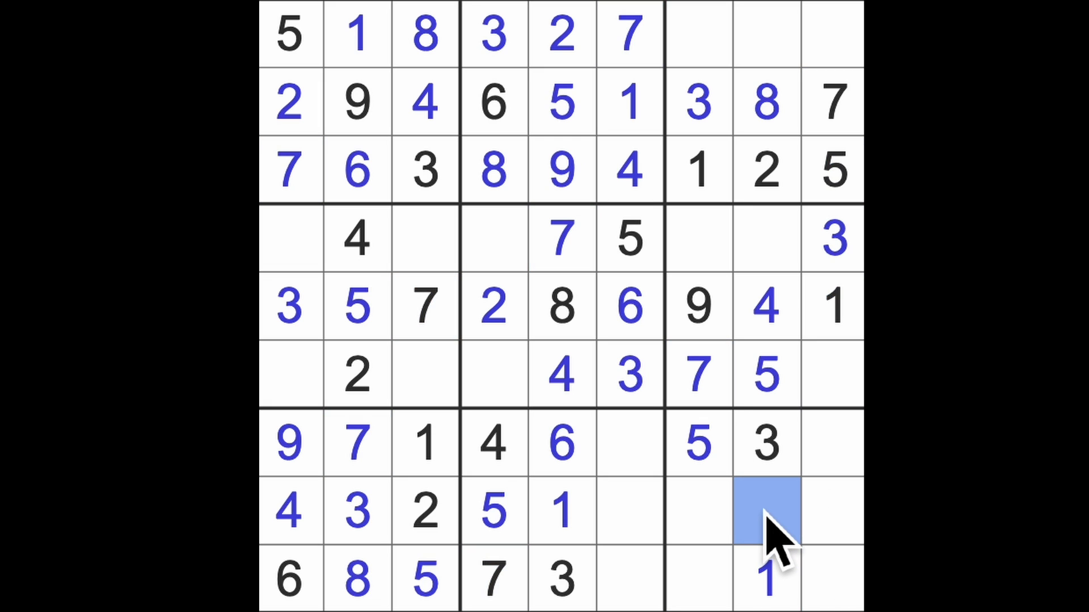
pyautogui.write('7')
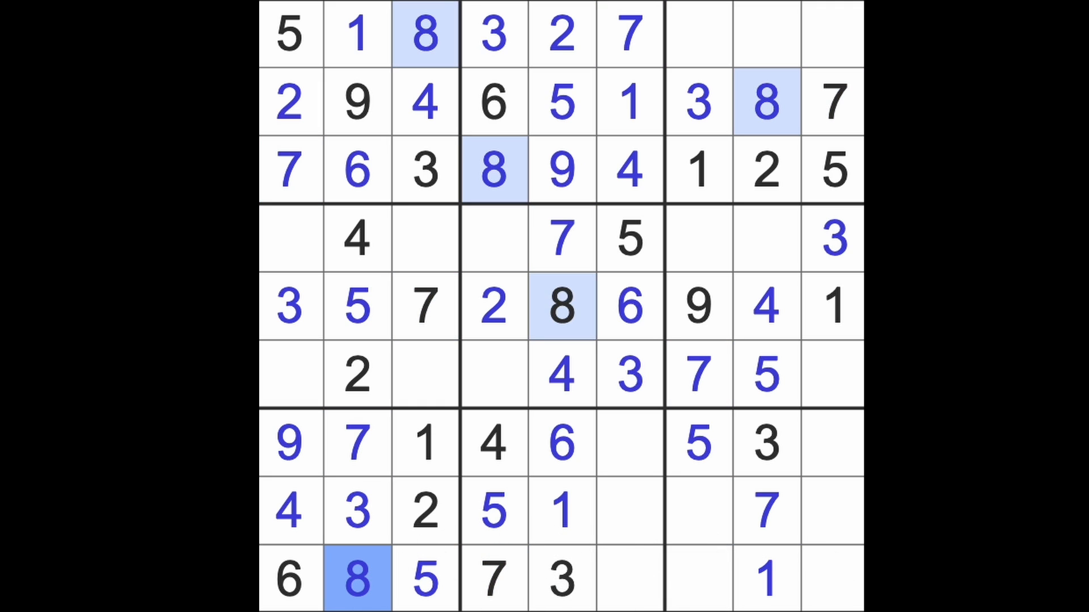
# Fill the remaining upper-right cells with an 8 and a 9
pyautogui.click(698, 307)
pyautogui.write('9')
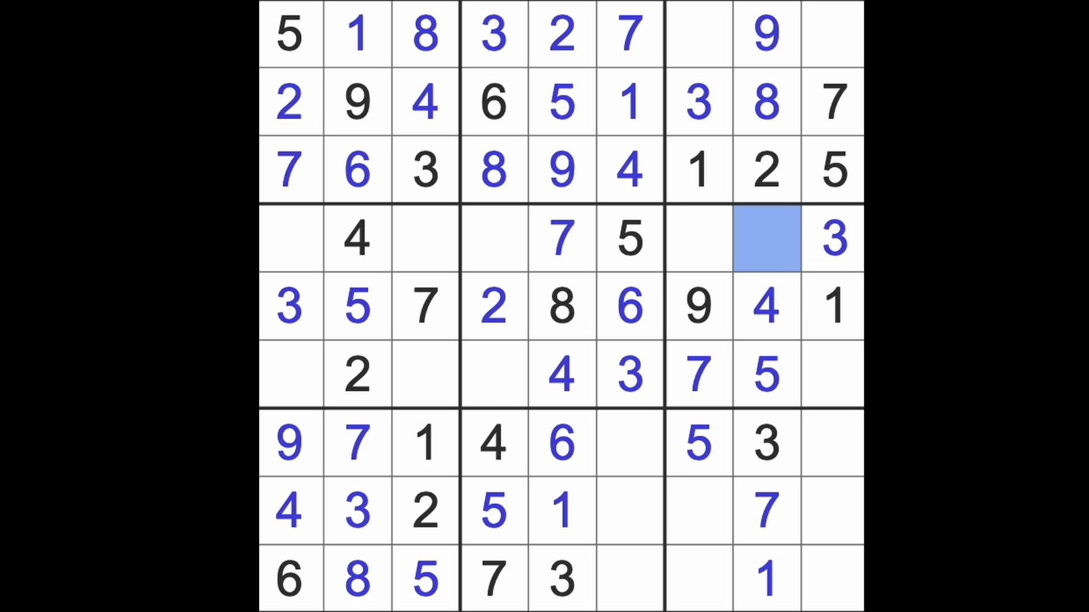
pyautogui.click(763, 239)
pyautogui.write('6')
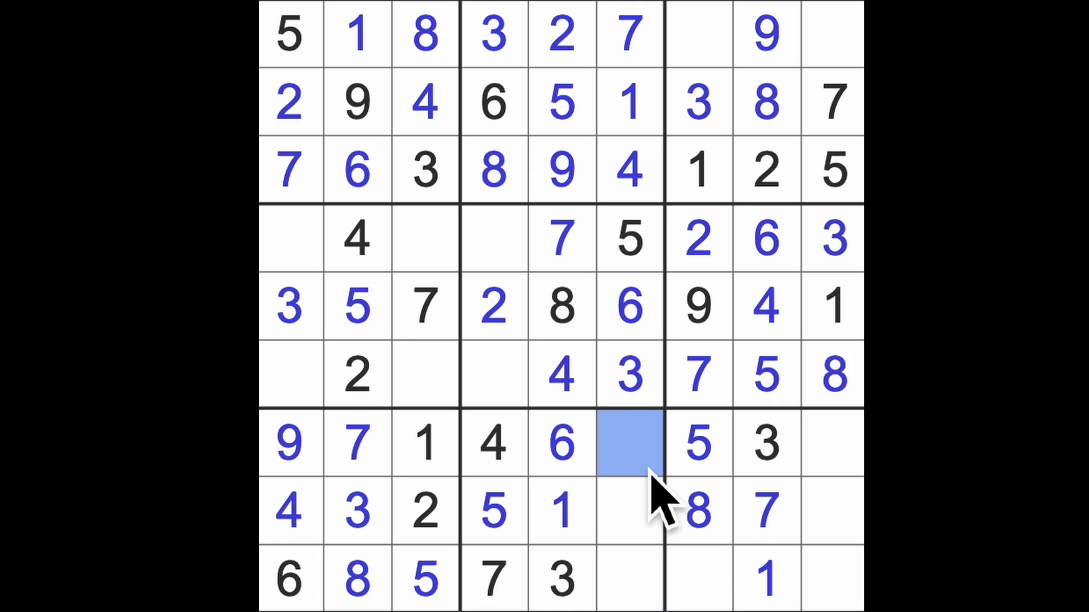
pyautogui.write('8')
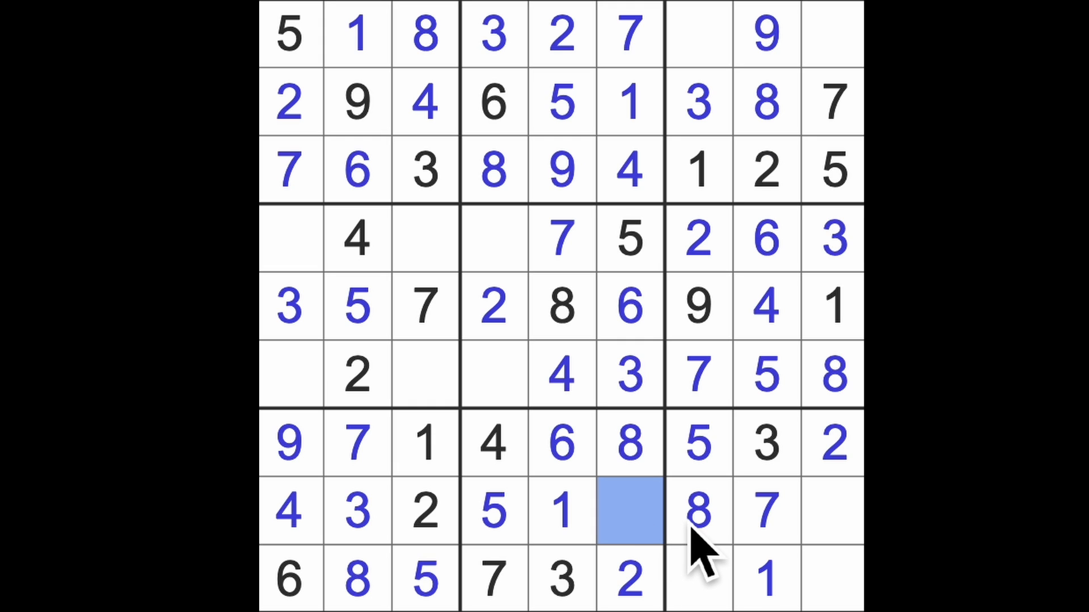
pyautogui.write('9')
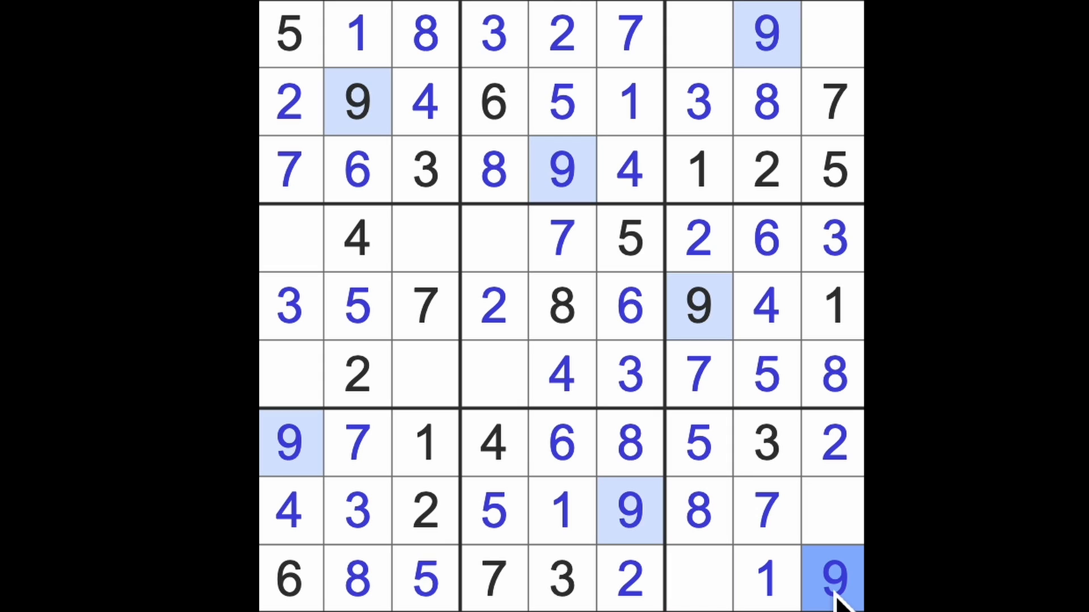
pyautogui.moveTo(722, 590)
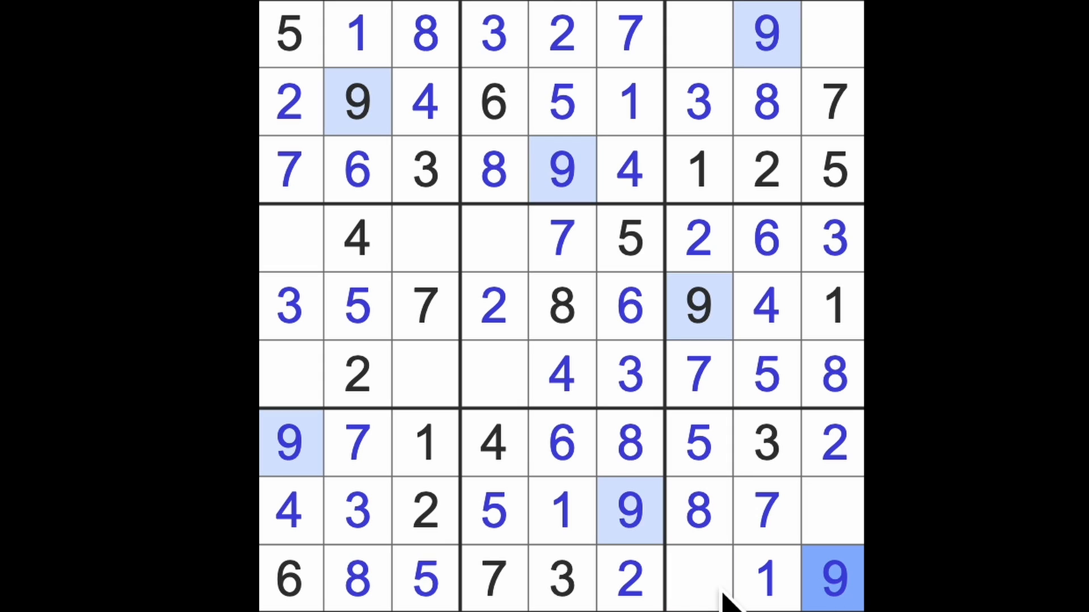
# Finish the bottom-right box with a 4 at row 9, column 7 and a 6 at row 8, column 9
pyautogui.click(697, 579)
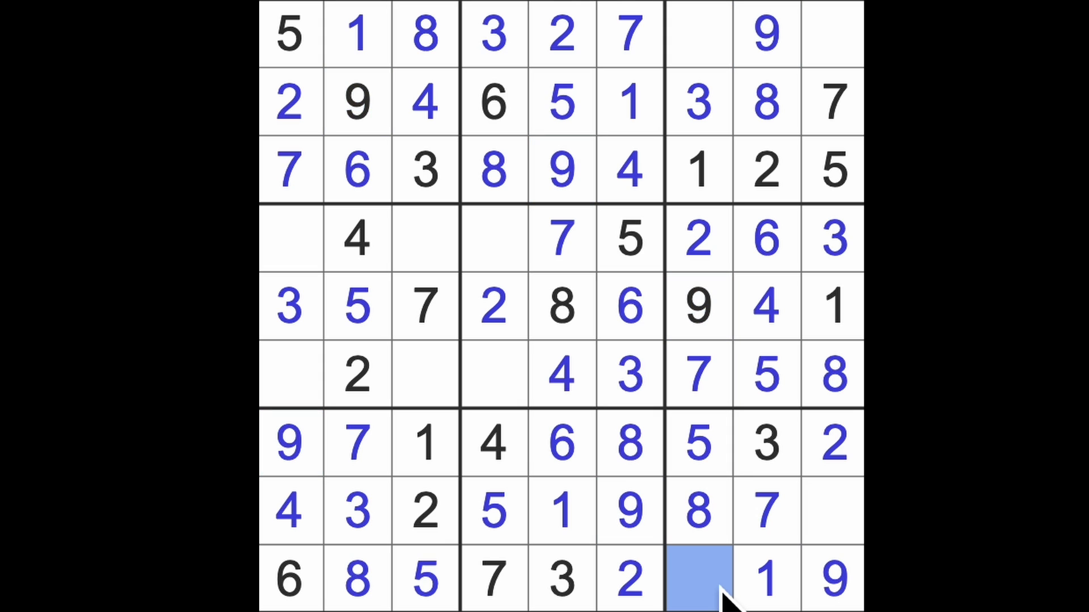
pyautogui.write('4')
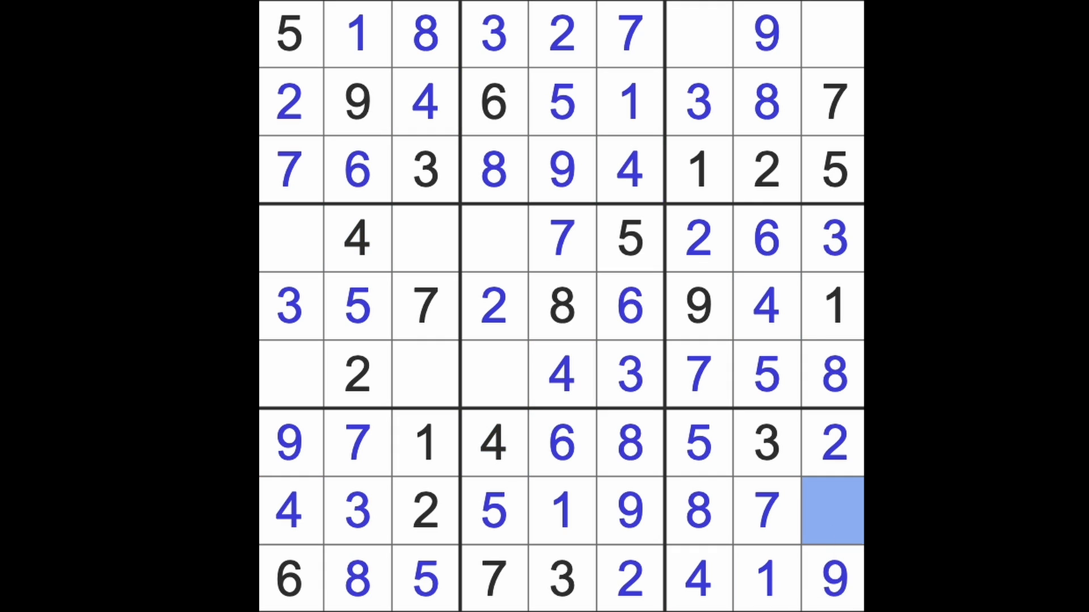
pyautogui.click(831, 510)
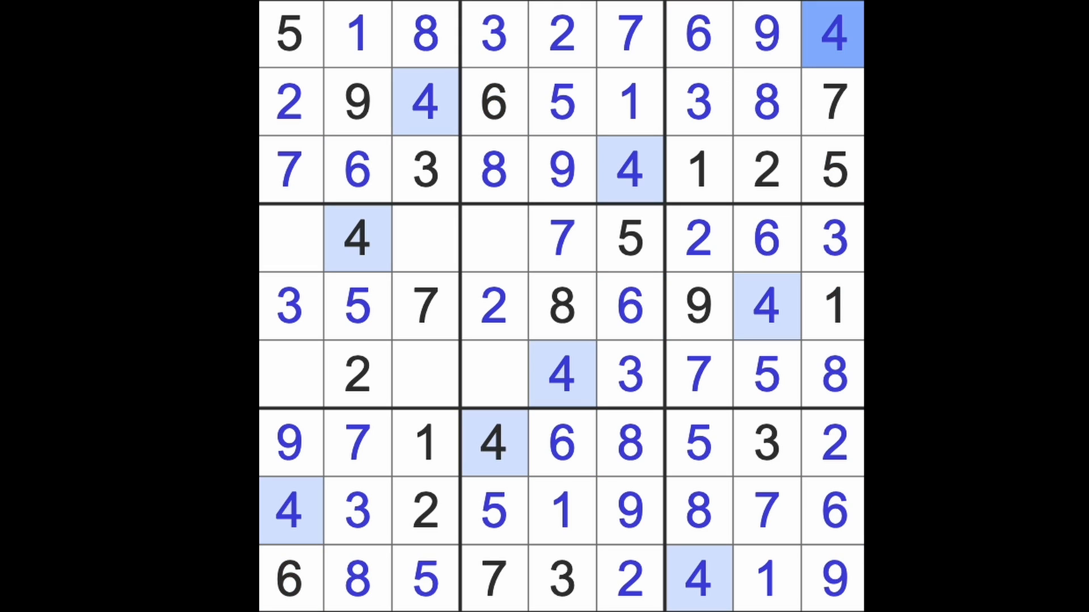
pyautogui.moveTo(517, 284)
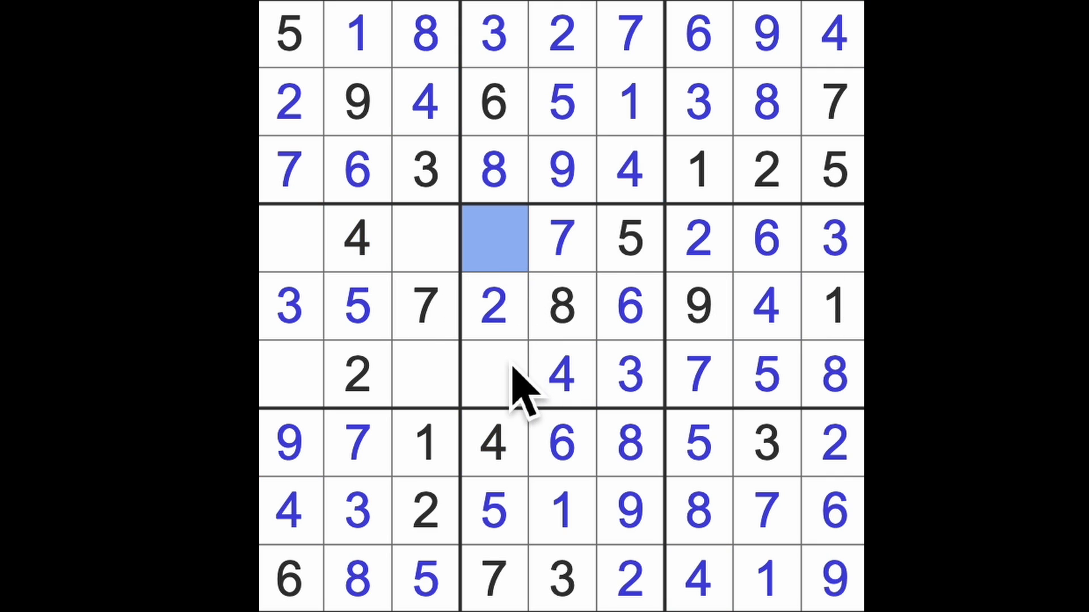
# Fill the final middle-row cells, ending with a 6, to complete the puzzle and trigger the celebration colours
pyautogui.click(493, 376)
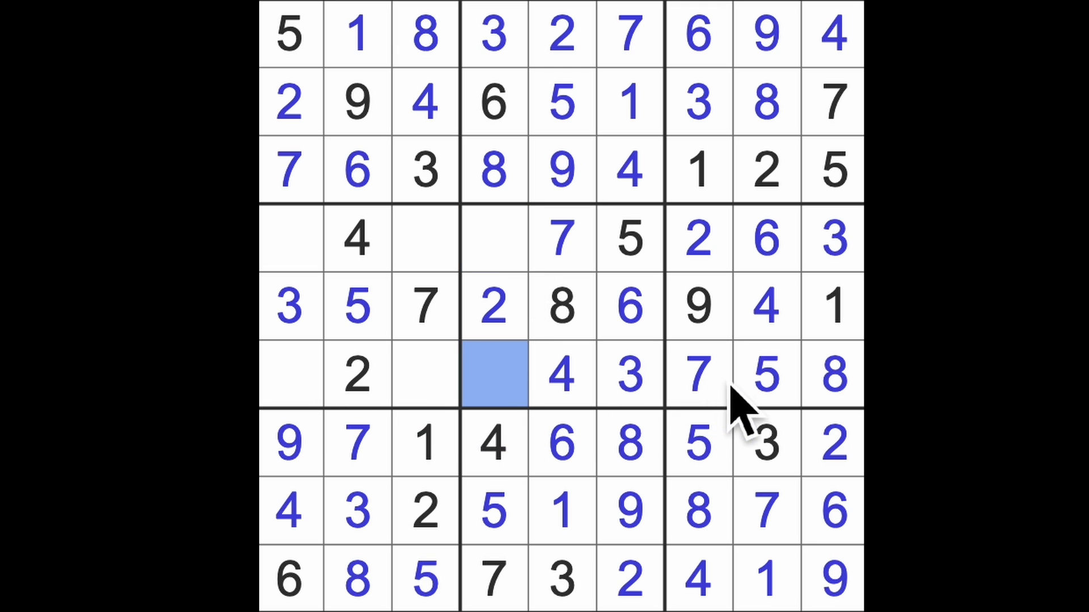
pyautogui.moveTo(448, 271)
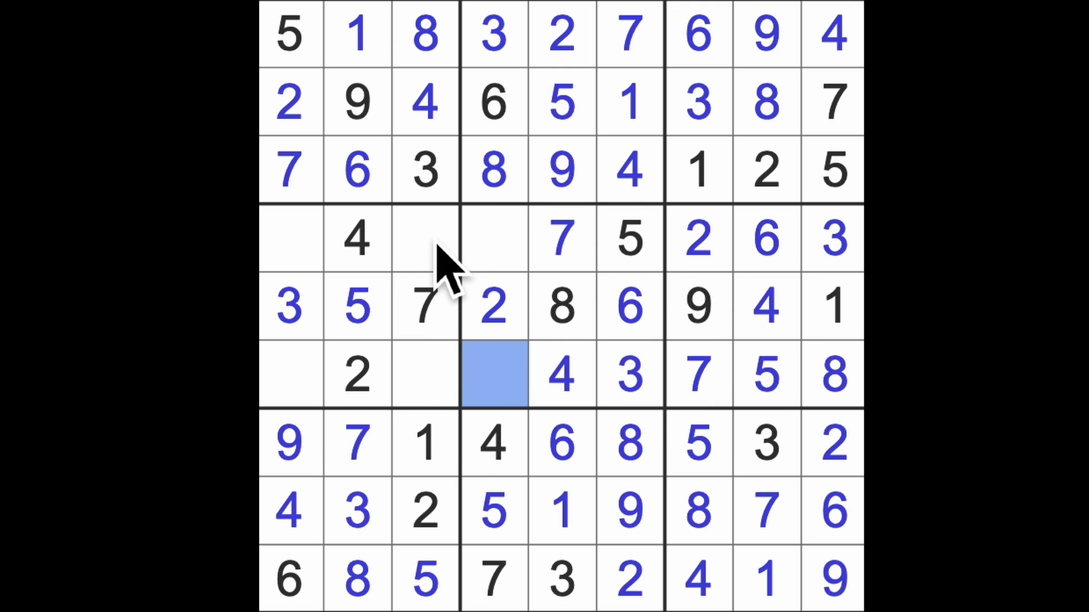
pyautogui.click(290, 375)
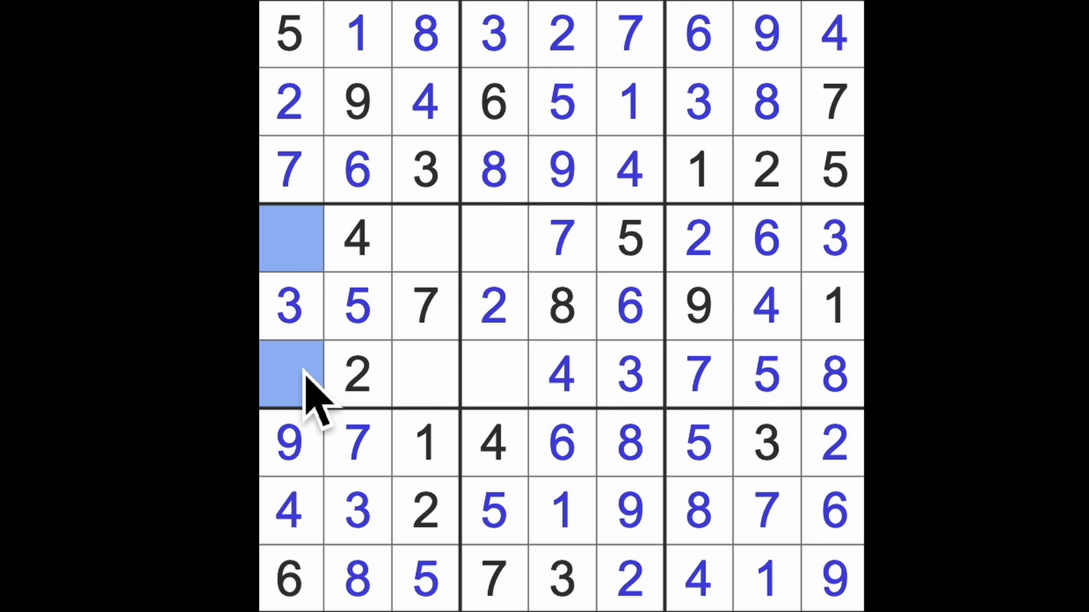
pyautogui.moveTo(368, 382)
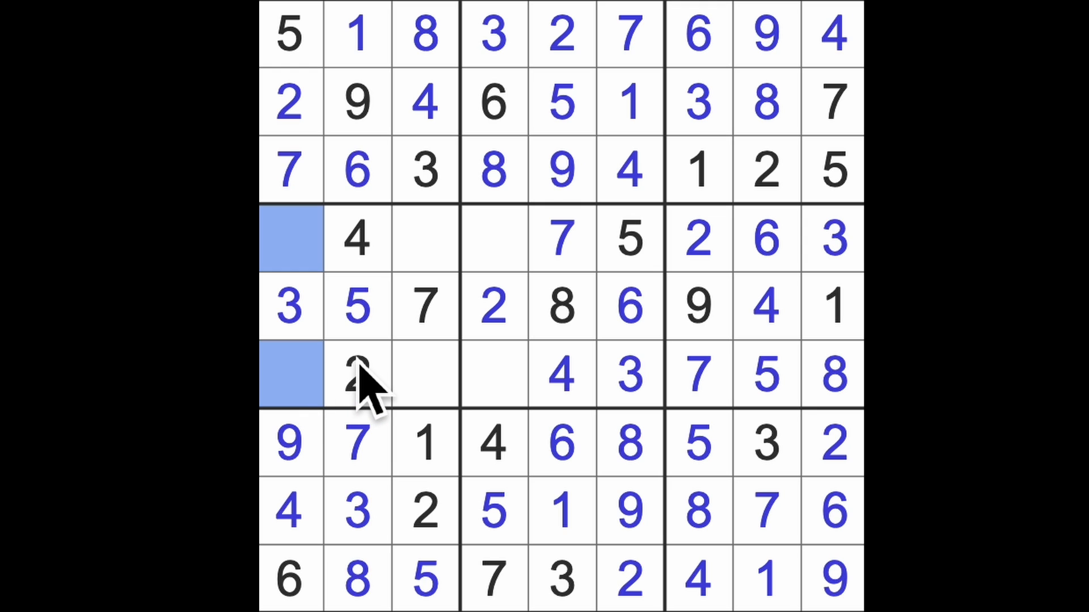
pyautogui.click(357, 375)
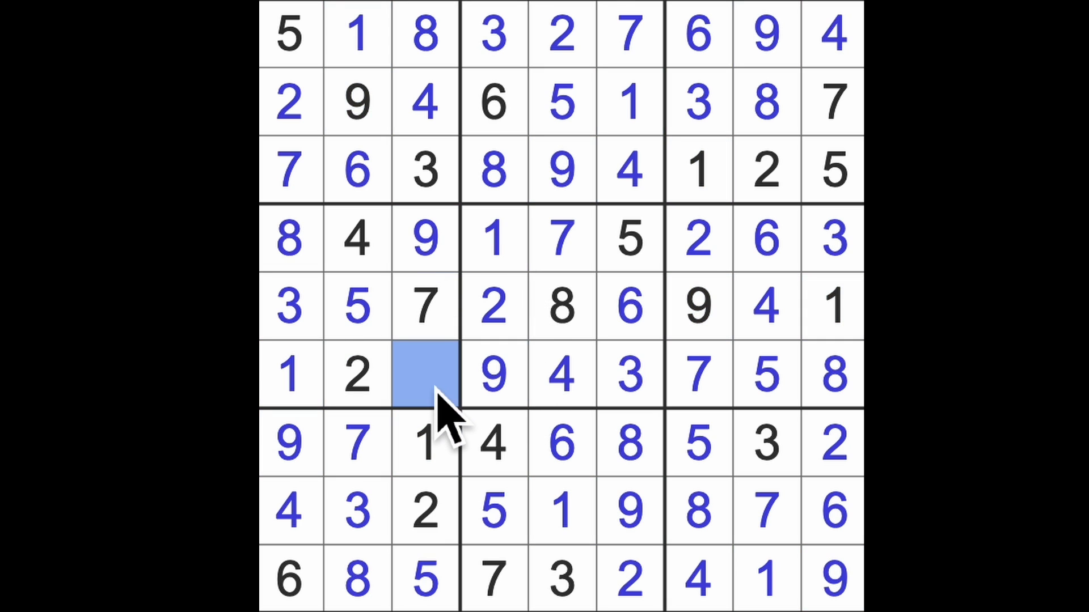
pyautogui.write('6')
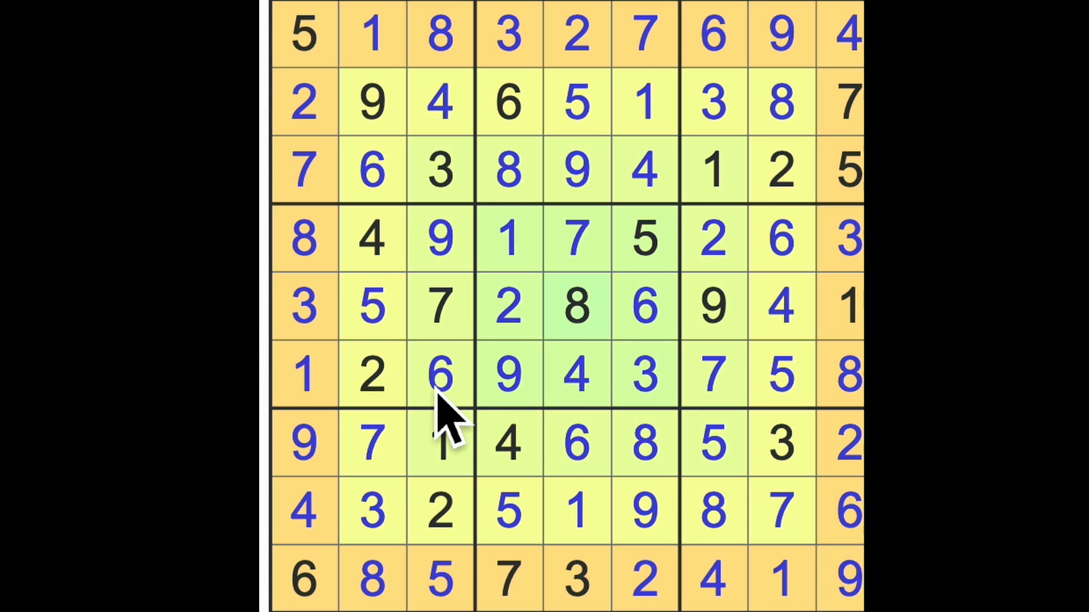